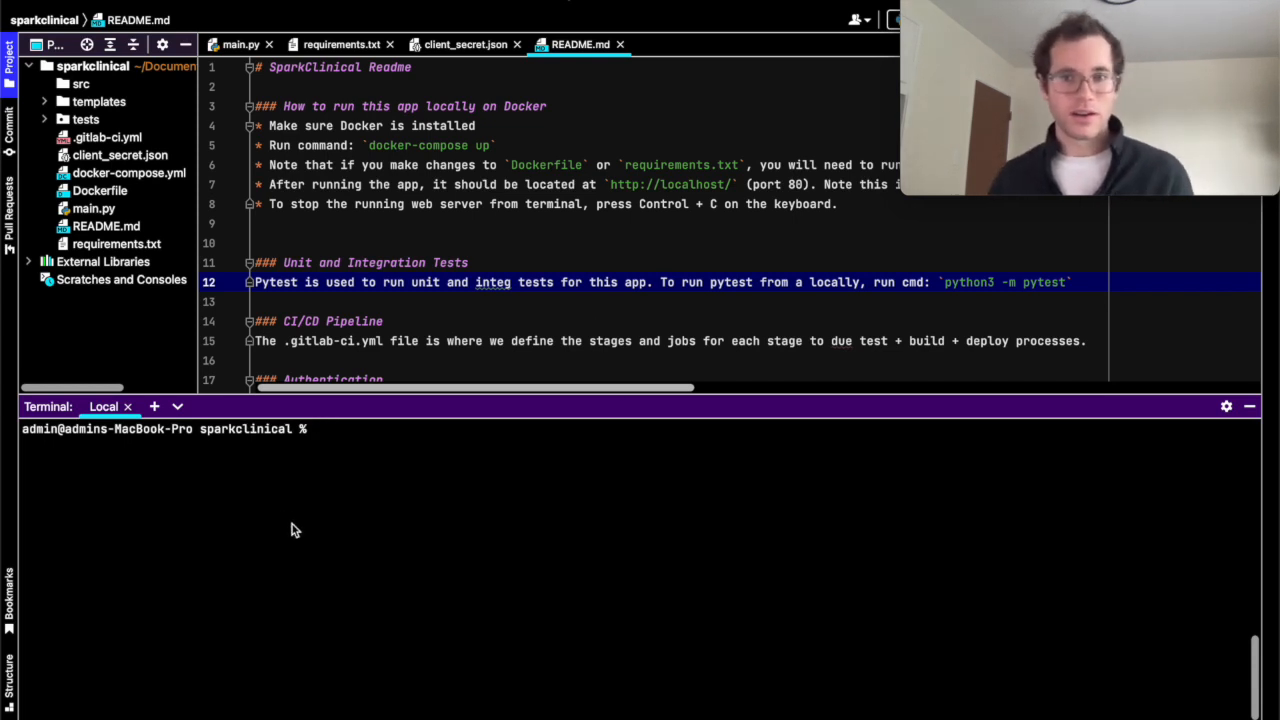
{"action": "mouse_move", "coordinate": [352, 504]}
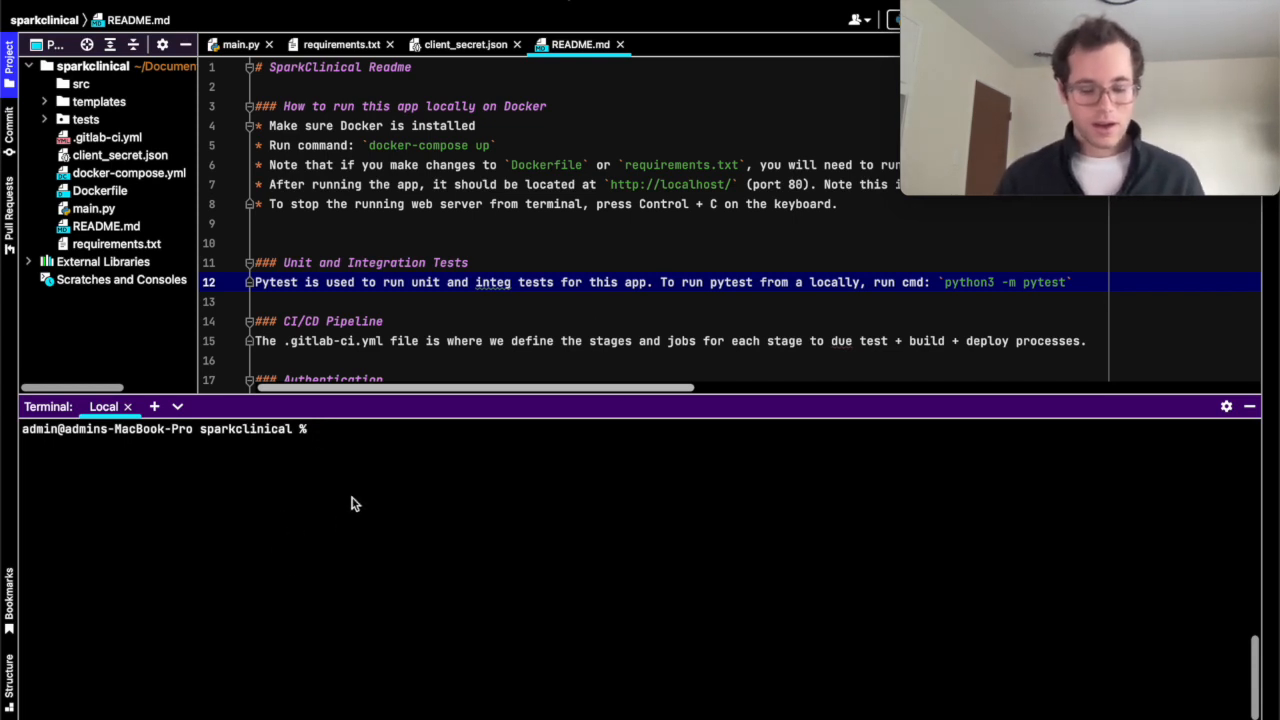
- Start the SparkClinical app container with docker-compose up, serving on port 80
{"action": "type", "text": "docker-compose up"}
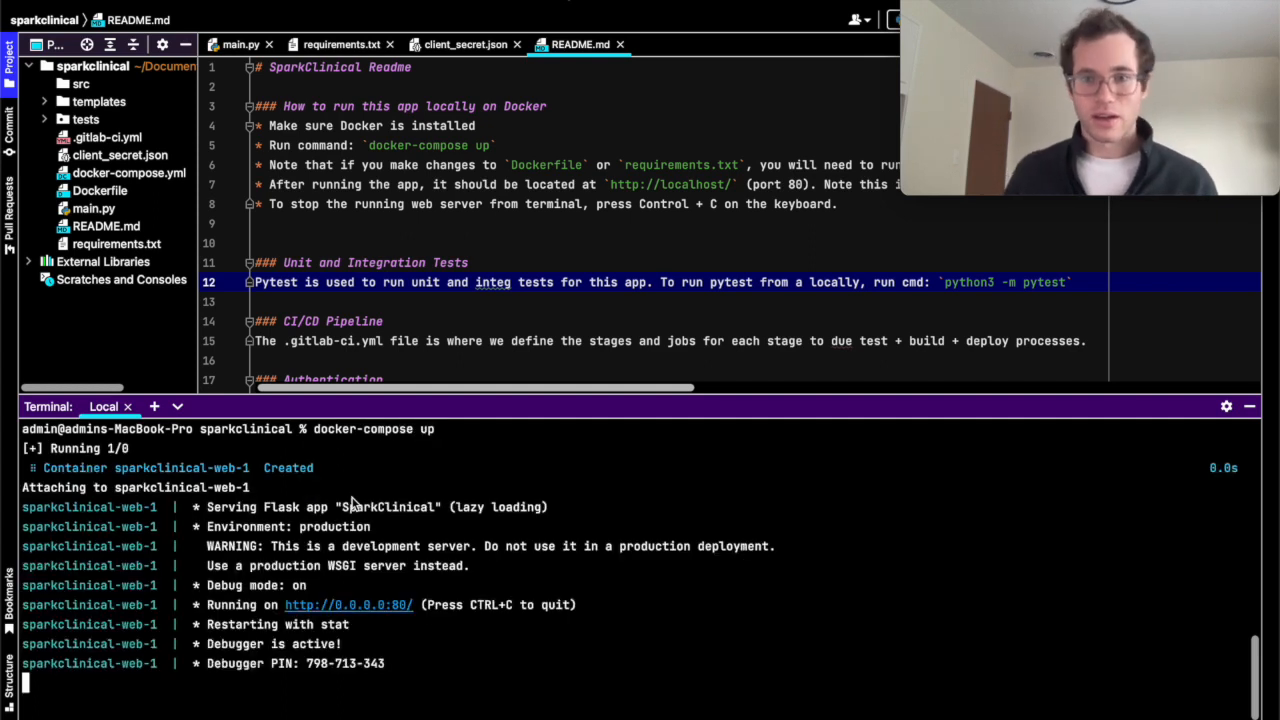
{"action": "mouse_move", "coordinate": [724, 238]}
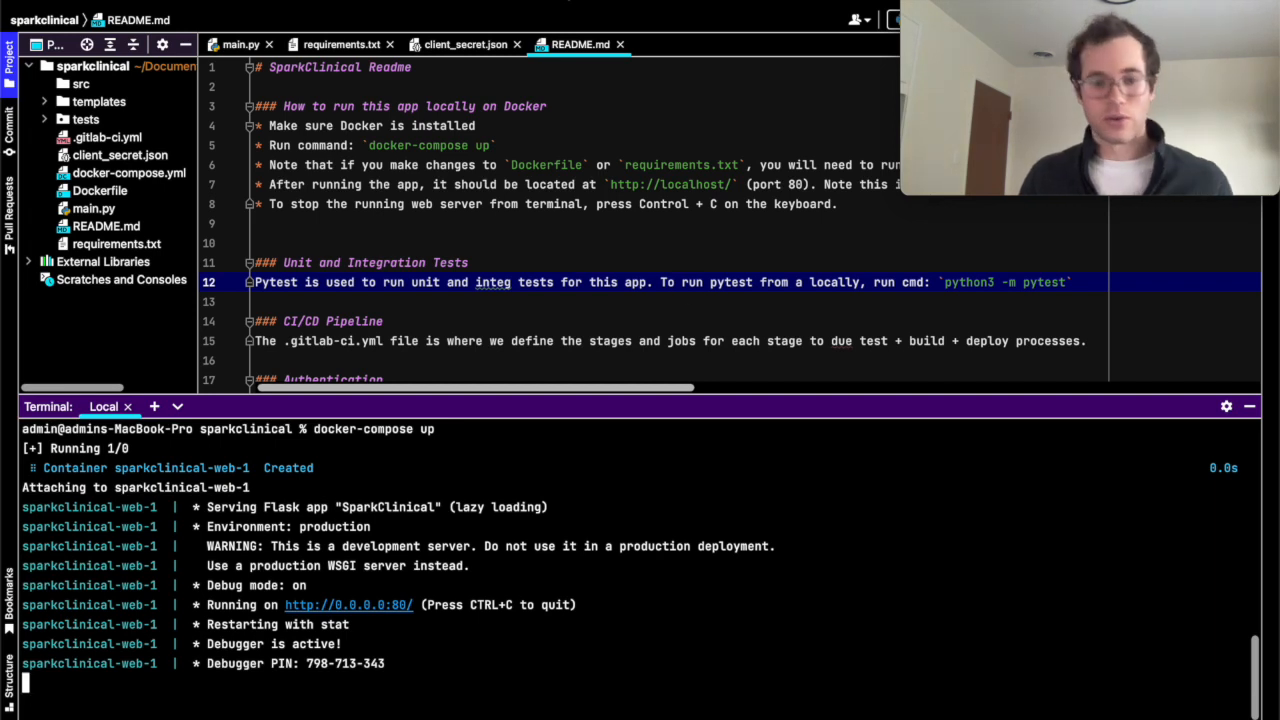
- Load localhost in Firefox, start the SparkClinical login to reach the Google account chooser, then return
{"action": "key", "text": "cmd+tab"}
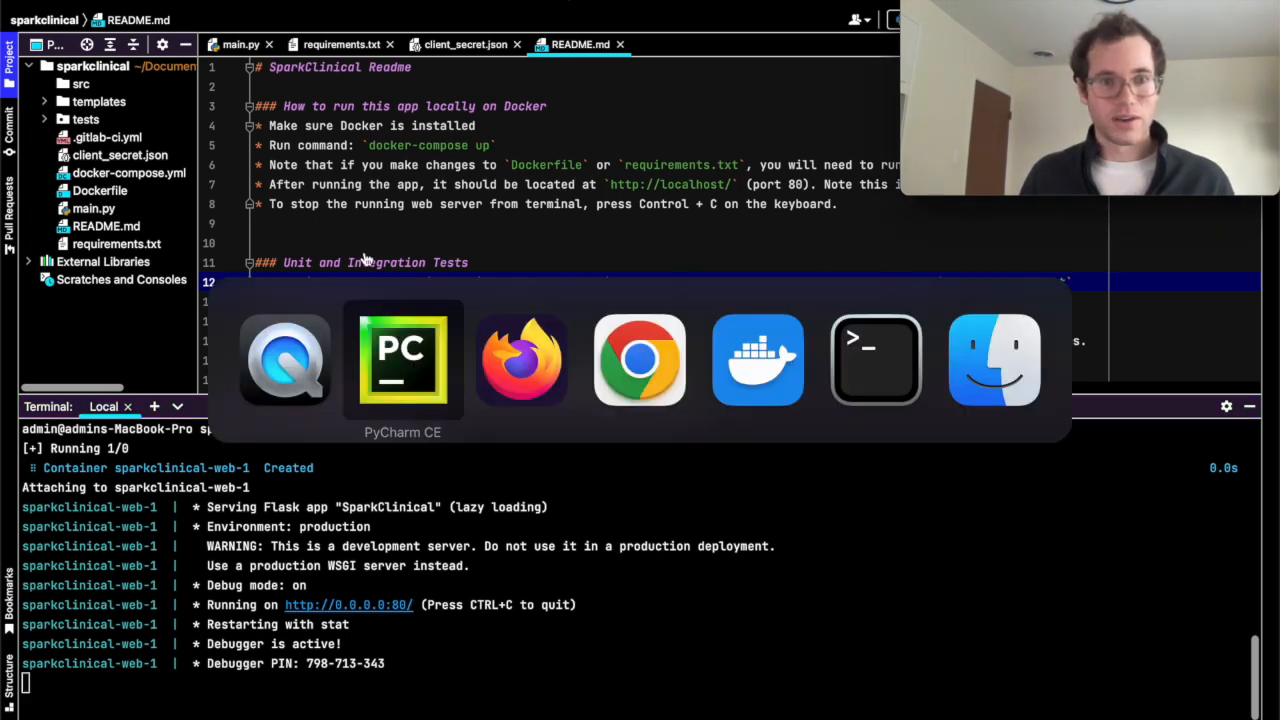
{"action": "left_click", "coordinate": [520, 360]}
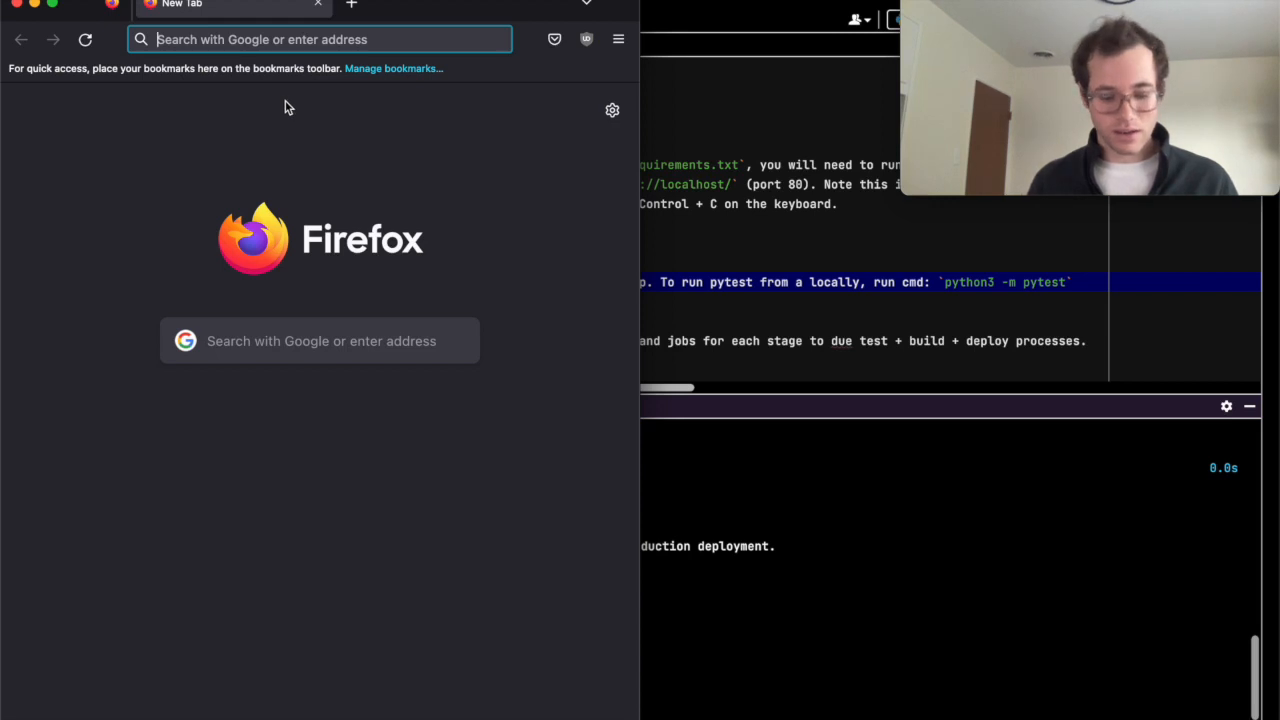
{"action": "type", "text": "localhost"}
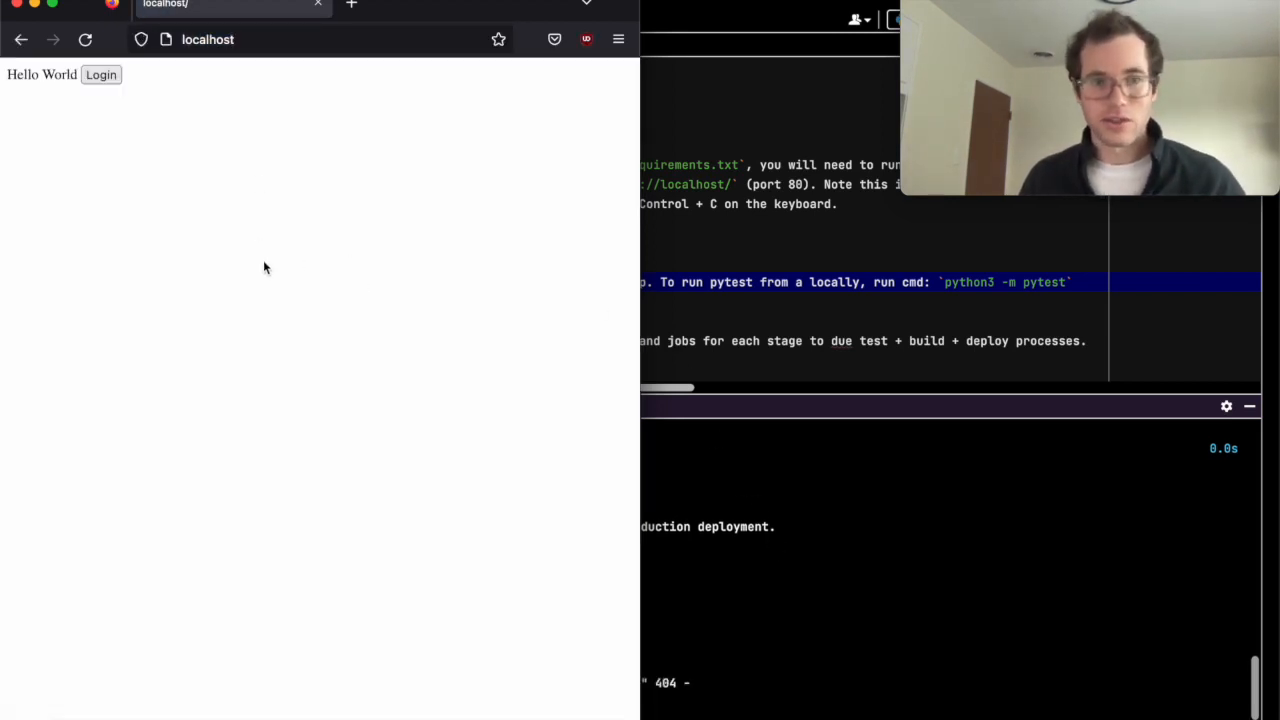
{"action": "left_click", "coordinate": [100, 74]}
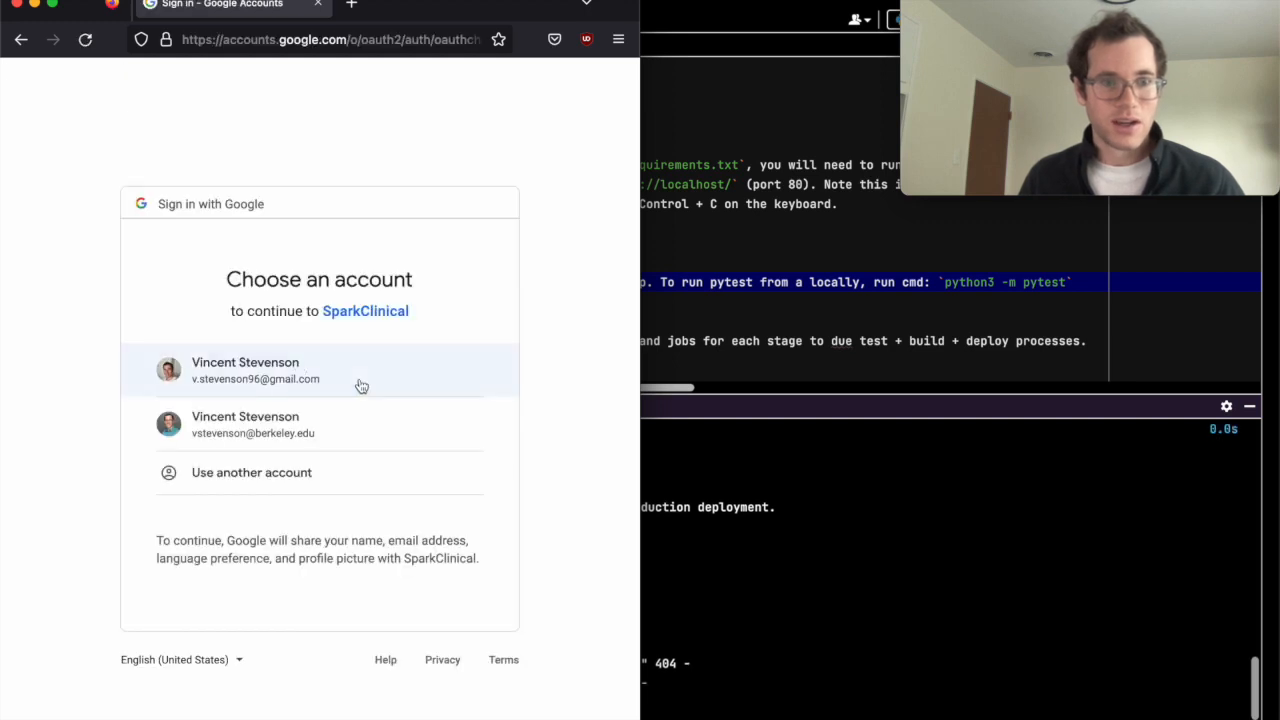
{"action": "mouse_move", "coordinate": [564, 490]}
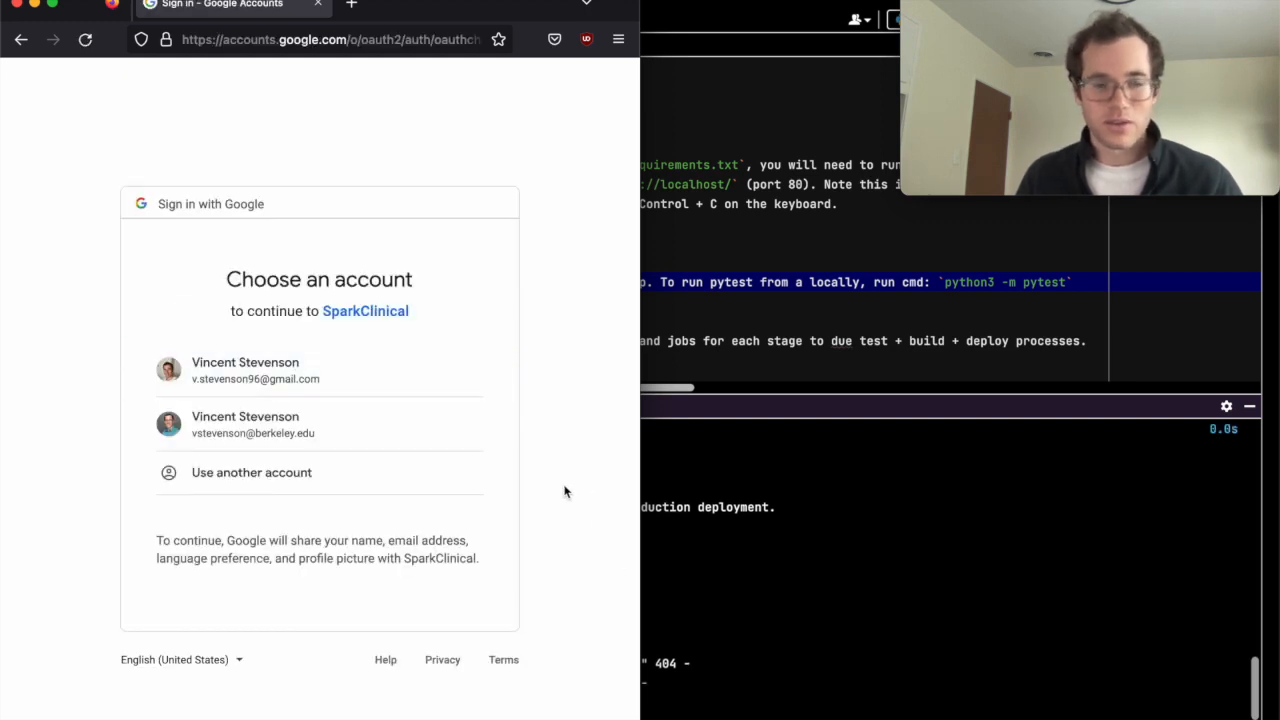
{"action": "mouse_move", "coordinate": [580, 482]}
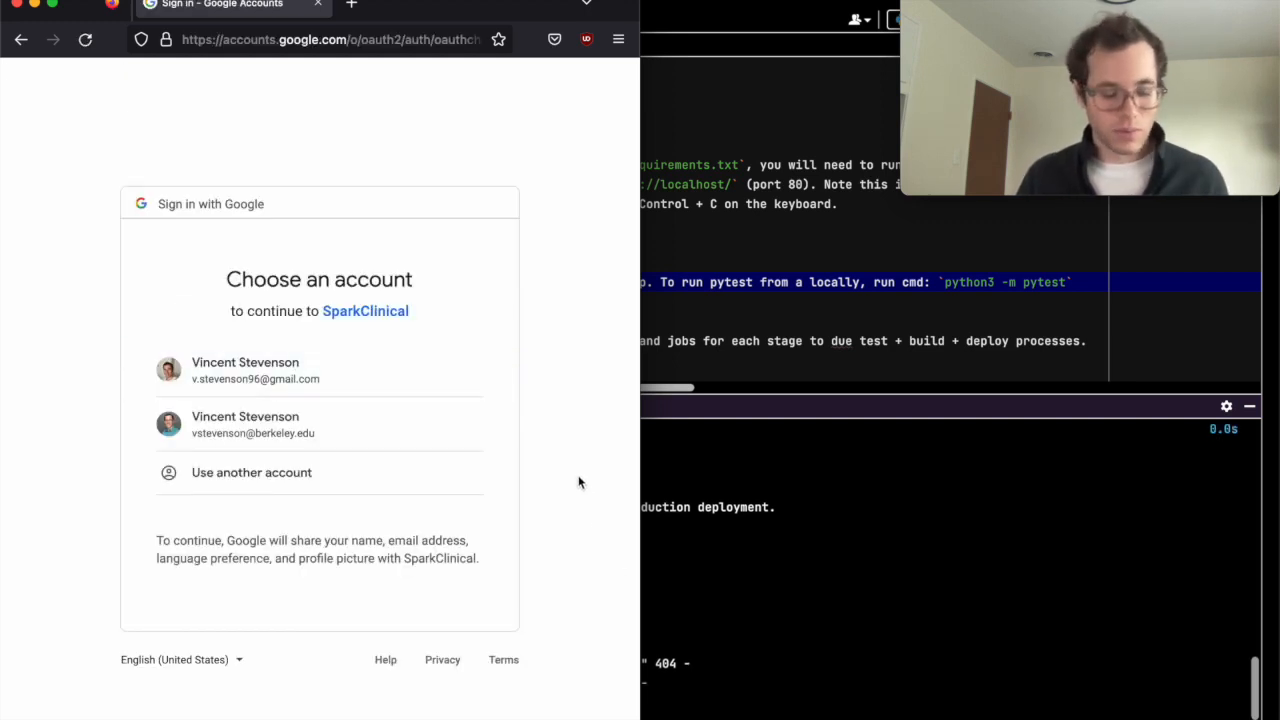
{"action": "mouse_move", "coordinate": [560, 458]}
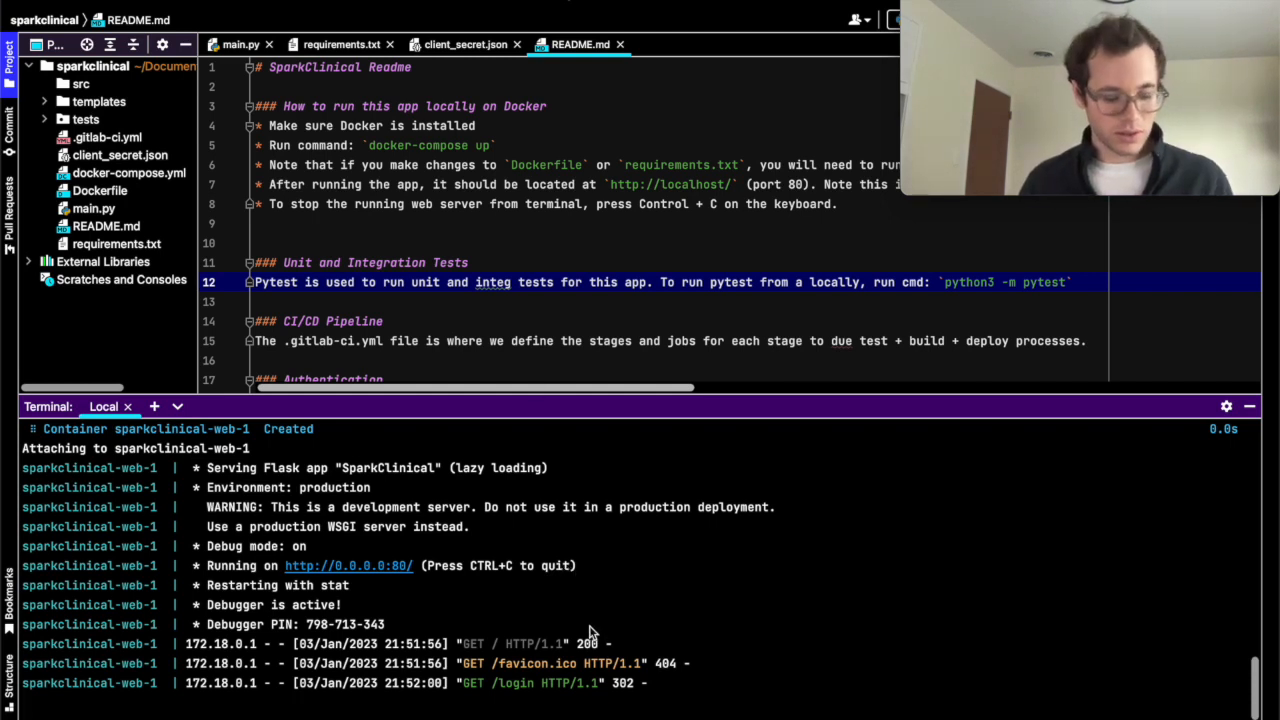
{"action": "key", "text": "ctrl+c"}
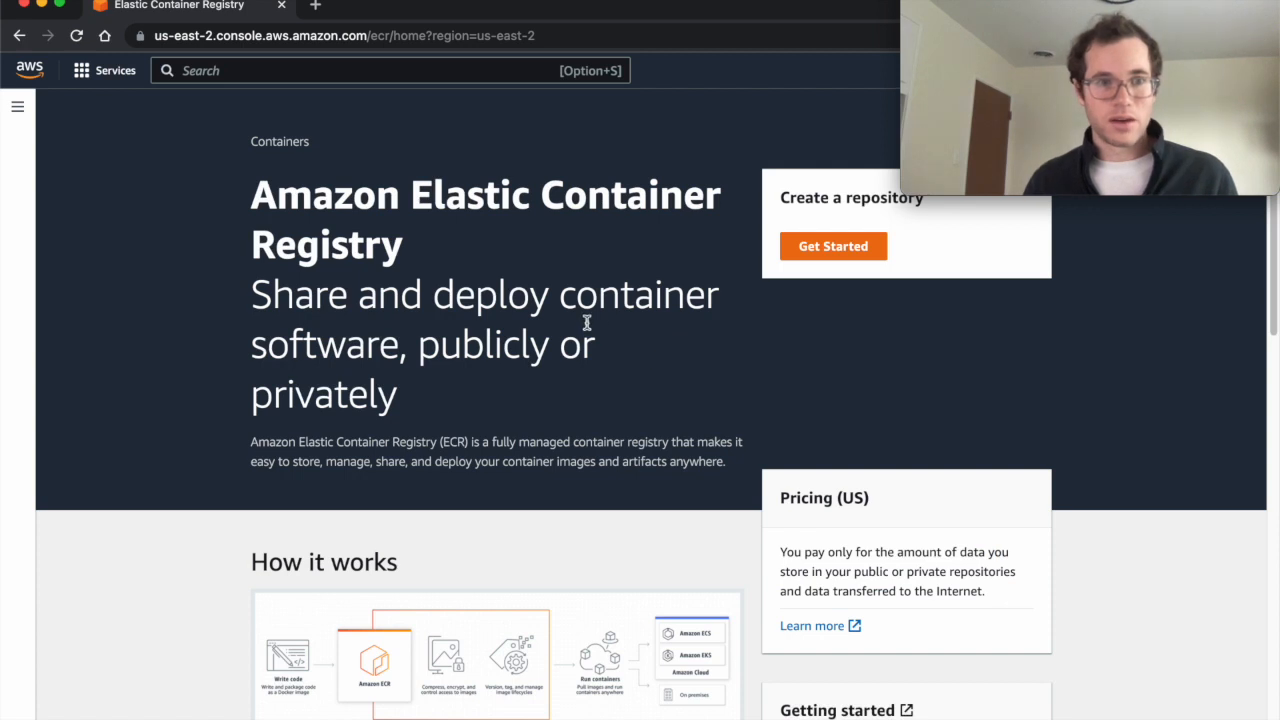
{"action": "mouse_move", "coordinate": [492, 312]}
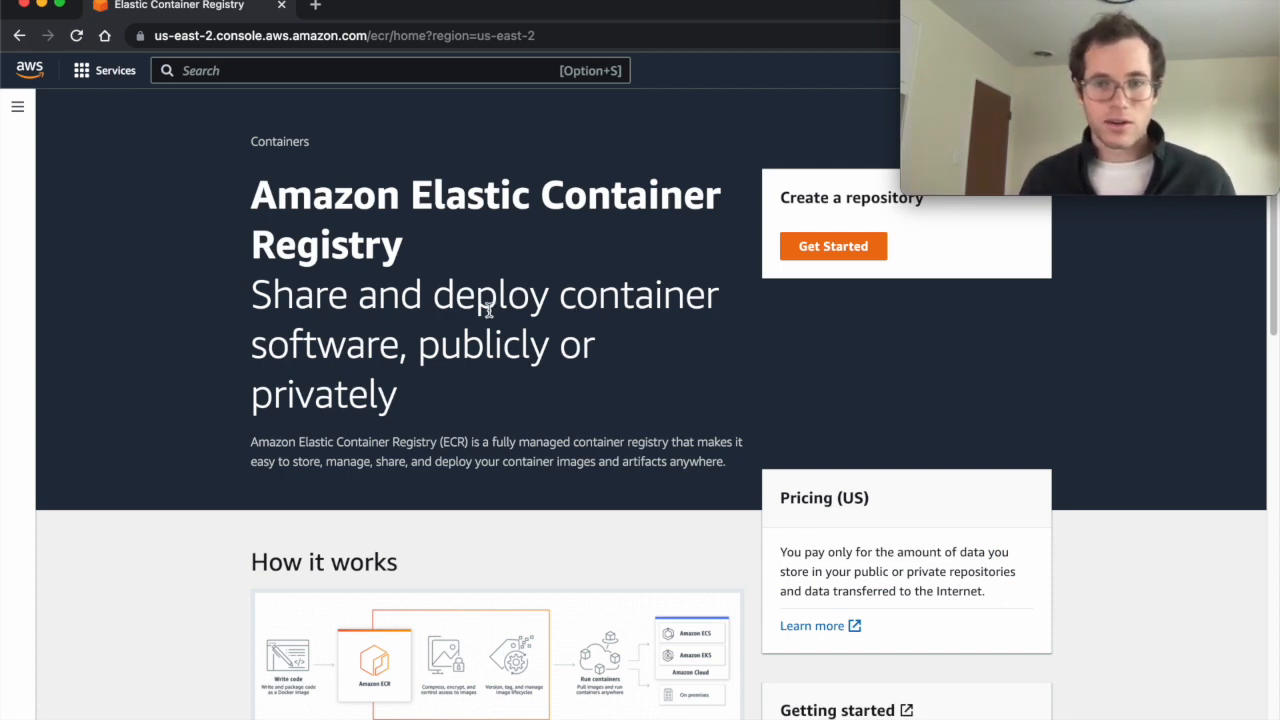
{"action": "mouse_move", "coordinate": [520, 256]}
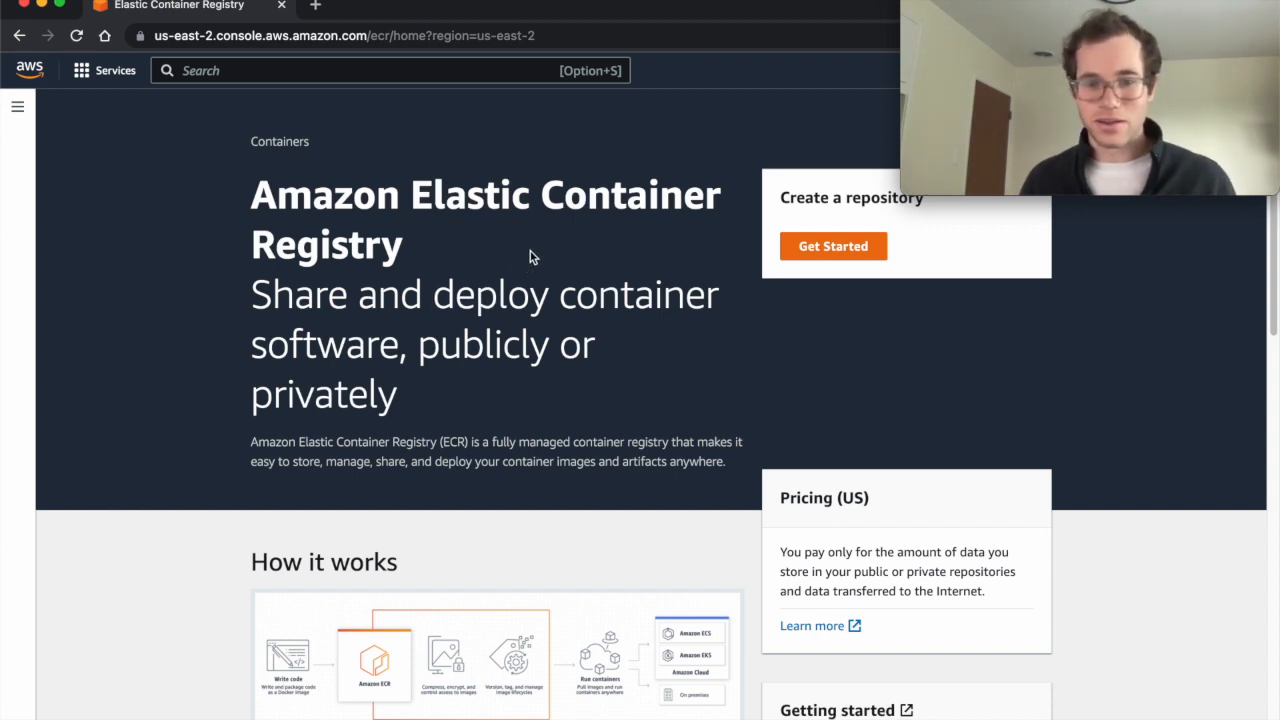
{"action": "mouse_move", "coordinate": [552, 198]}
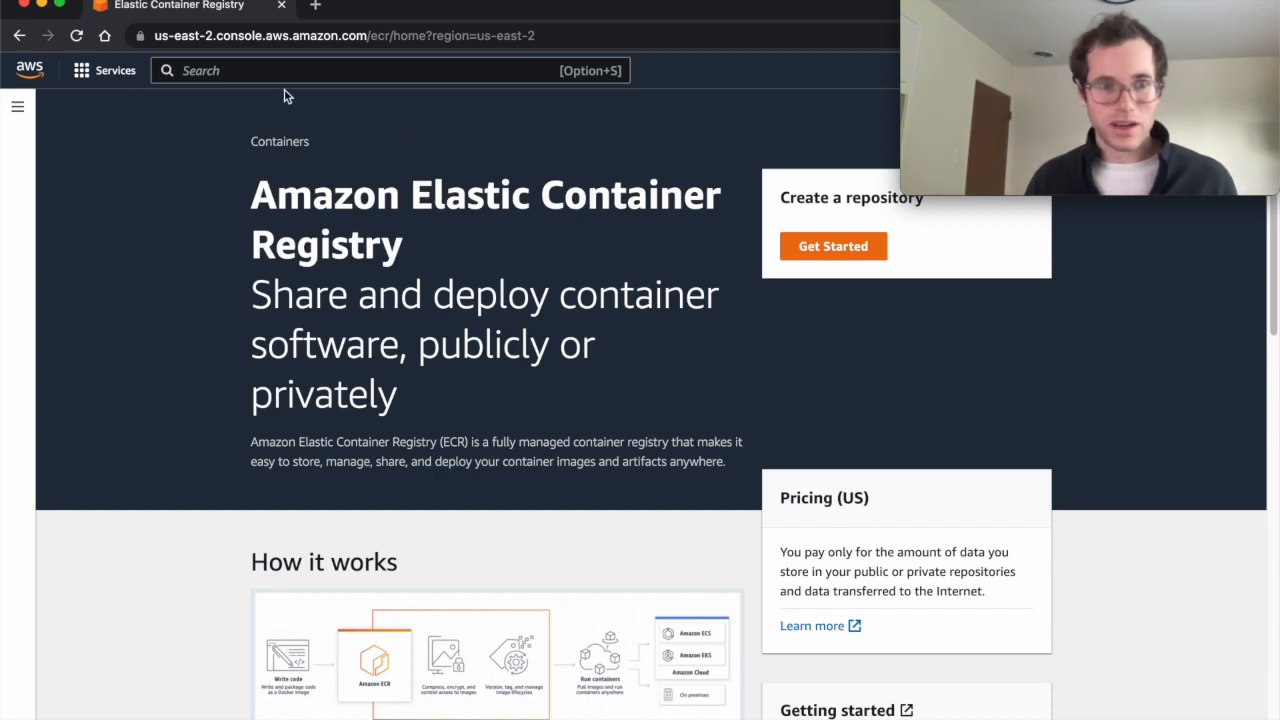
- Search the console for ecr, then for iam, and go to the IAM service
{"action": "type", "text": "ecr"}
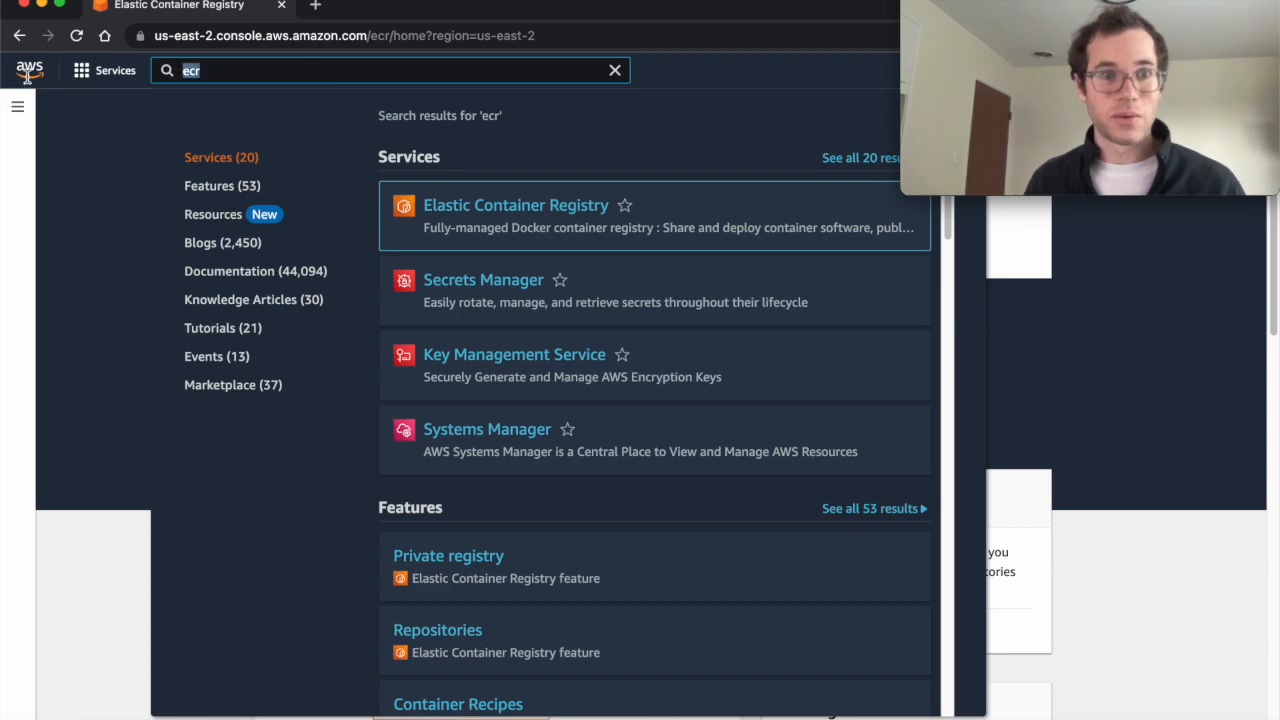
{"action": "type", "text": "iam"}
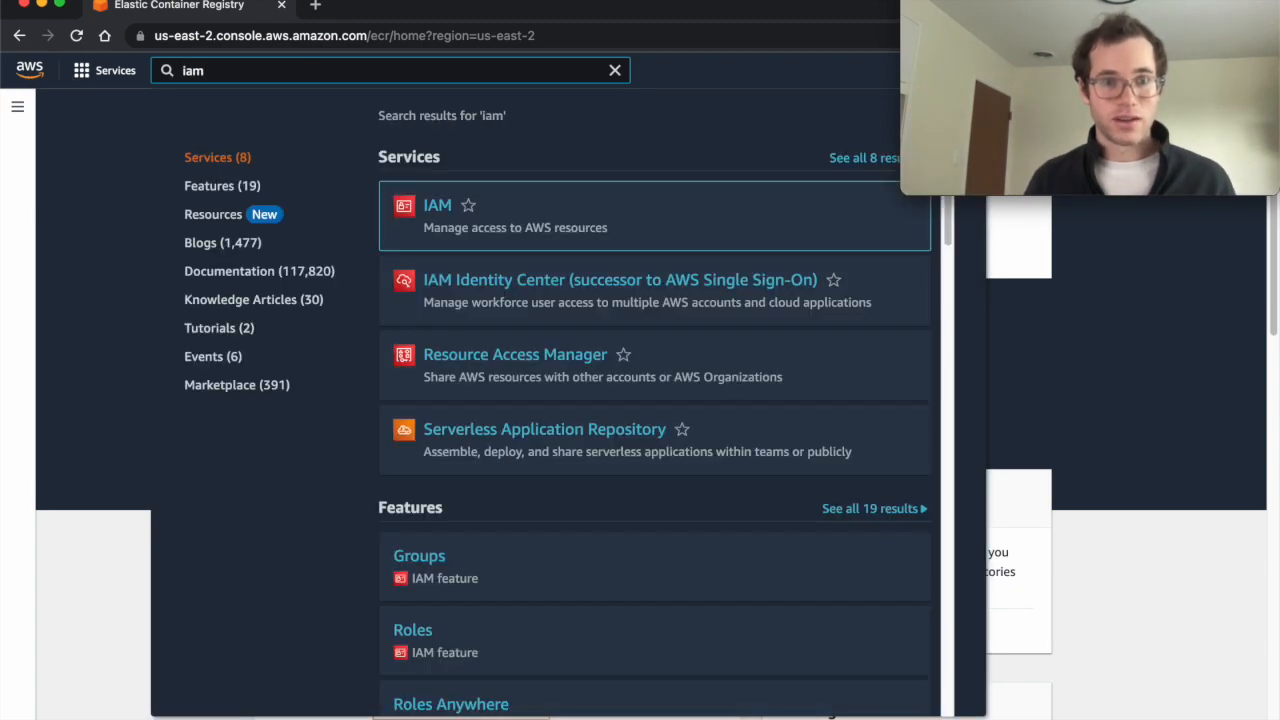
{"action": "left_click", "coordinate": [436, 204]}
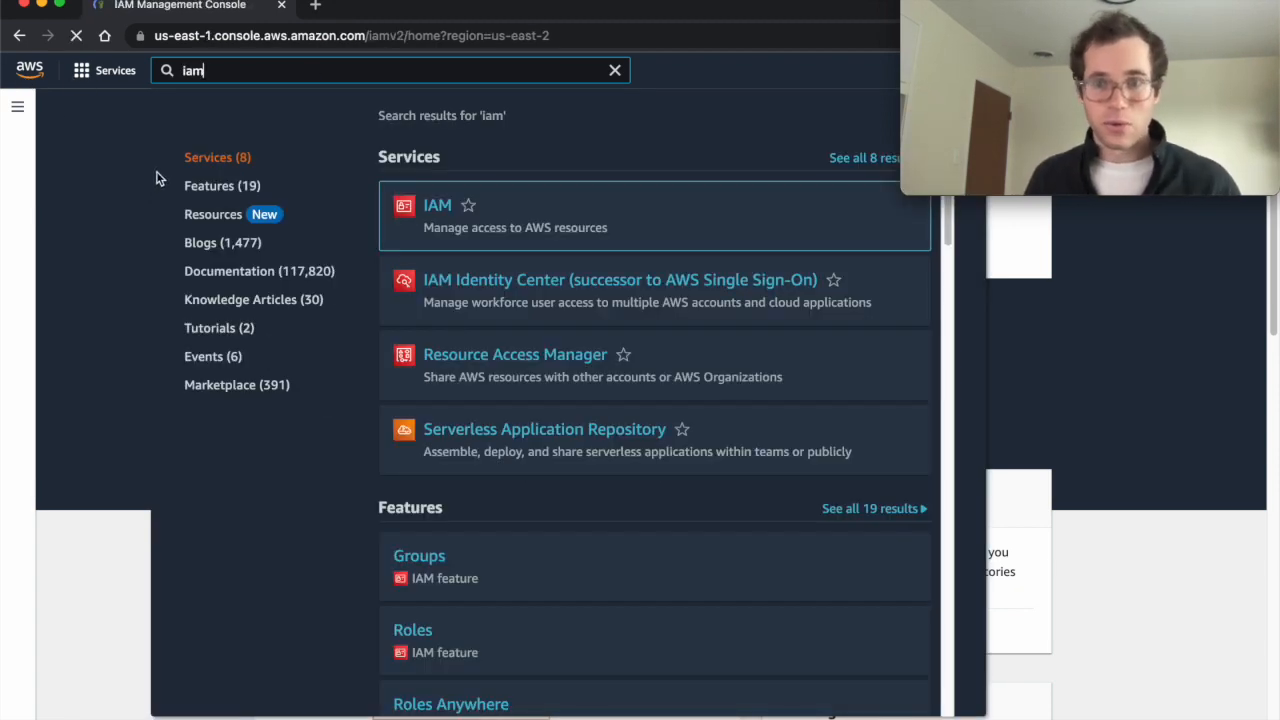
- Begin adding a new IAM user named sparkclinical-ecr-admin from the Users list
{"action": "left_click", "coordinate": [436, 204]}
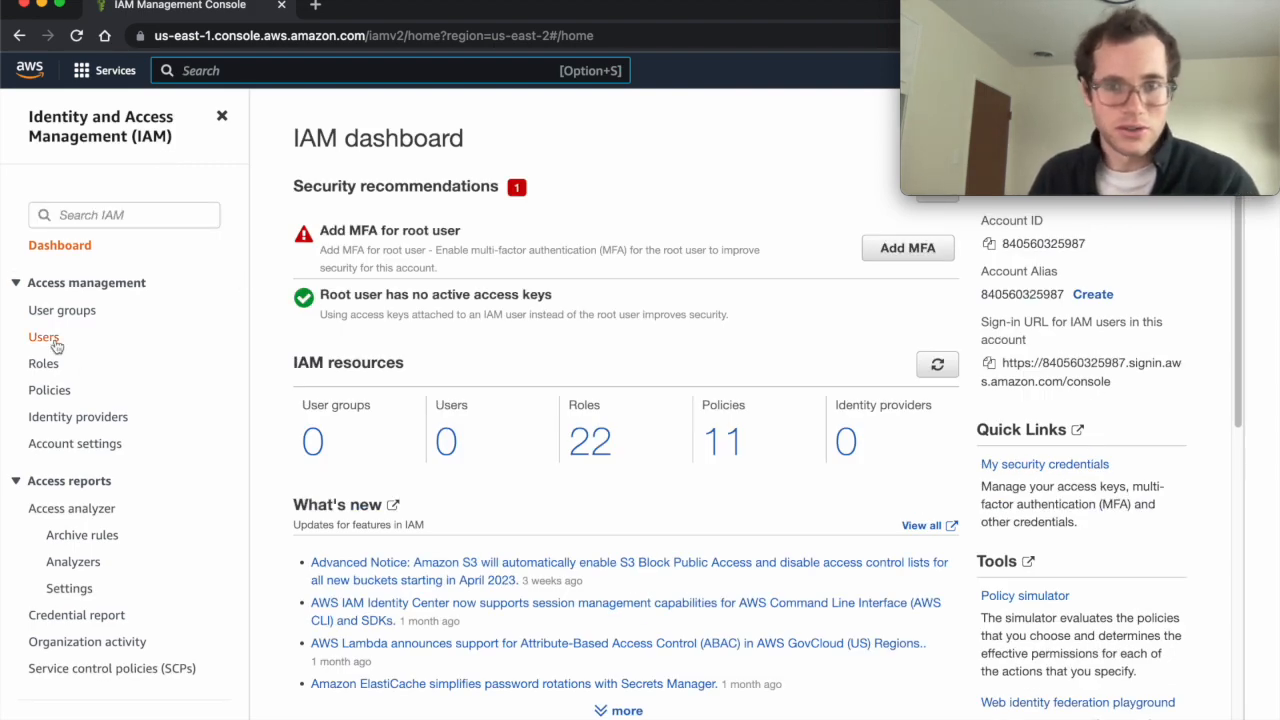
{"action": "left_click", "coordinate": [44, 336]}
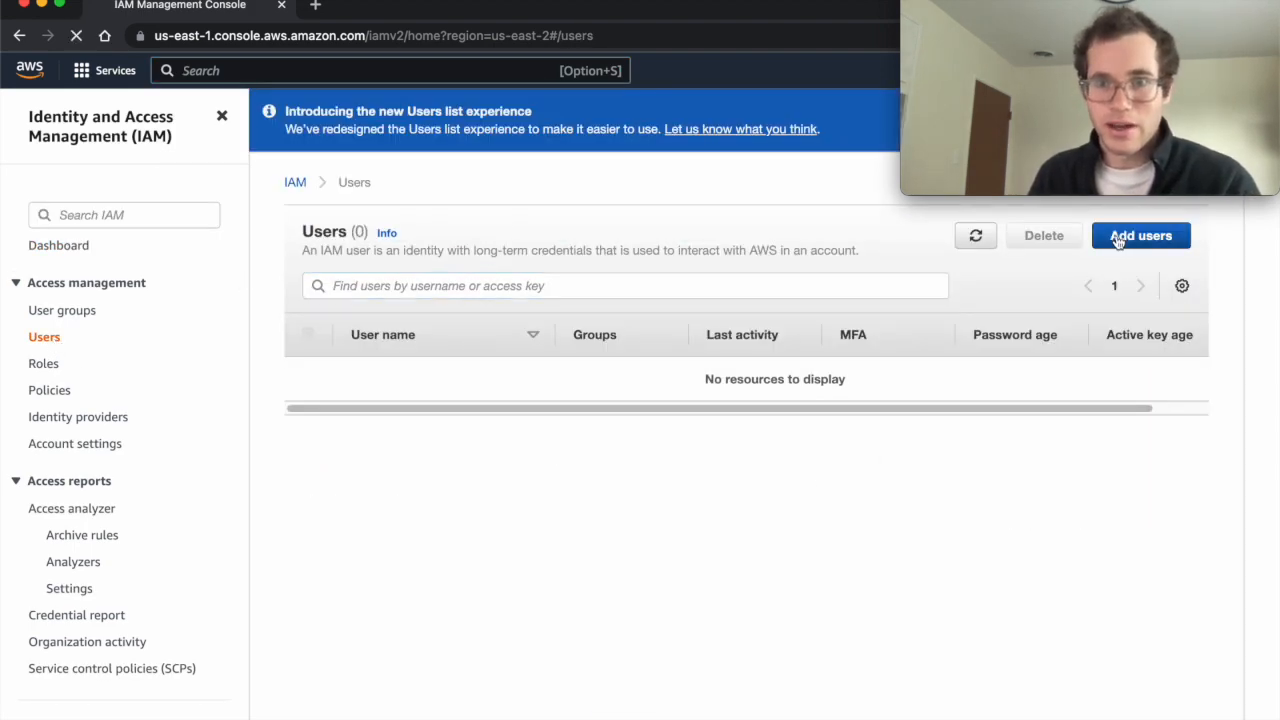
{"action": "left_click", "coordinate": [1140, 236]}
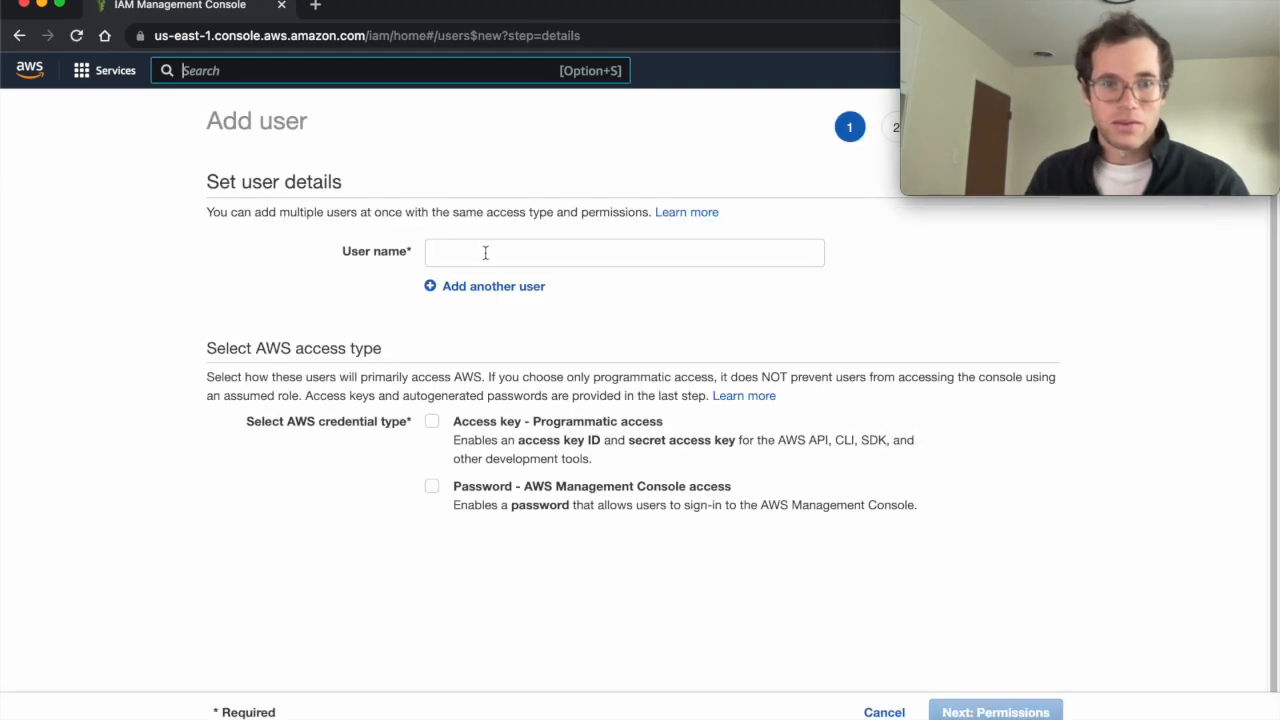
{"action": "left_click", "coordinate": [624, 252]}
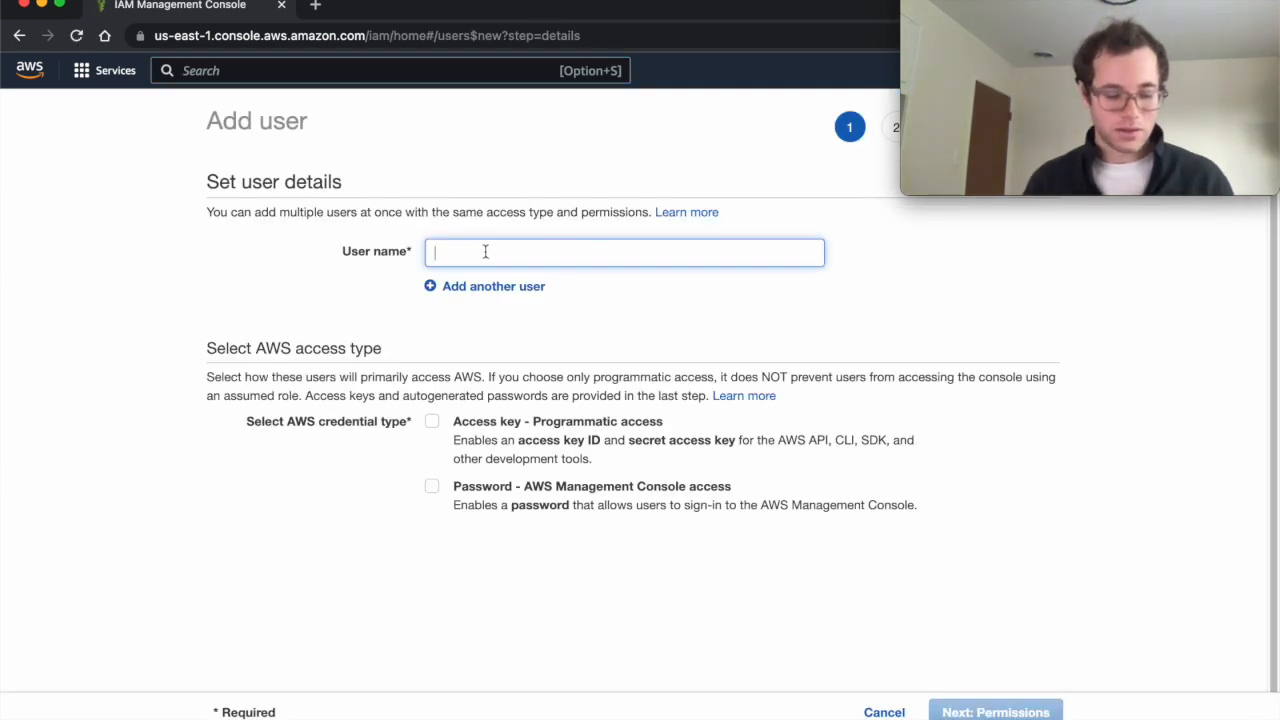
{"action": "type", "text": "sparkclinical-"}
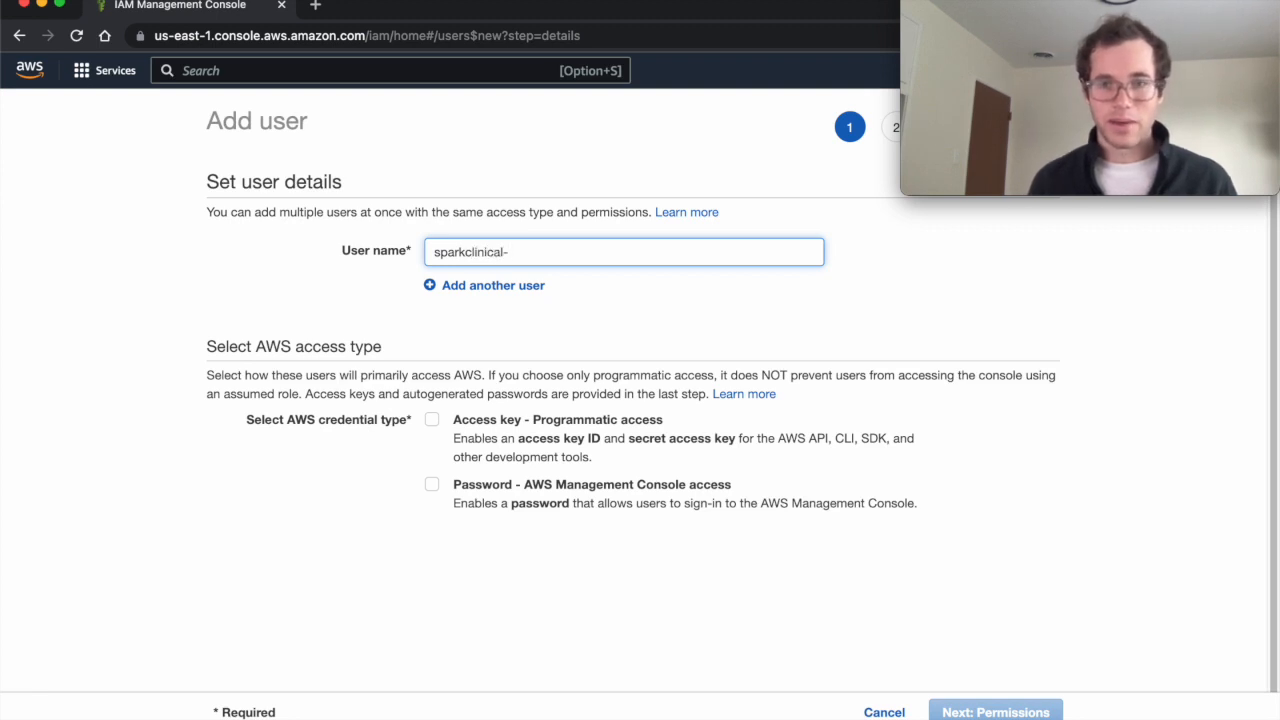
{"action": "type", "text": "e"}
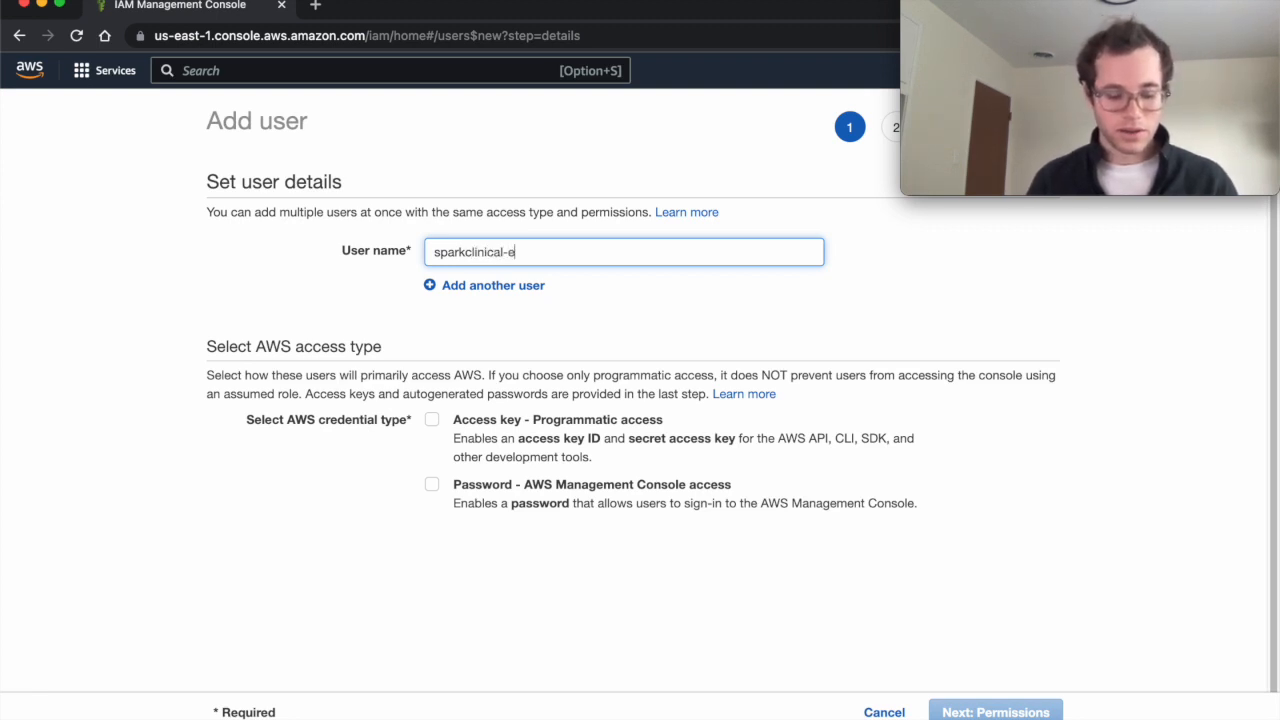
{"action": "type", "text": "cr-admin"}
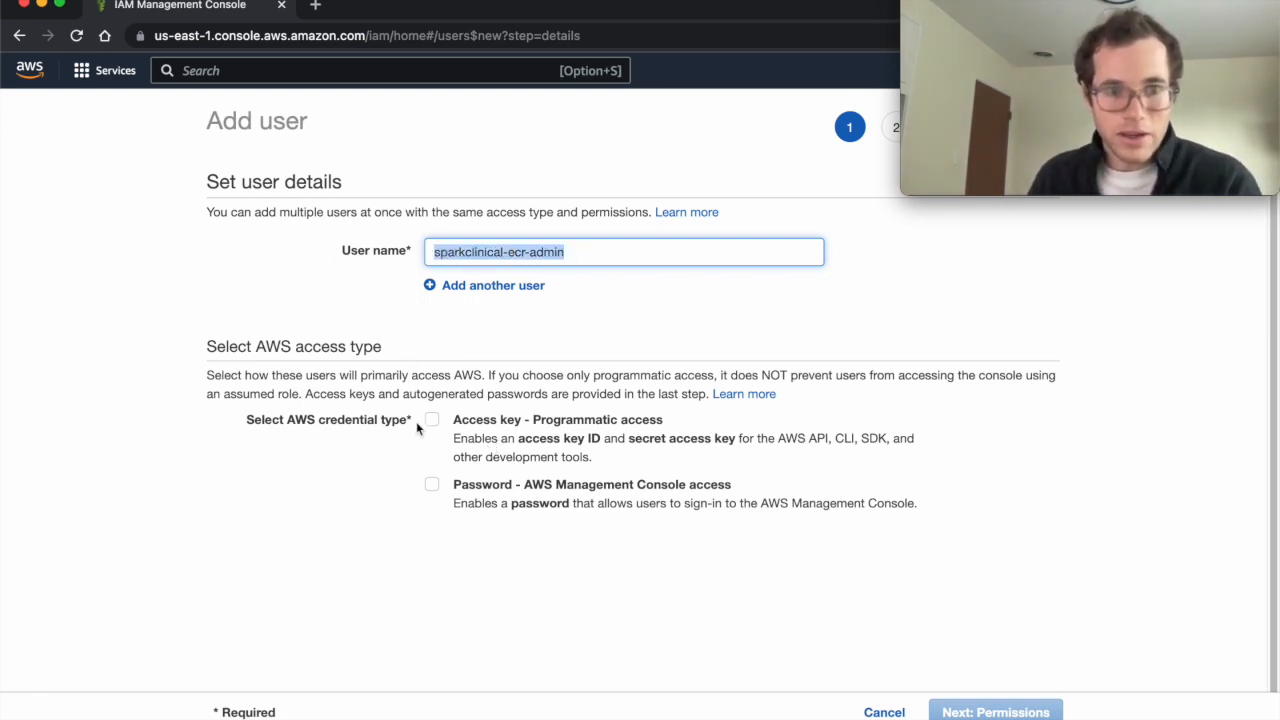
{"action": "mouse_move", "coordinate": [378, 430]}
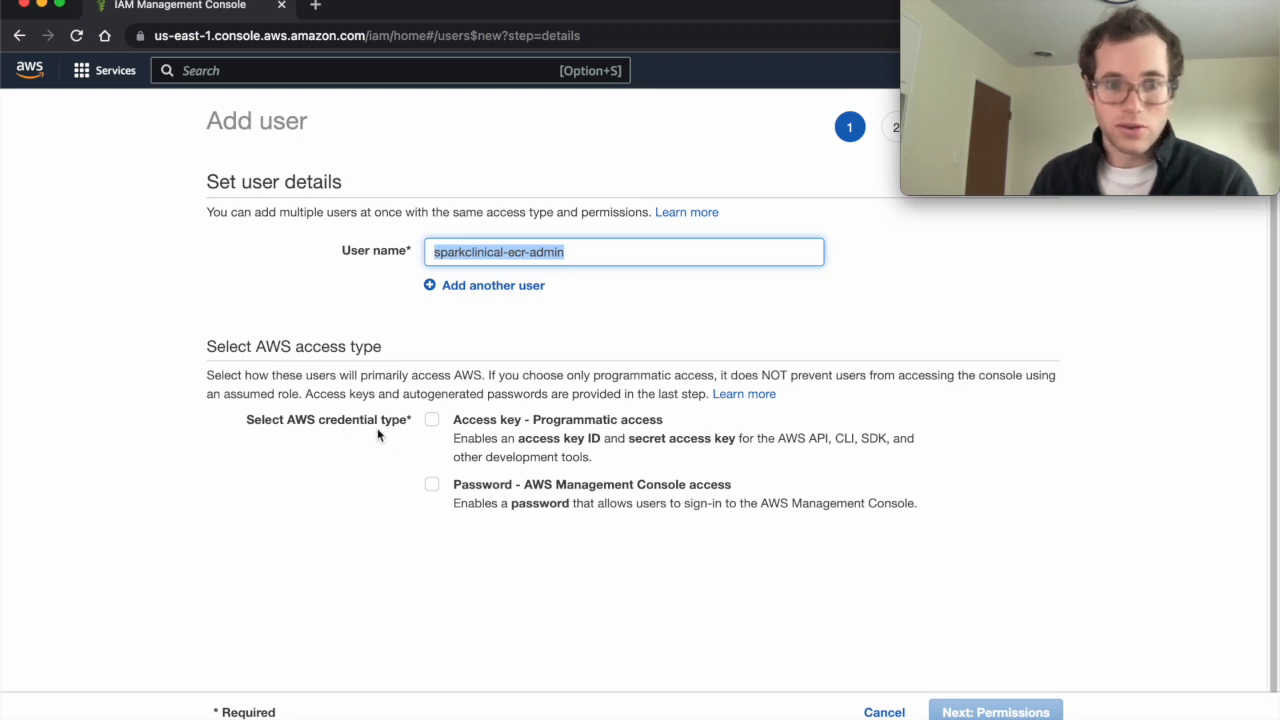
{"action": "mouse_move", "coordinate": [378, 436]}
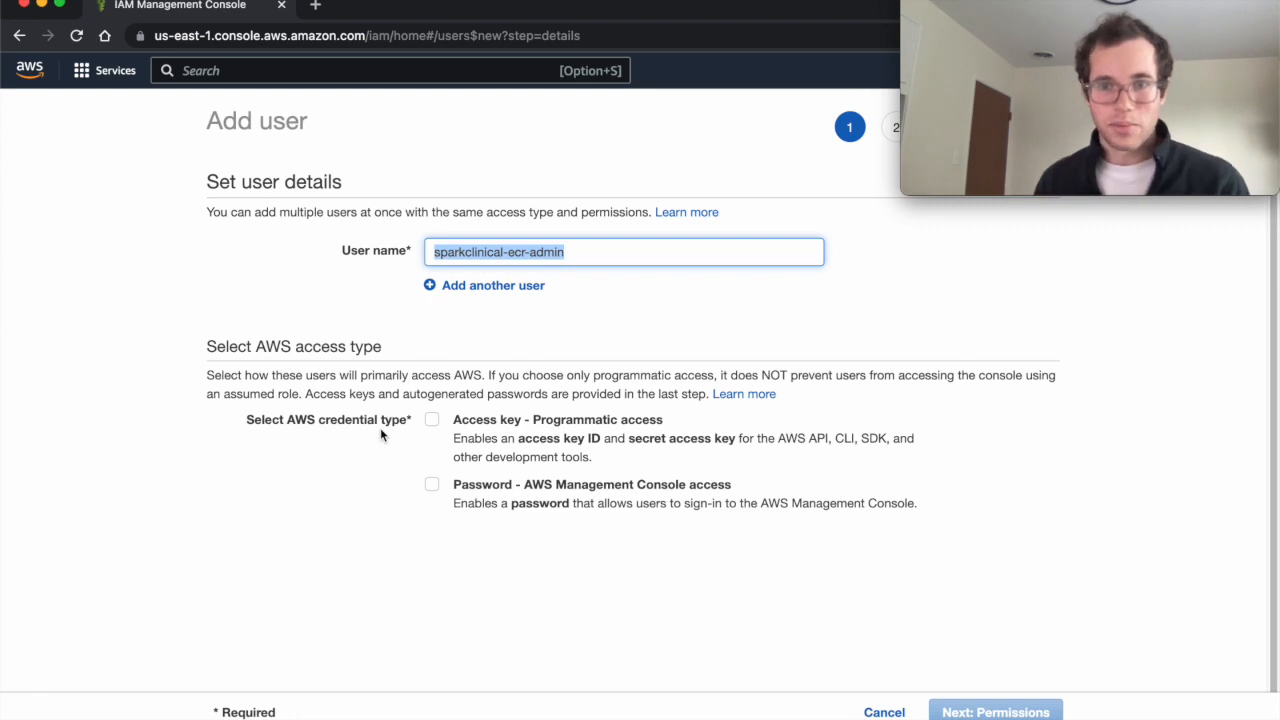
{"action": "mouse_move", "coordinate": [390, 444]}
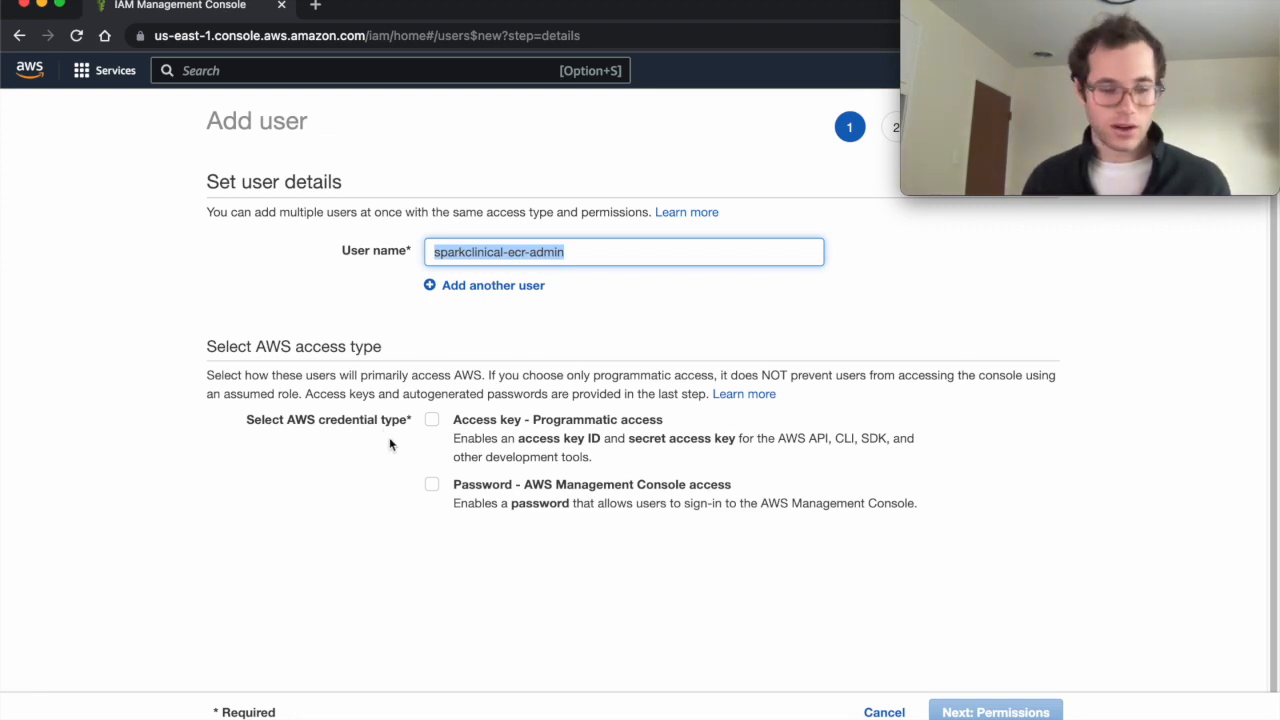
{"action": "mouse_move", "coordinate": [430, 424]}
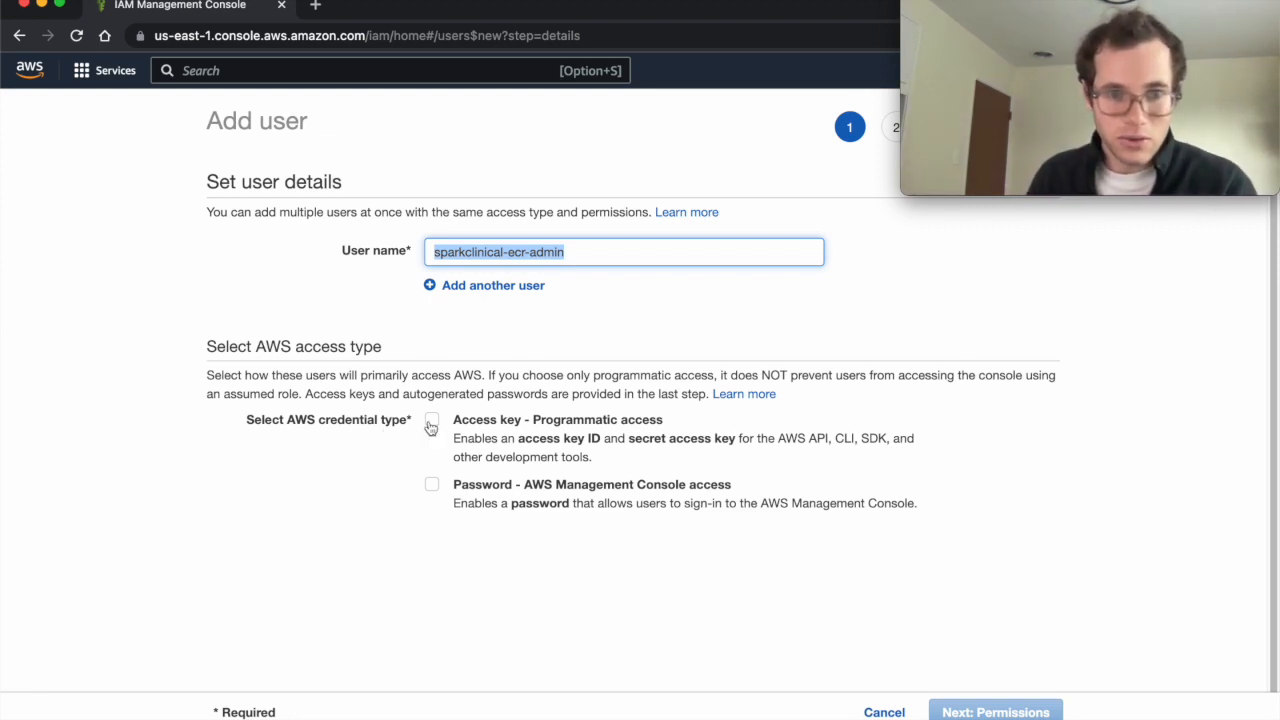
- Give the user programmatic access-key credentials and advance to the permissions step
{"action": "left_click", "coordinate": [432, 420]}
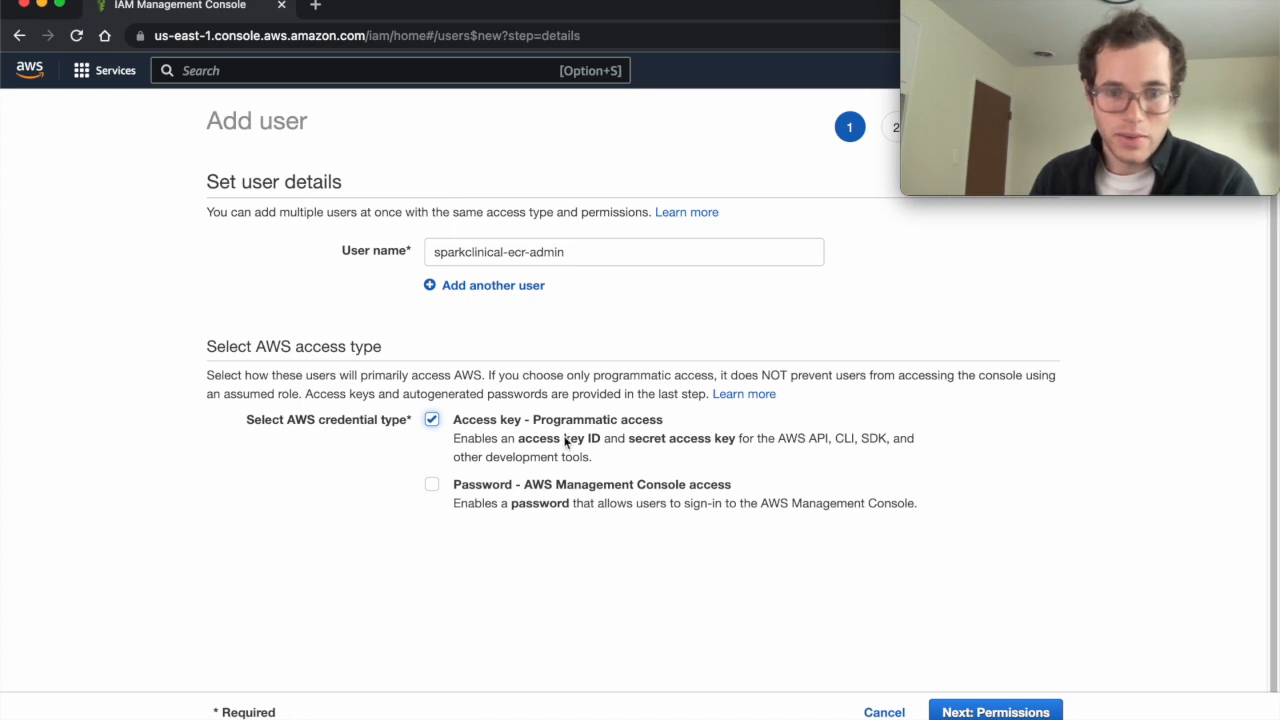
{"action": "left_click", "coordinate": [996, 712]}
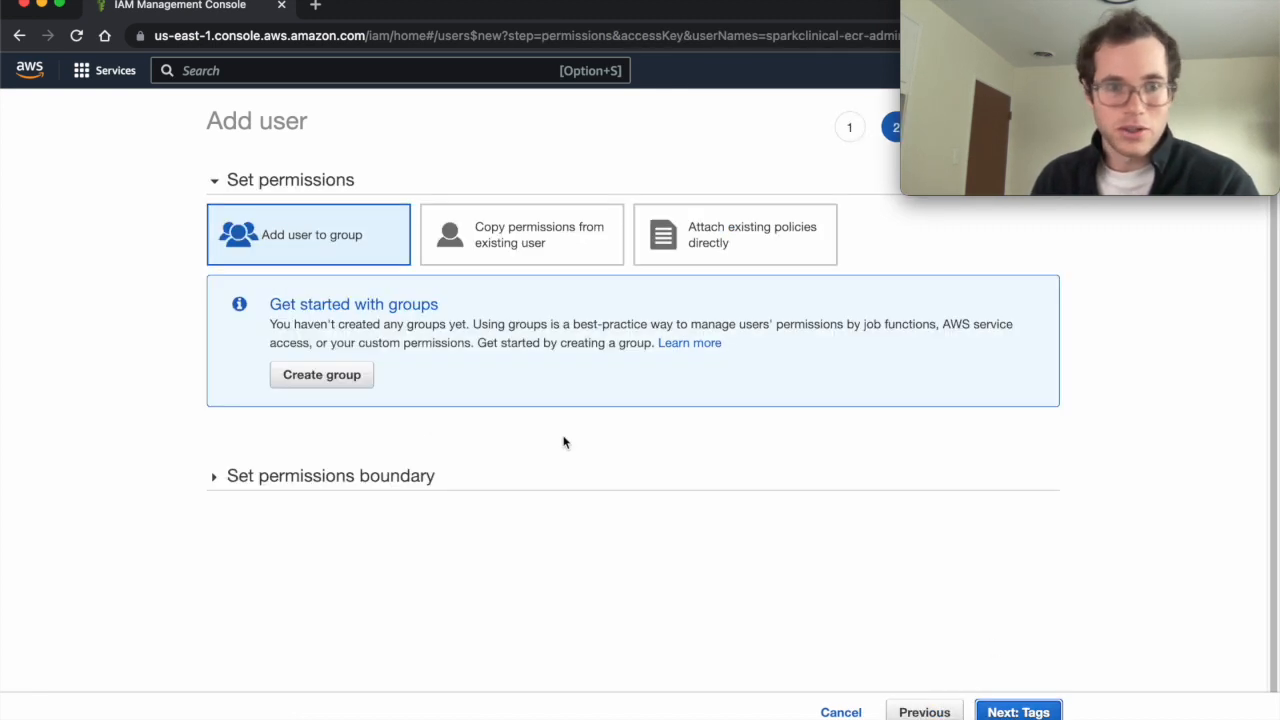
{"action": "mouse_move", "coordinate": [736, 276]}
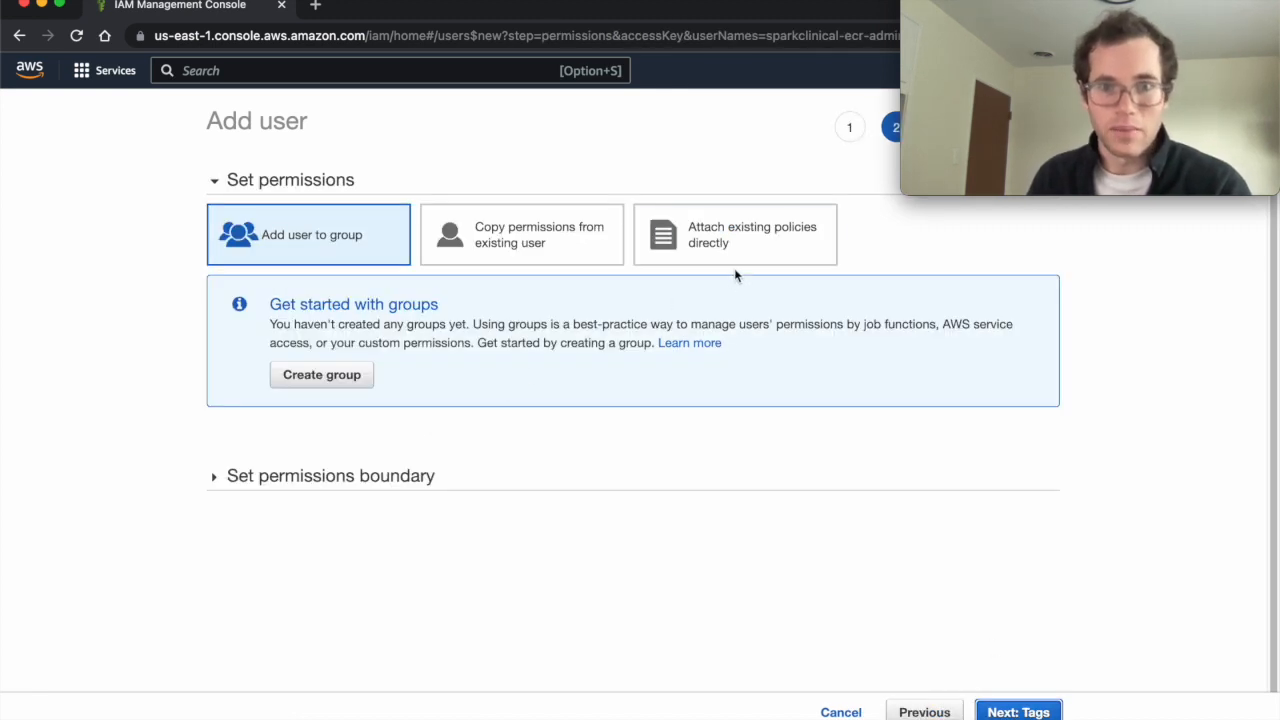
{"action": "mouse_move", "coordinate": [712, 260]}
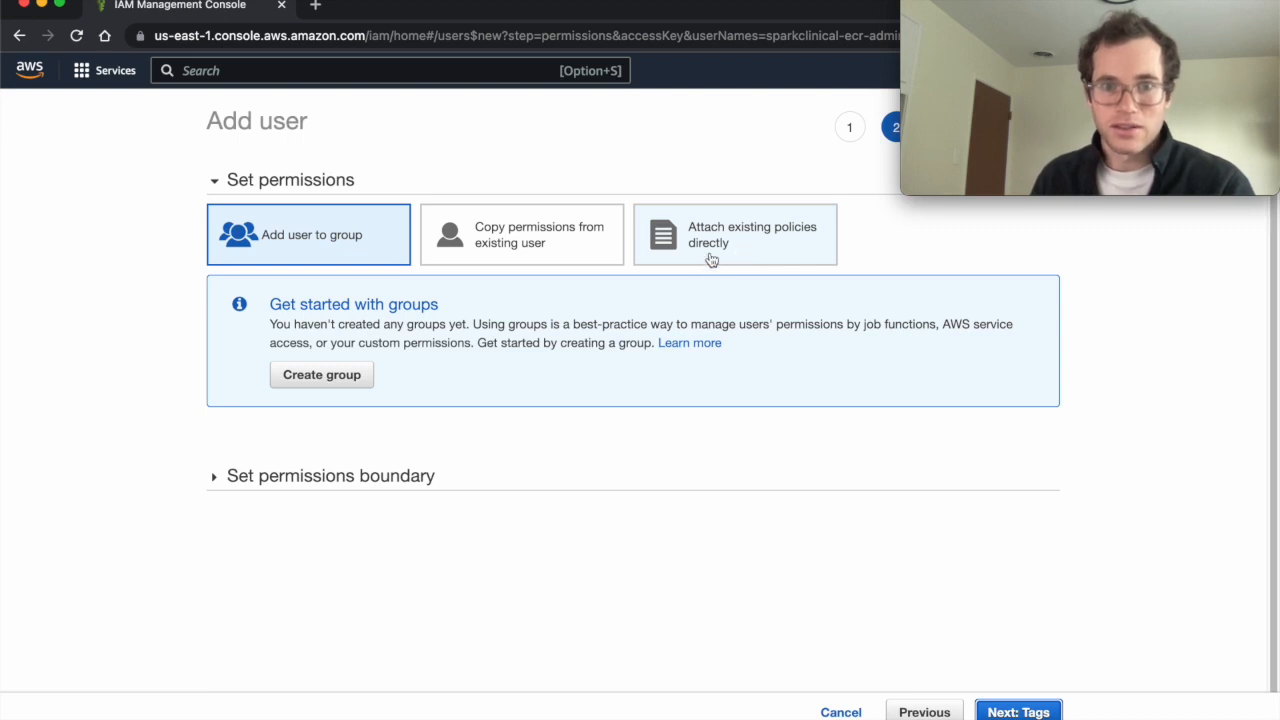
- Choose to attach existing policies directly and search for an ECR registry policy, finding none
{"action": "left_click", "coordinate": [736, 234]}
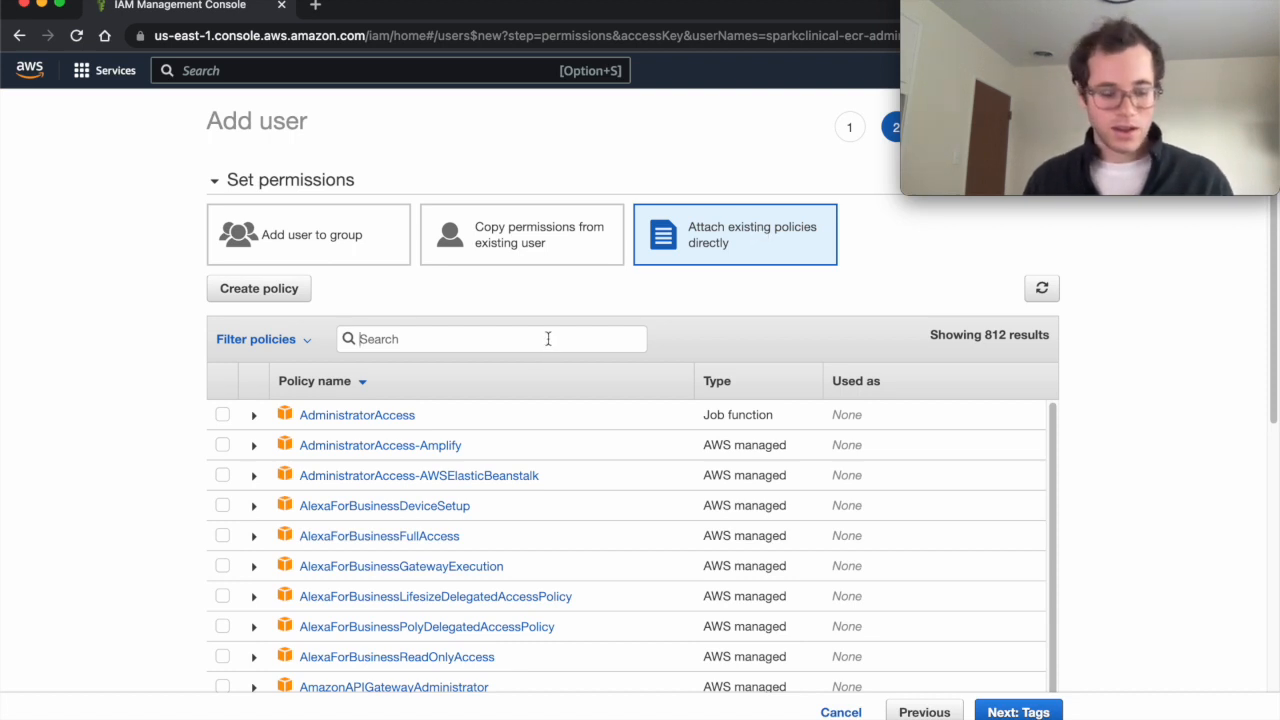
{"action": "type", "text": "ecr2containe"}
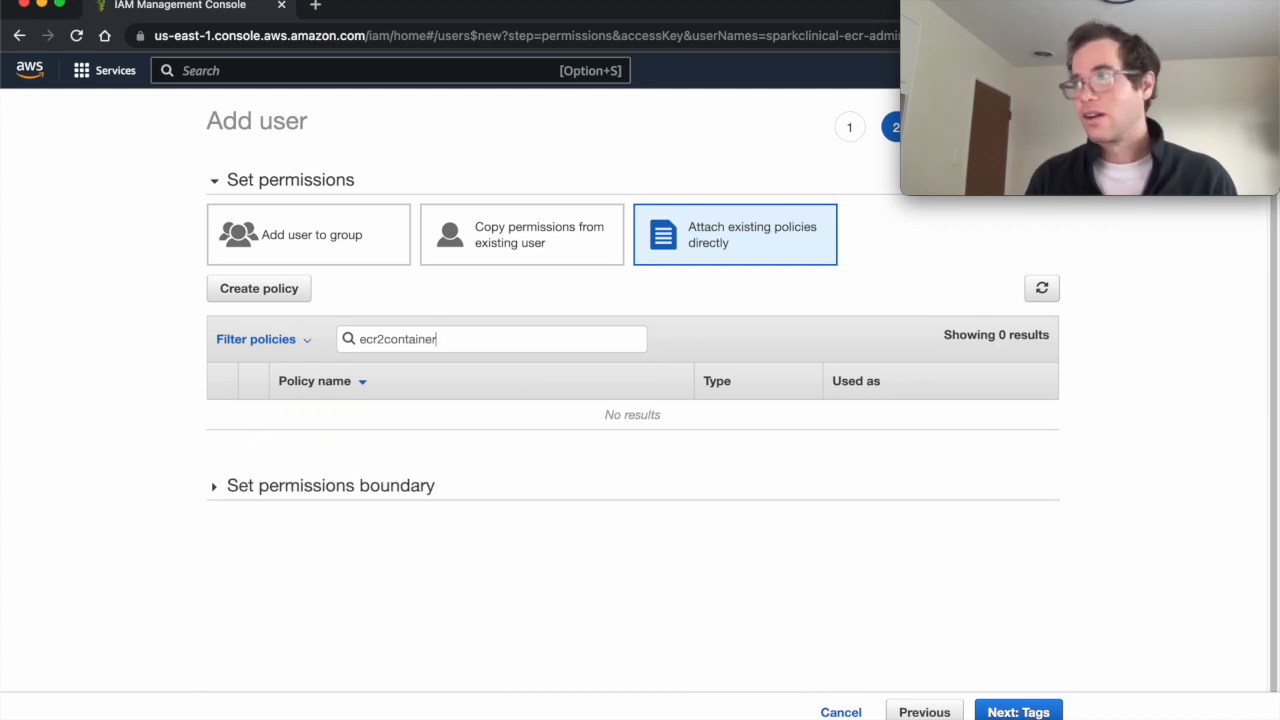
{"action": "type", "text": "registry"}
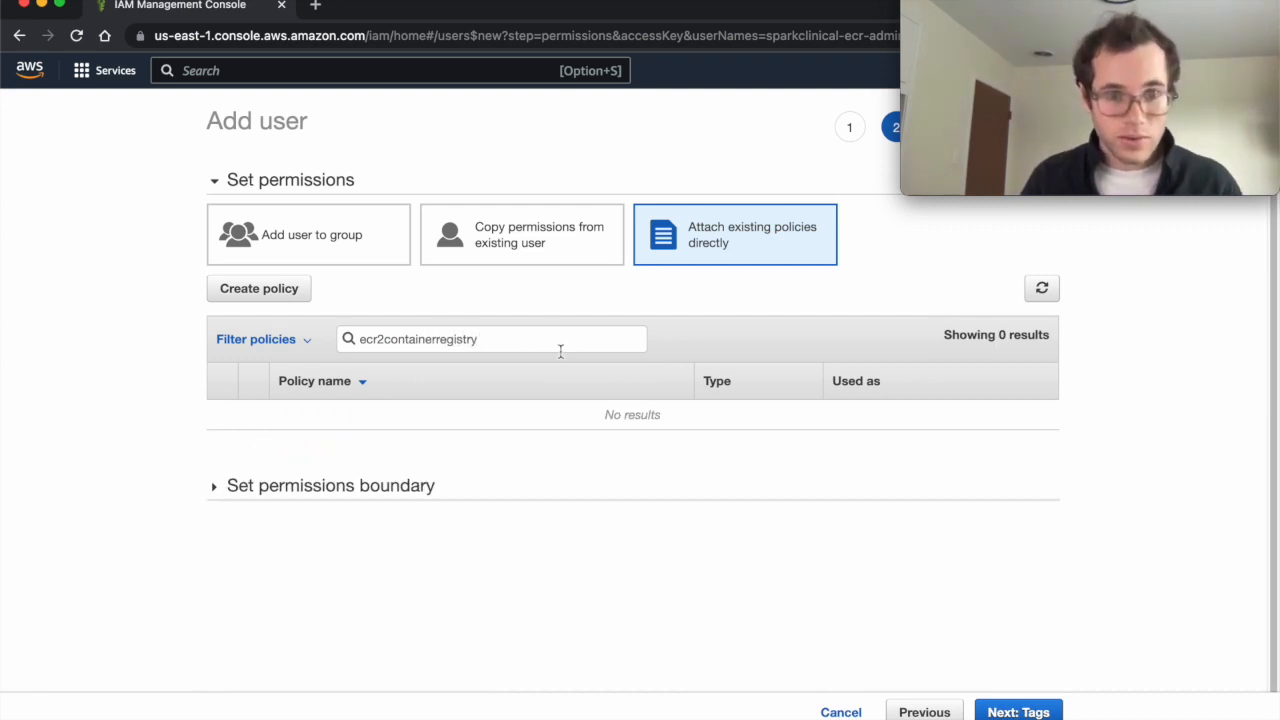
{"action": "double_click", "coordinate": [416, 340]}
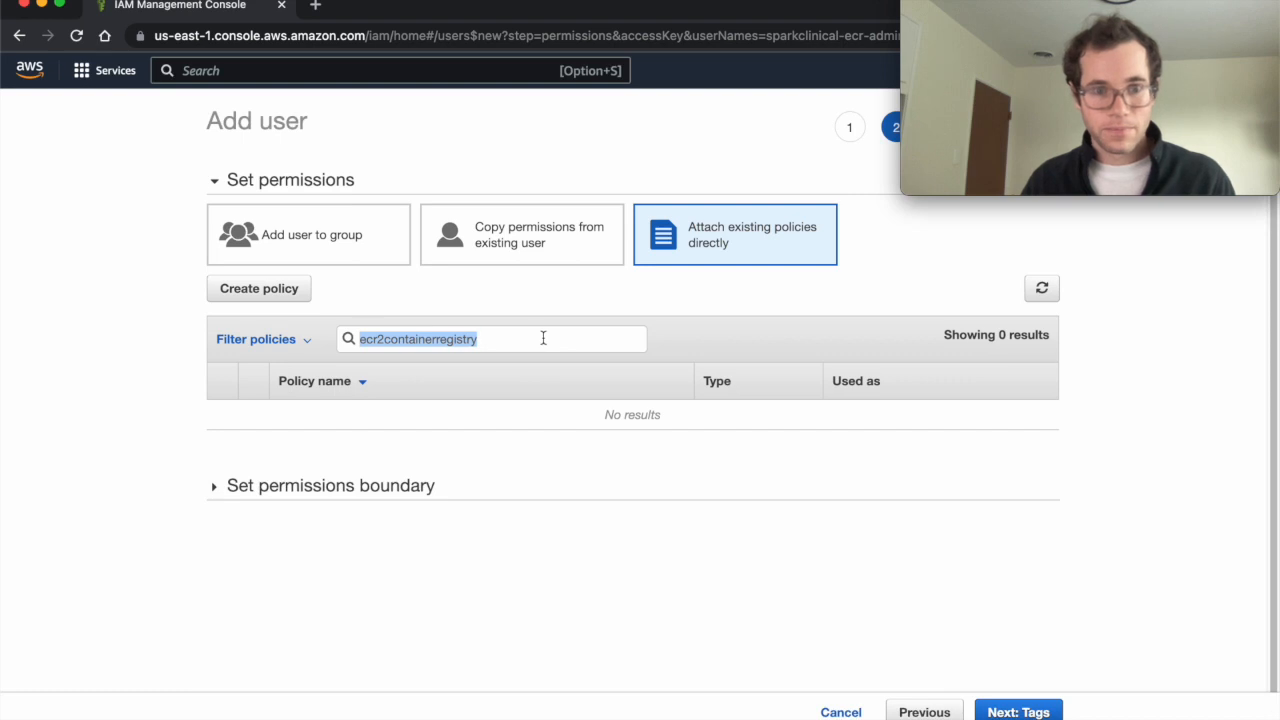
- Find AmazonEC2ContainerRegistryFullAccess and review its JSON permissions document
{"action": "type", "text": "AmazonEC2ContainerRegistryFullAccess"}
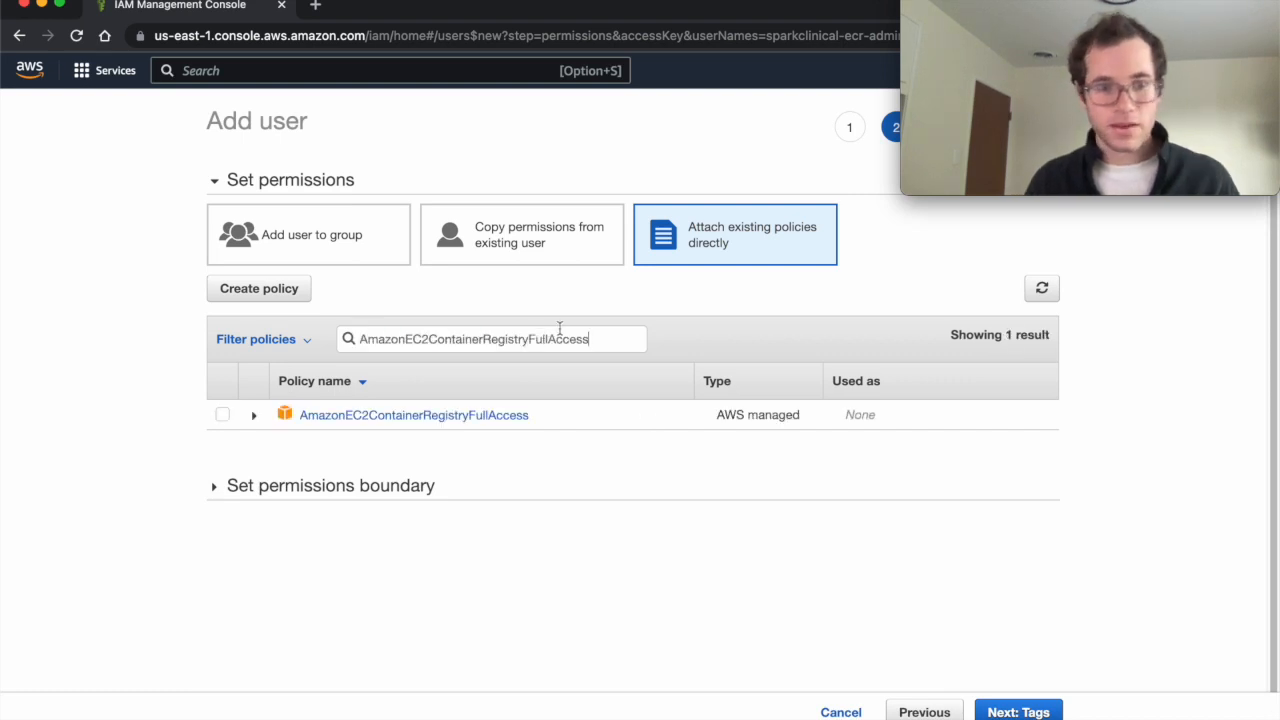
{"action": "left_click", "coordinate": [254, 414]}
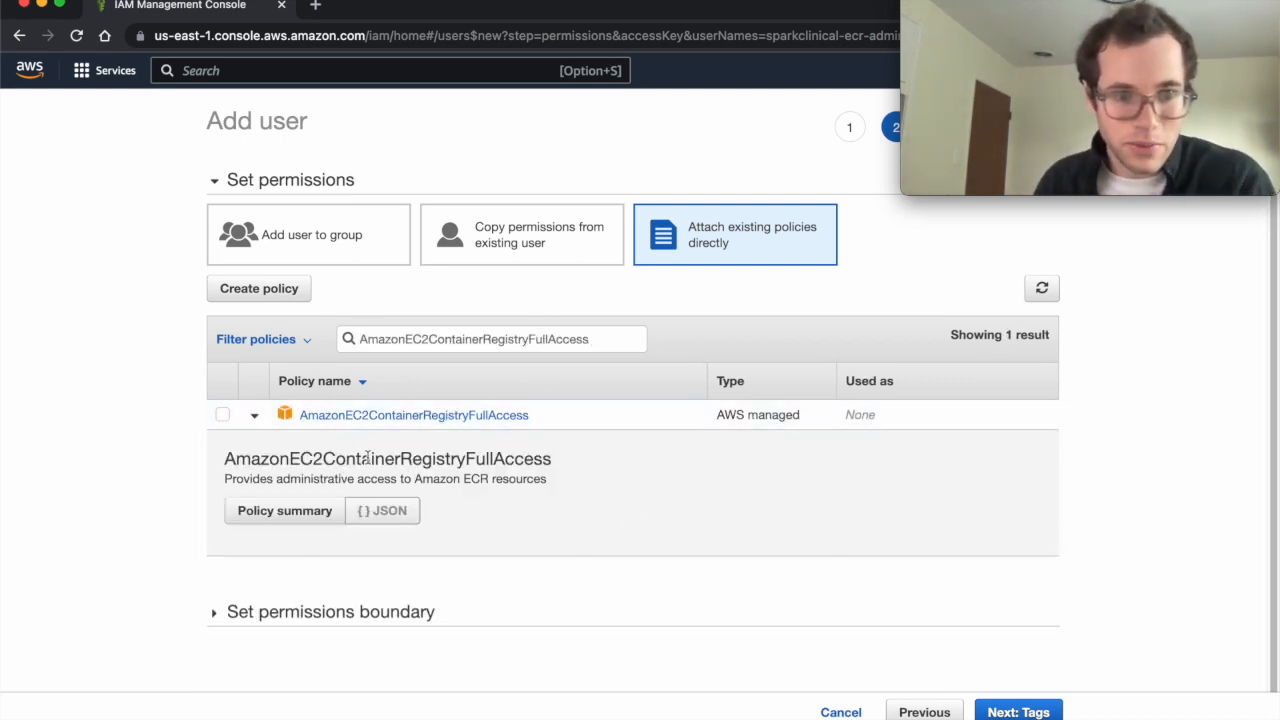
{"action": "left_click", "coordinate": [382, 510]}
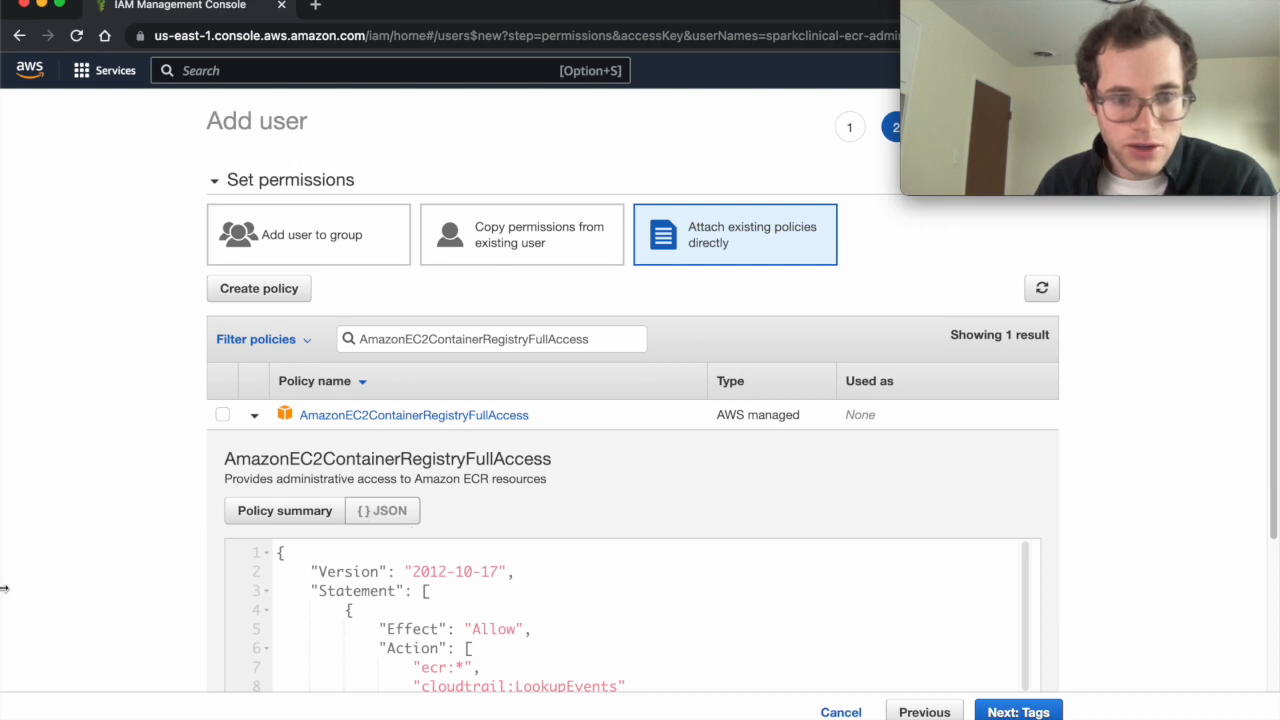
{"action": "mouse_move", "coordinate": [1040, 578]}
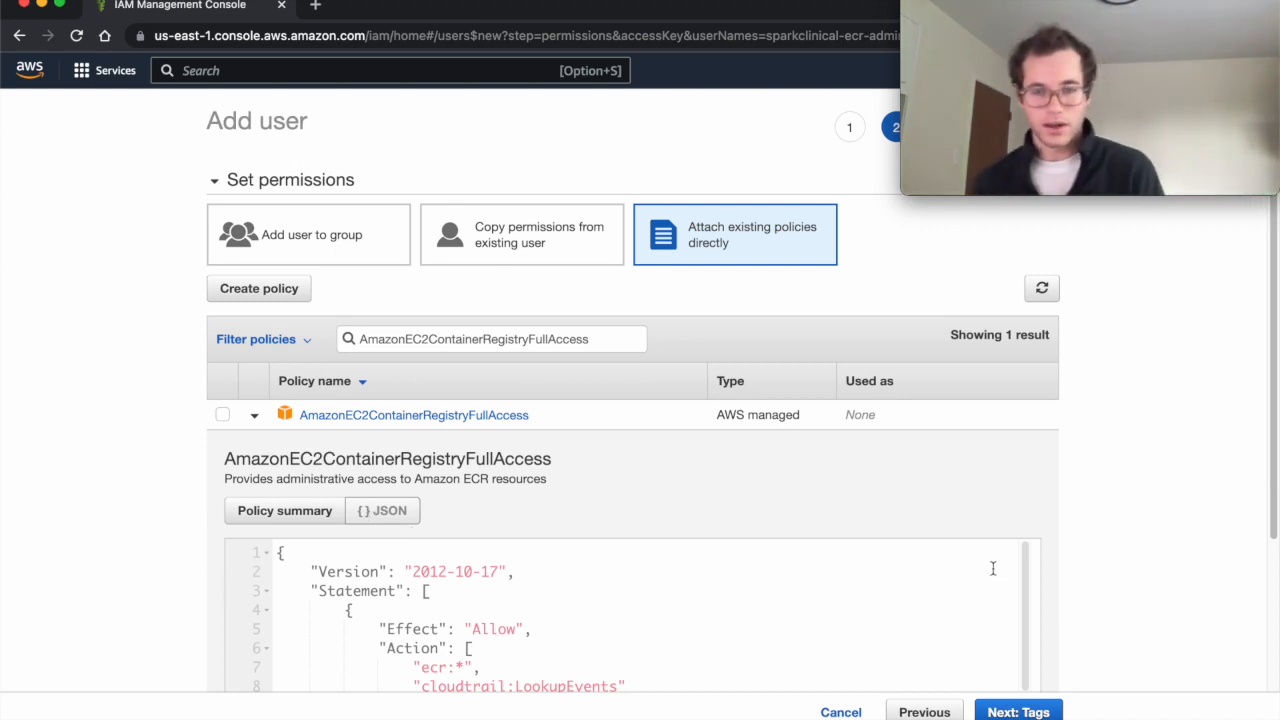
{"action": "mouse_move", "coordinate": [1008, 504]}
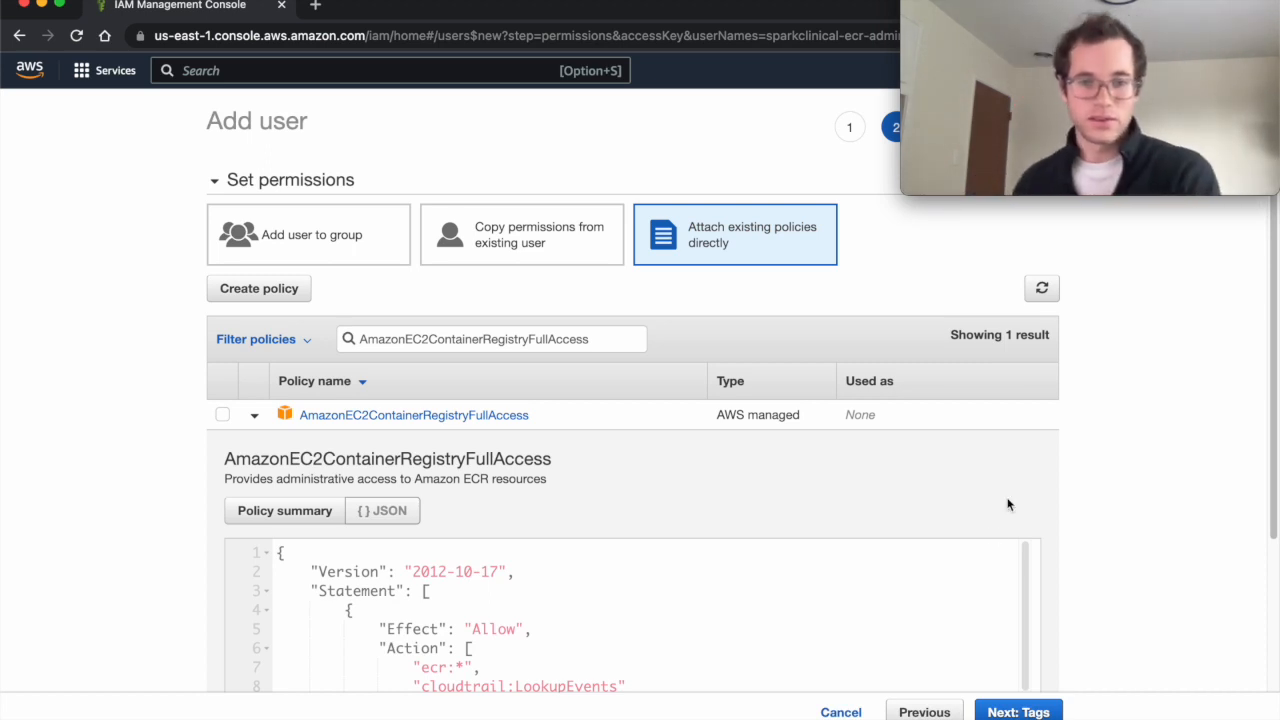
{"action": "scroll", "scroll_direction": "down", "scroll_amount": 3}
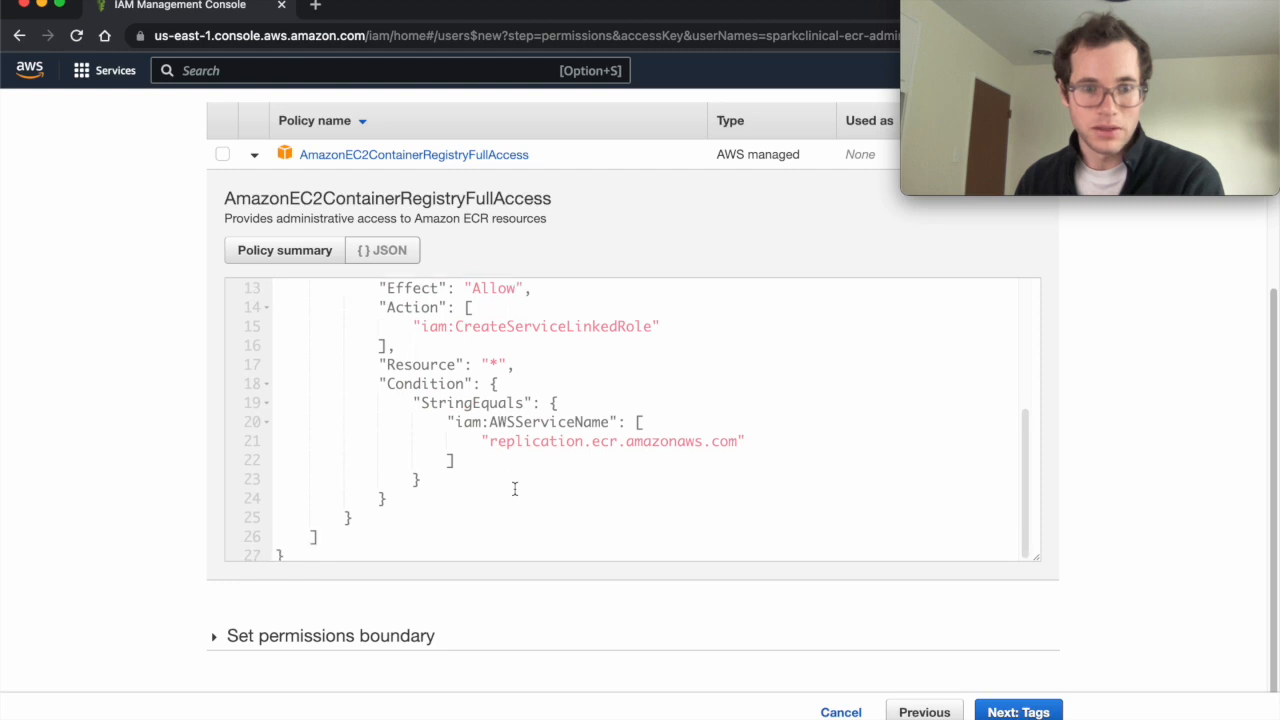
{"action": "scroll", "scroll_direction": "up", "scroll_amount": 3}
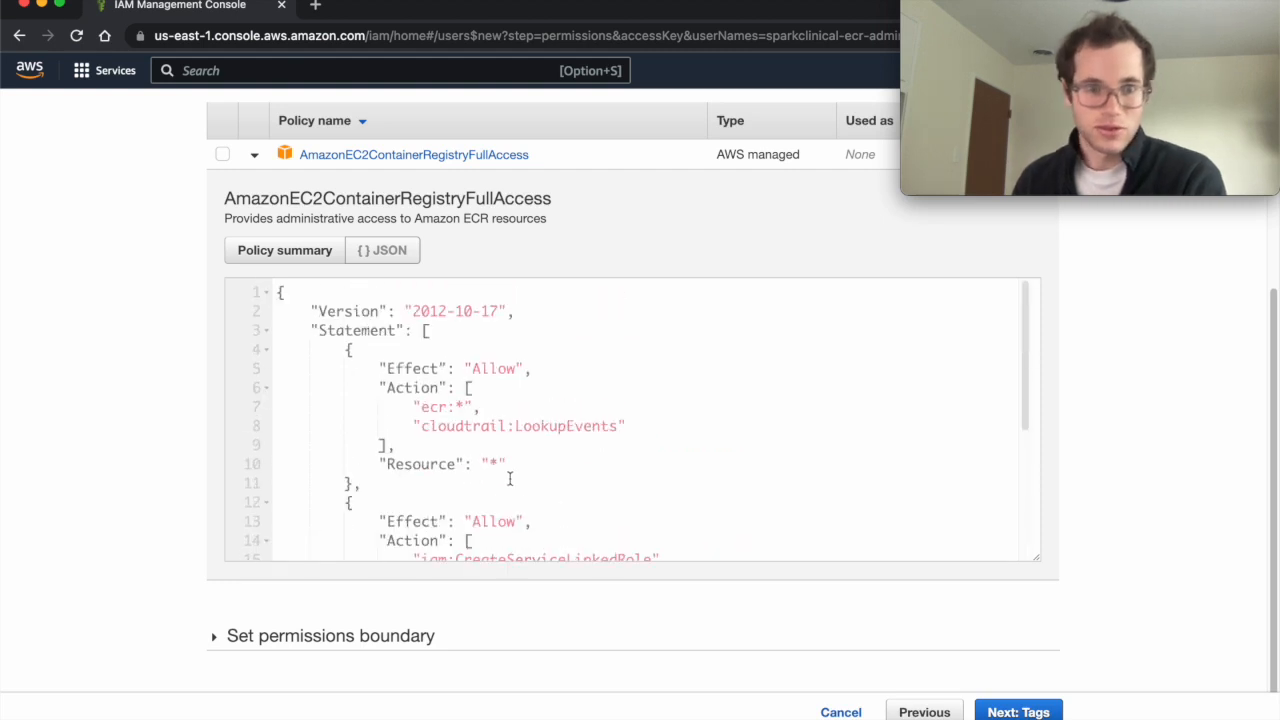
{"action": "double_click", "coordinate": [460, 426]}
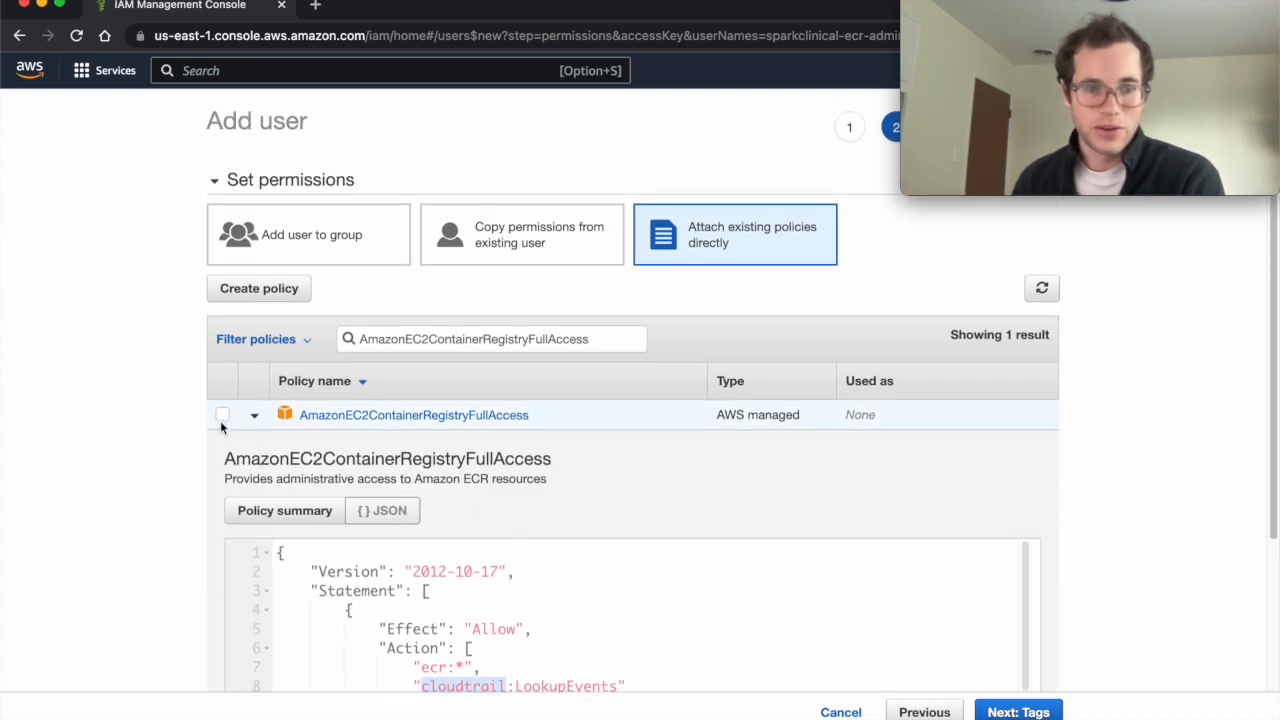
- Tick AmazonEC2ContainerRegistryFullAccess to attach it to the new user
{"action": "left_click", "coordinate": [222, 414]}
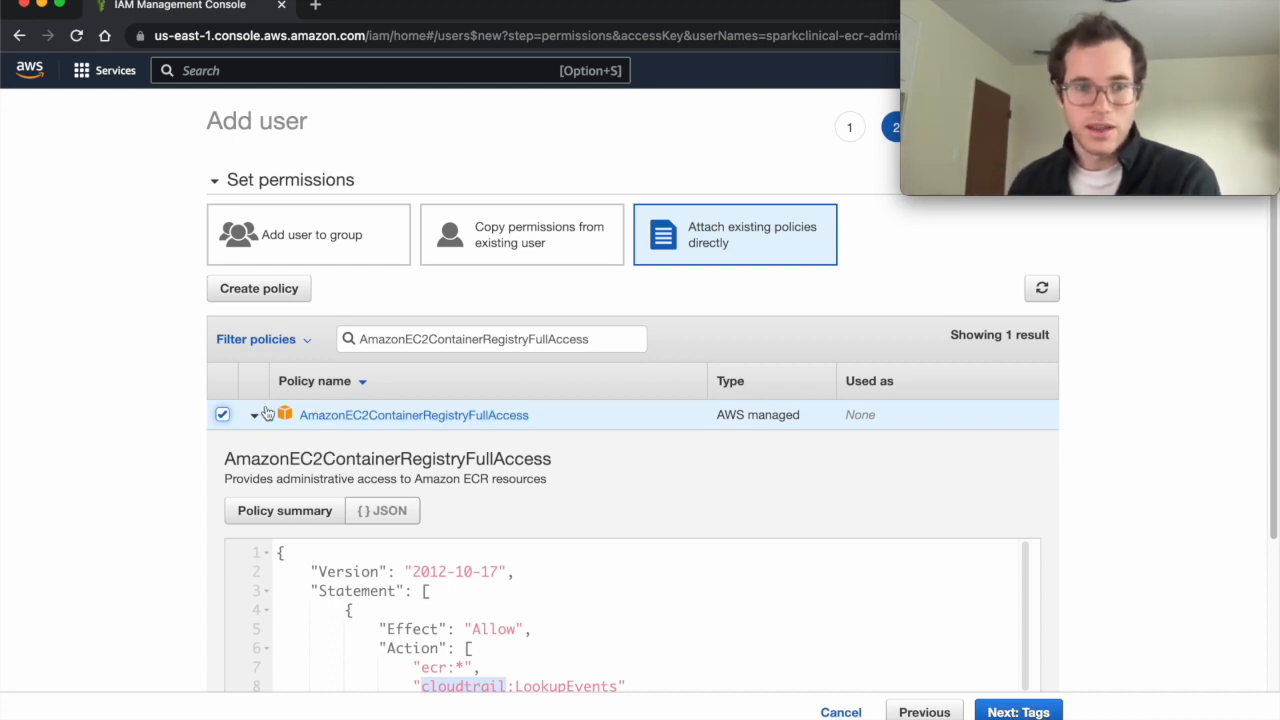
{"action": "scroll", "scroll_direction": "down", "scroll_amount": 3}
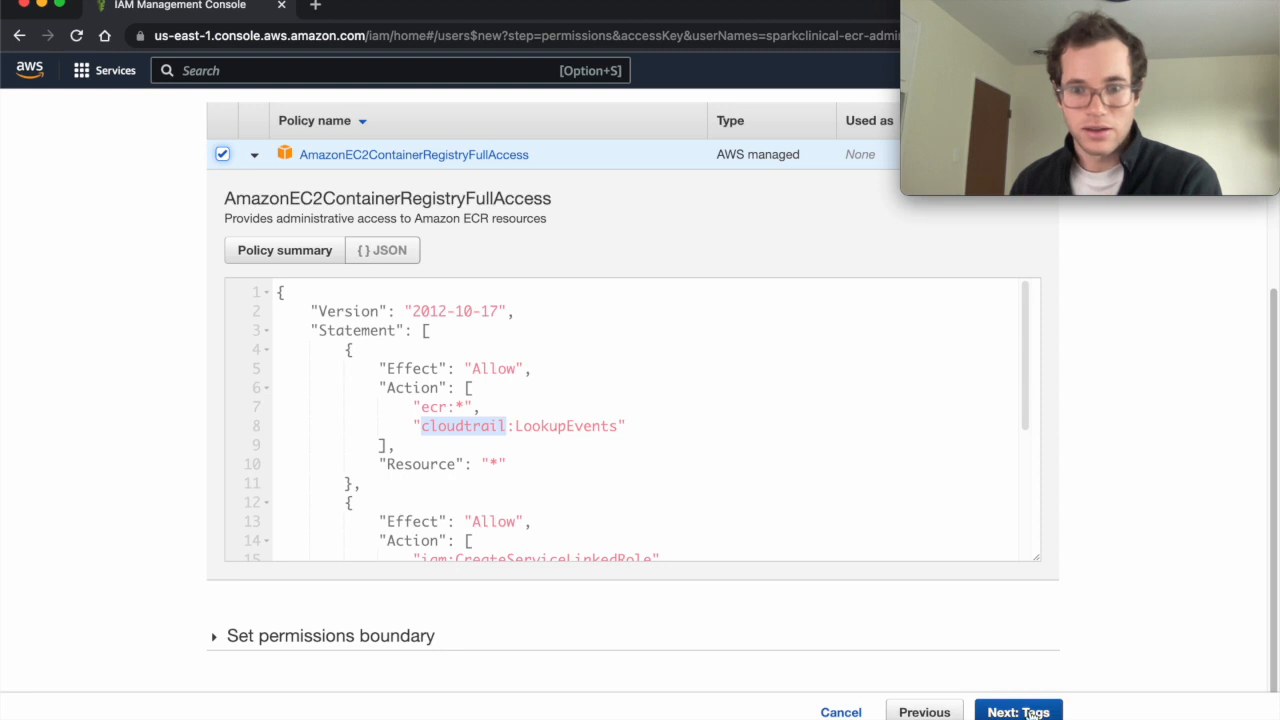
- Skip tags, review, and create the IAM user sparkclinical-ecr-admin
{"action": "left_click", "coordinate": [1018, 712]}
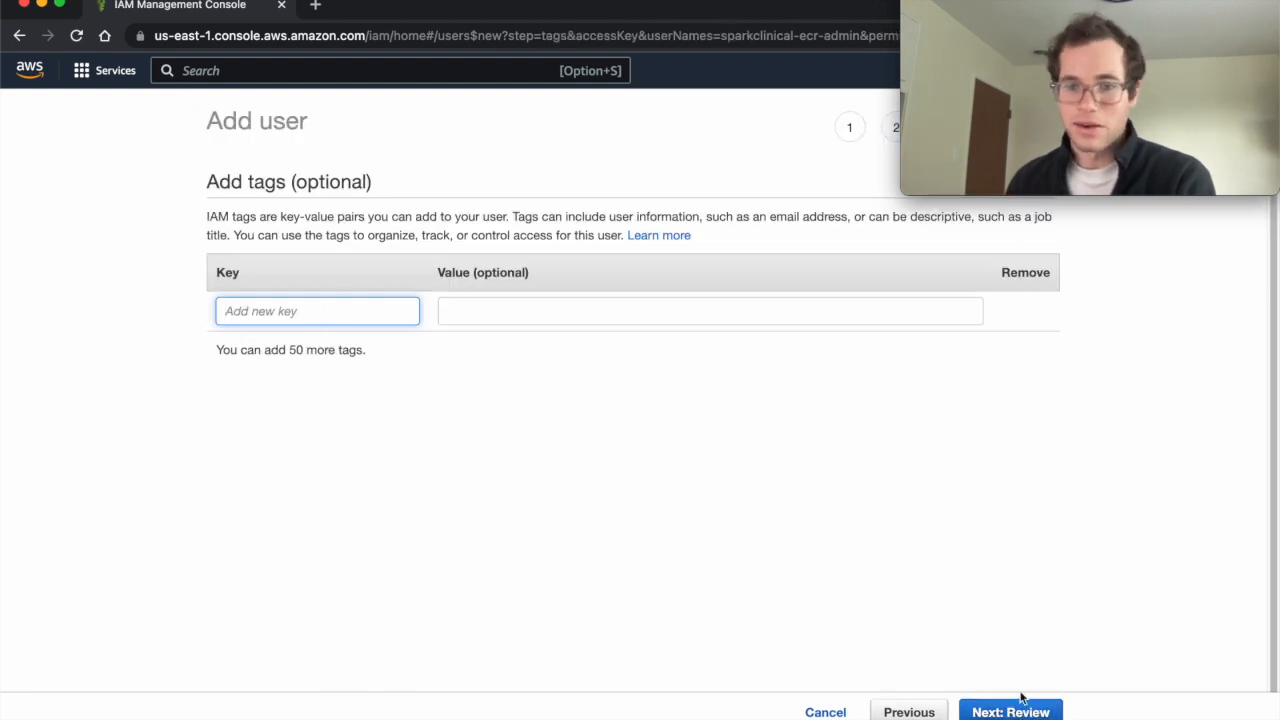
{"action": "left_click", "coordinate": [1012, 712]}
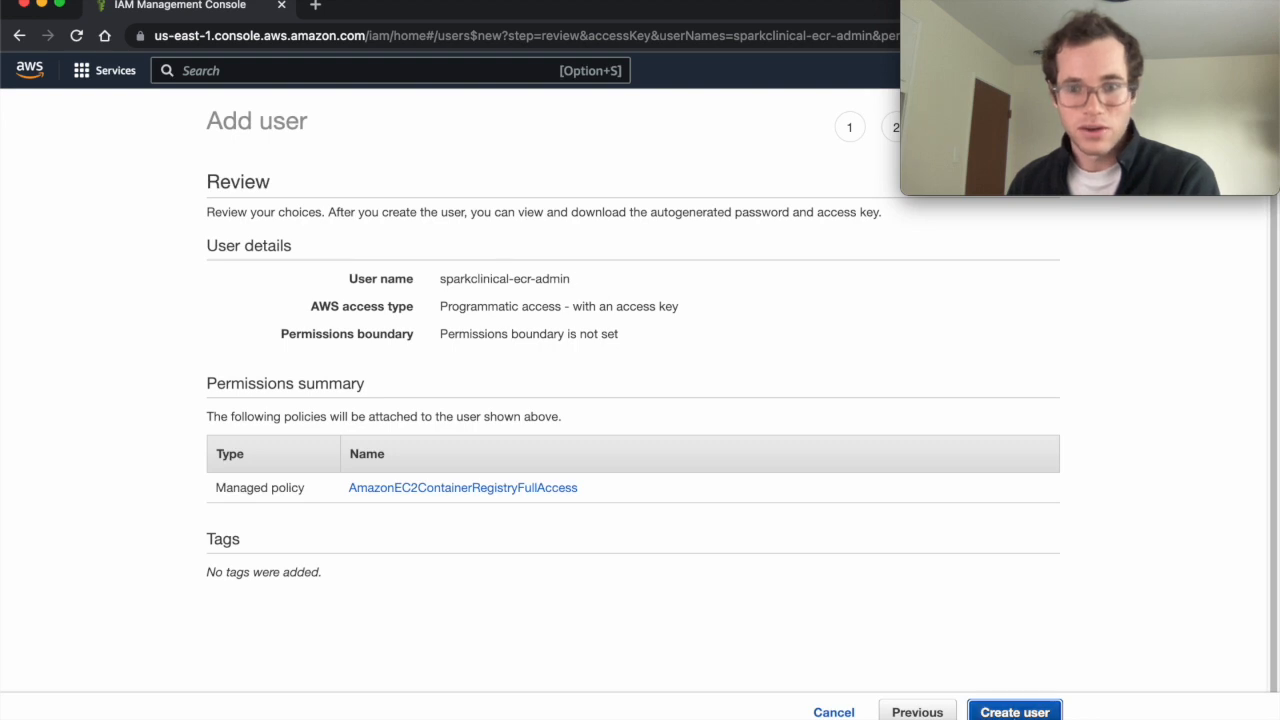
{"action": "left_click", "coordinate": [1014, 712]}
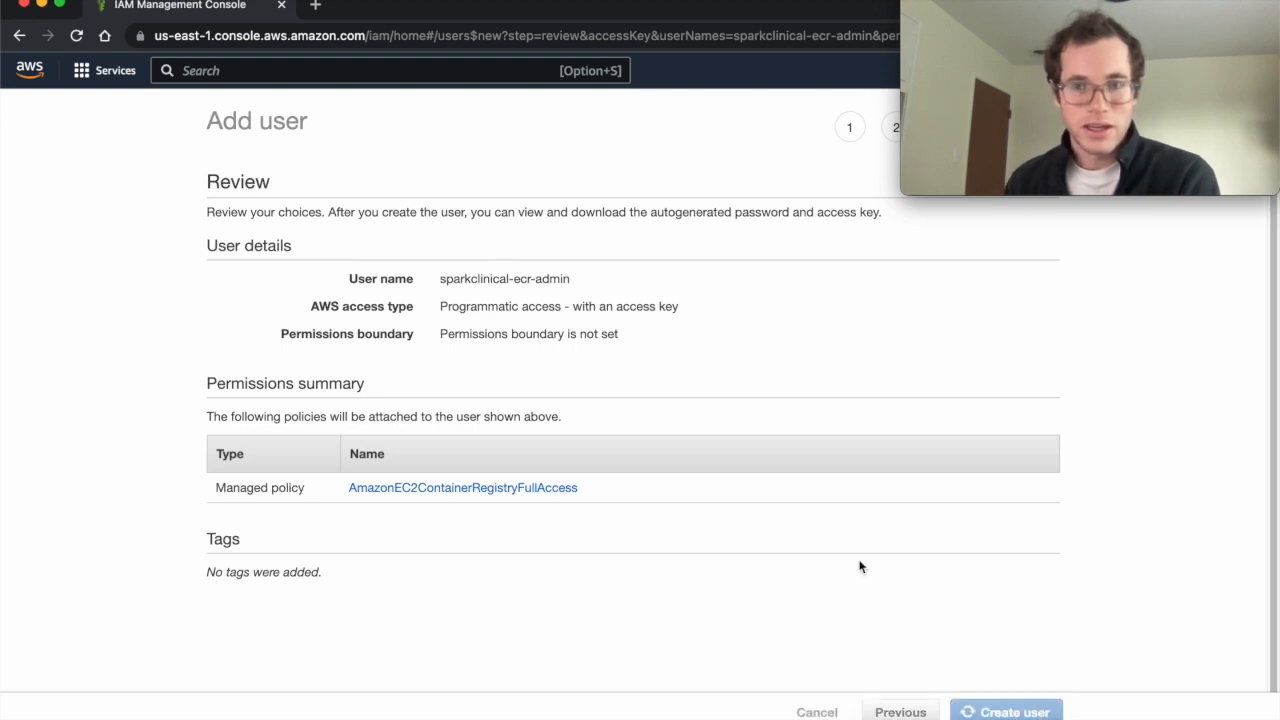
{"action": "left_click", "coordinate": [1006, 712]}
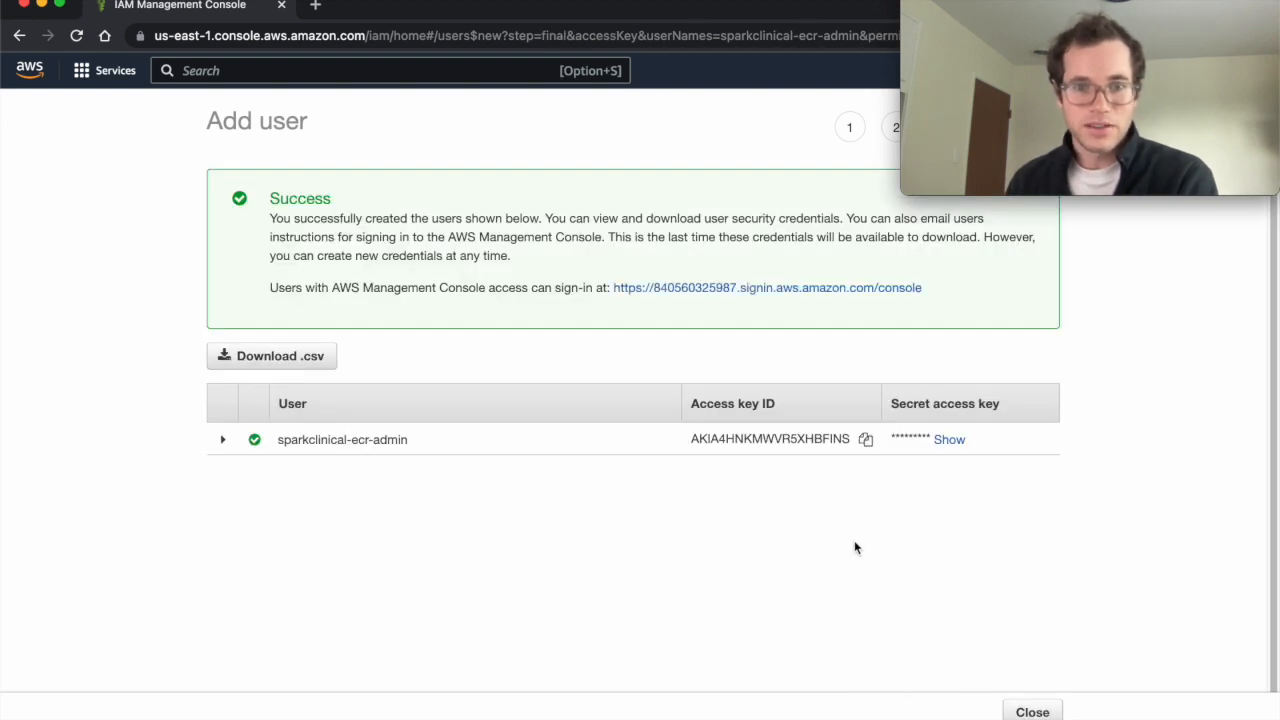
- Copy the access key ID, reveal the secret access key, and close the success page
{"action": "left_click", "coordinate": [864, 440]}
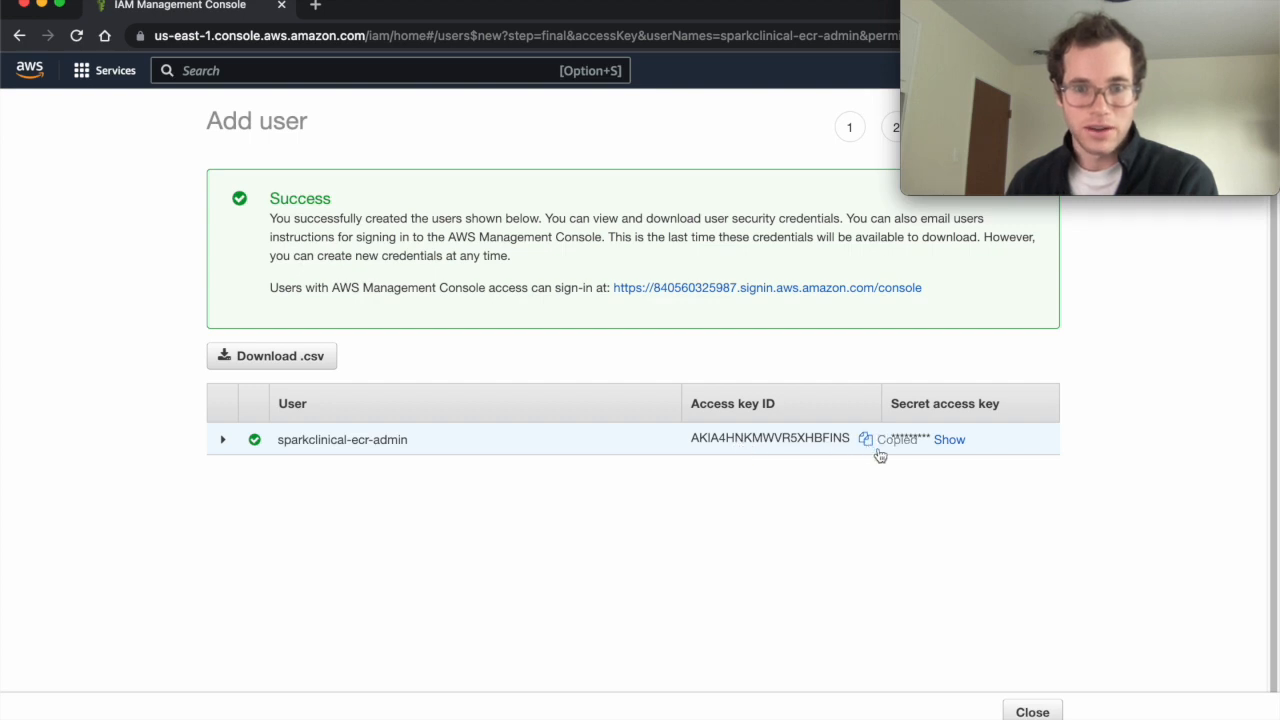
{"action": "left_click", "coordinate": [866, 440]}
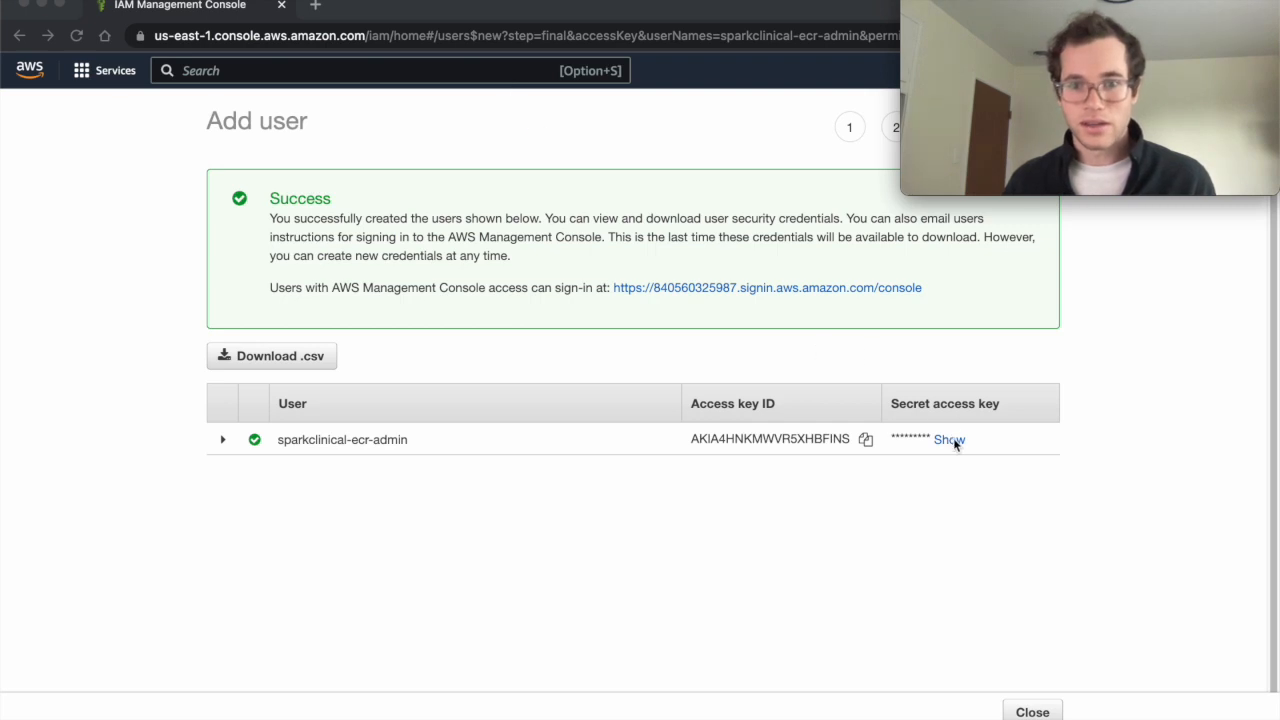
{"action": "left_click", "coordinate": [948, 440]}
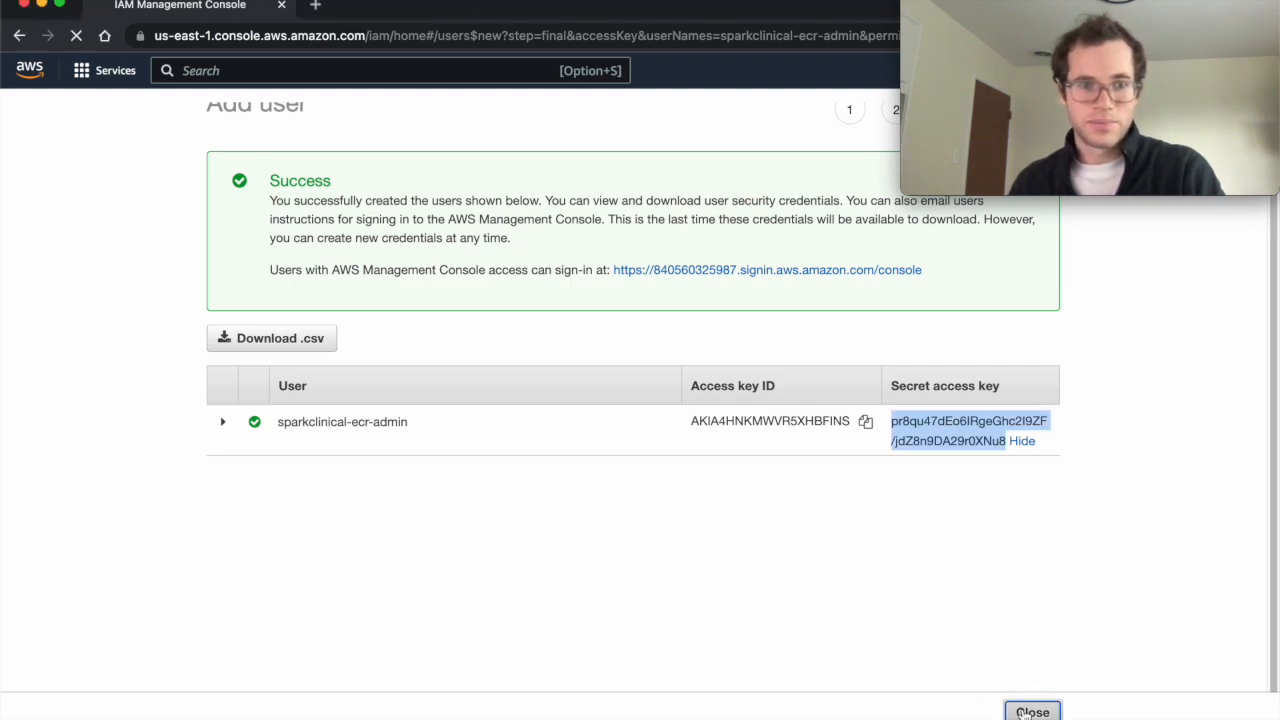
{"action": "left_click", "coordinate": [1032, 712]}
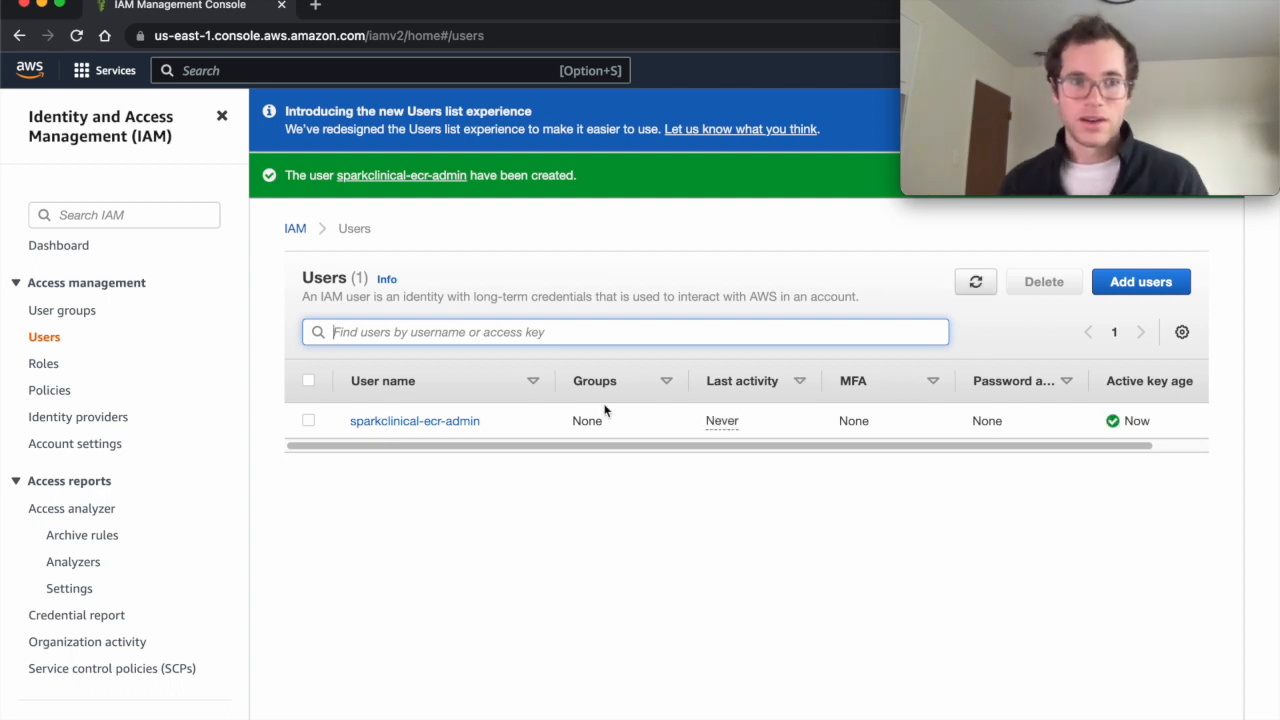
- Go to ECR and begin a new private repository named sparkclinical-docker-images
{"action": "type", "text": "ecr"}
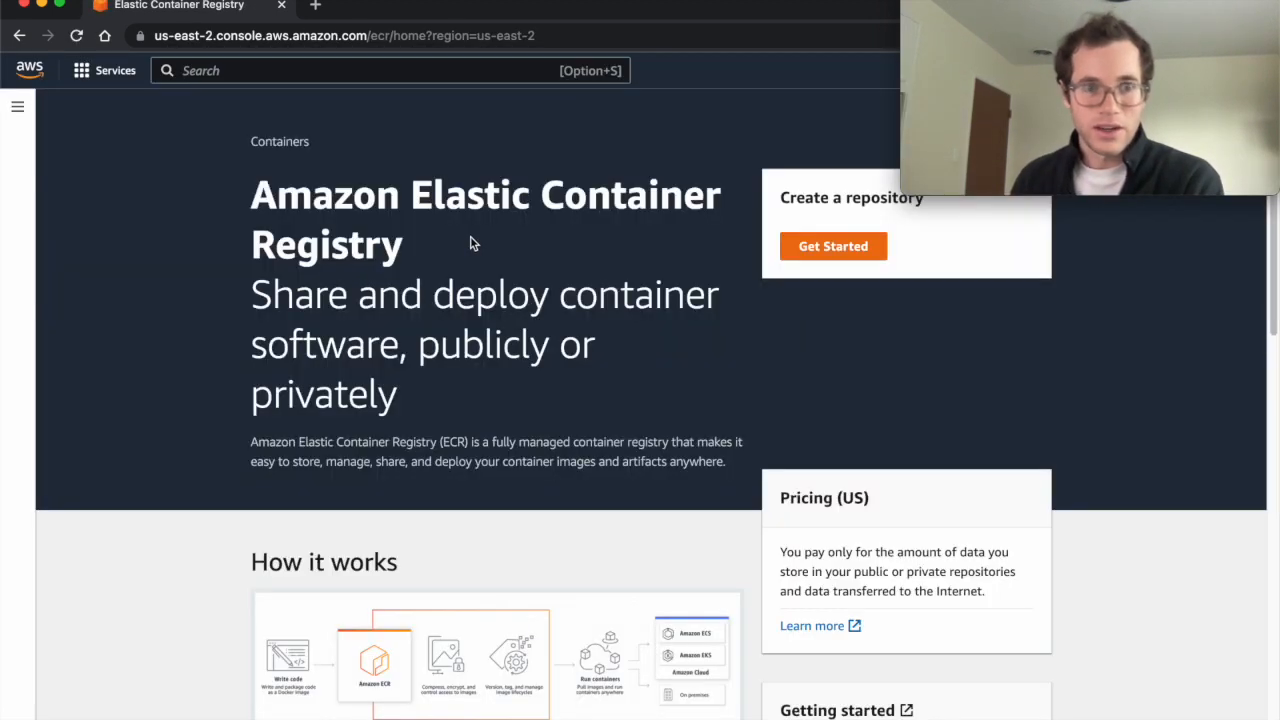
{"action": "mouse_move", "coordinate": [80, 144]}
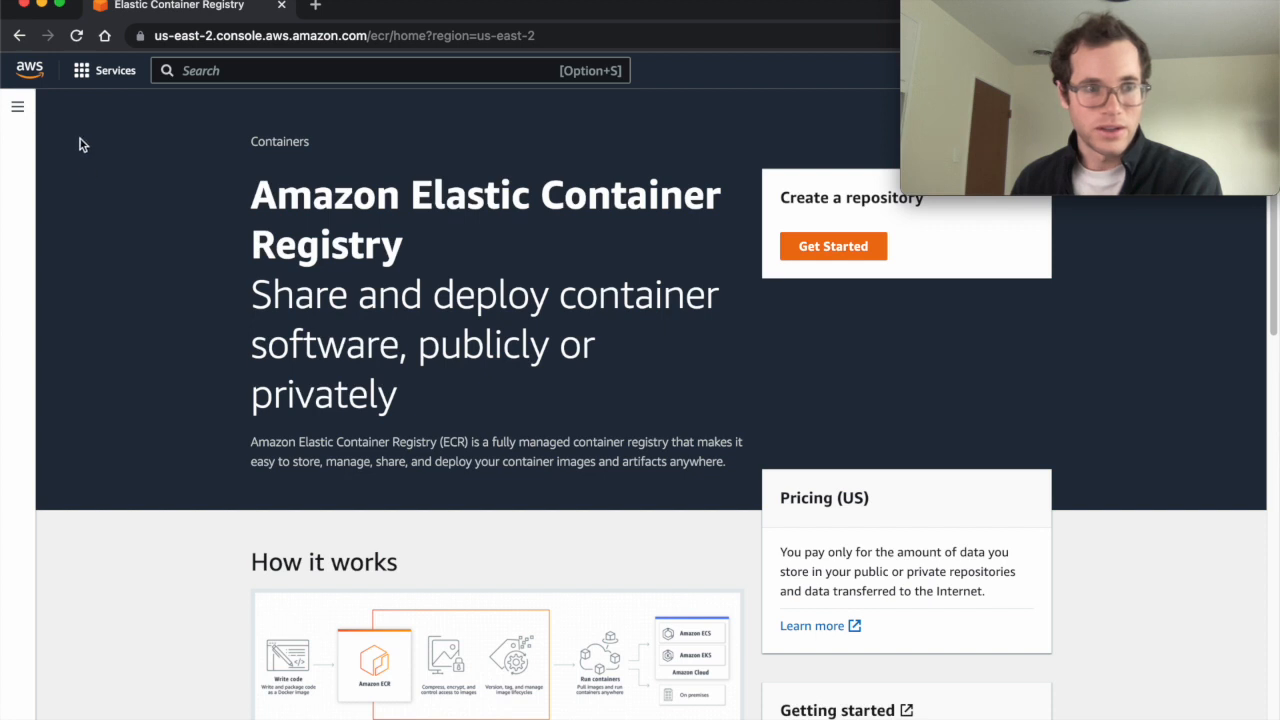
{"action": "left_click", "coordinate": [16, 108]}
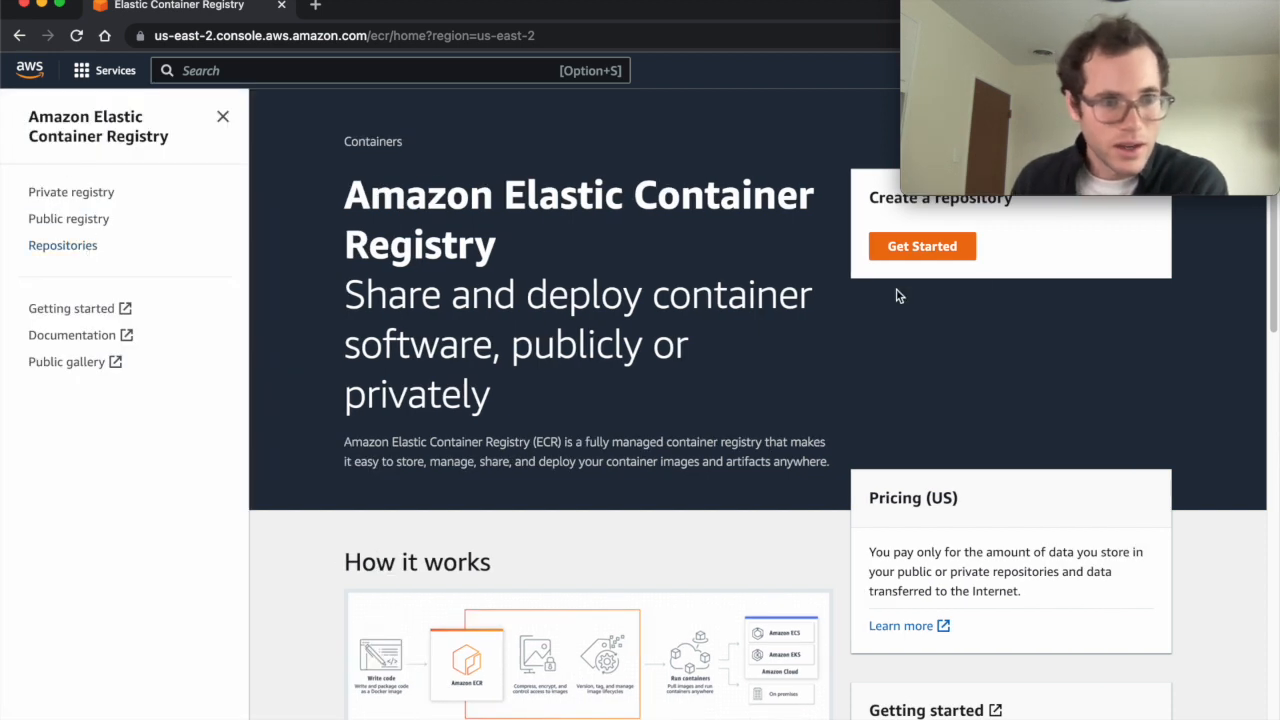
{"action": "left_click", "coordinate": [920, 246]}
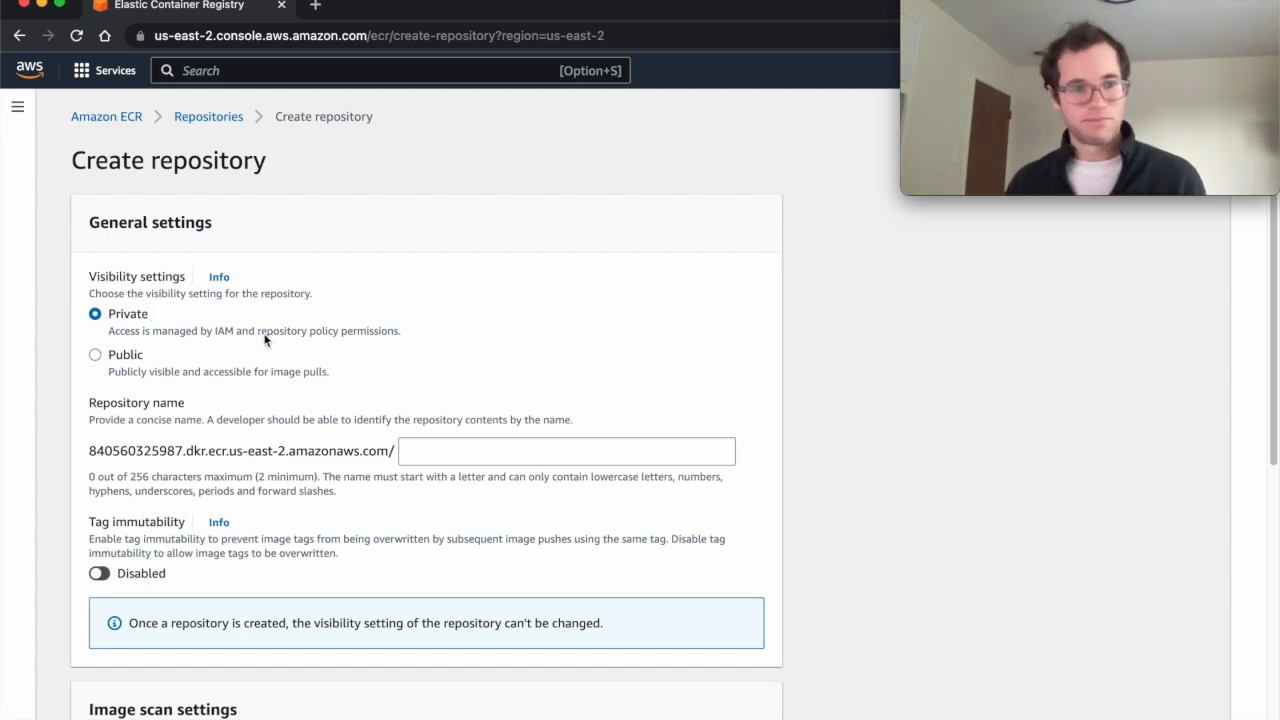
{"action": "left_click", "coordinate": [568, 452]}
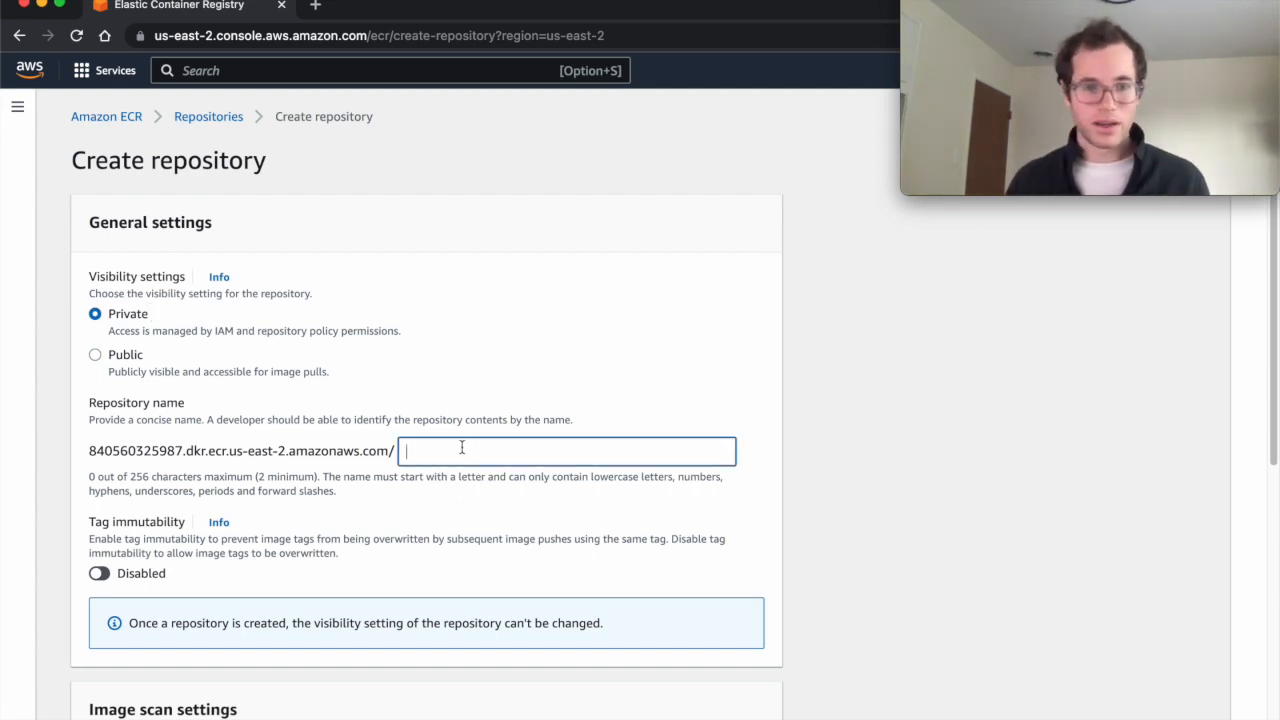
{"action": "type", "text": "spark"}
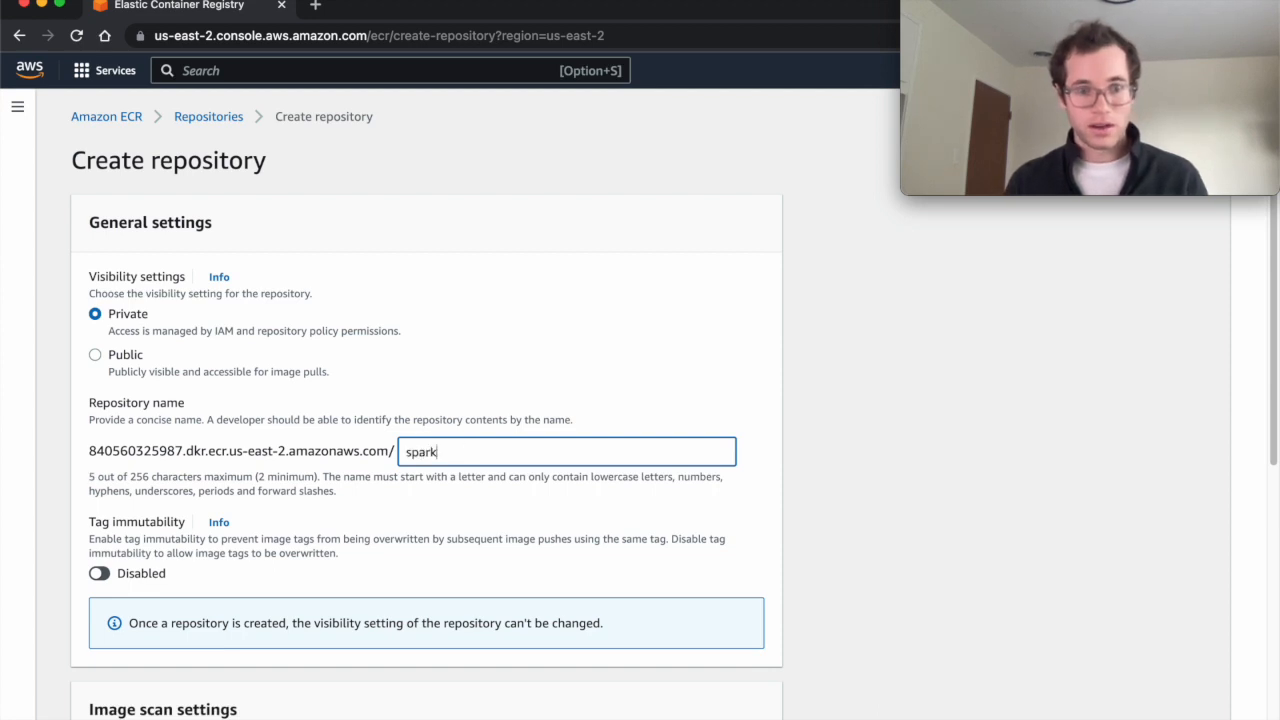
{"action": "type", "text": "clinical-"}
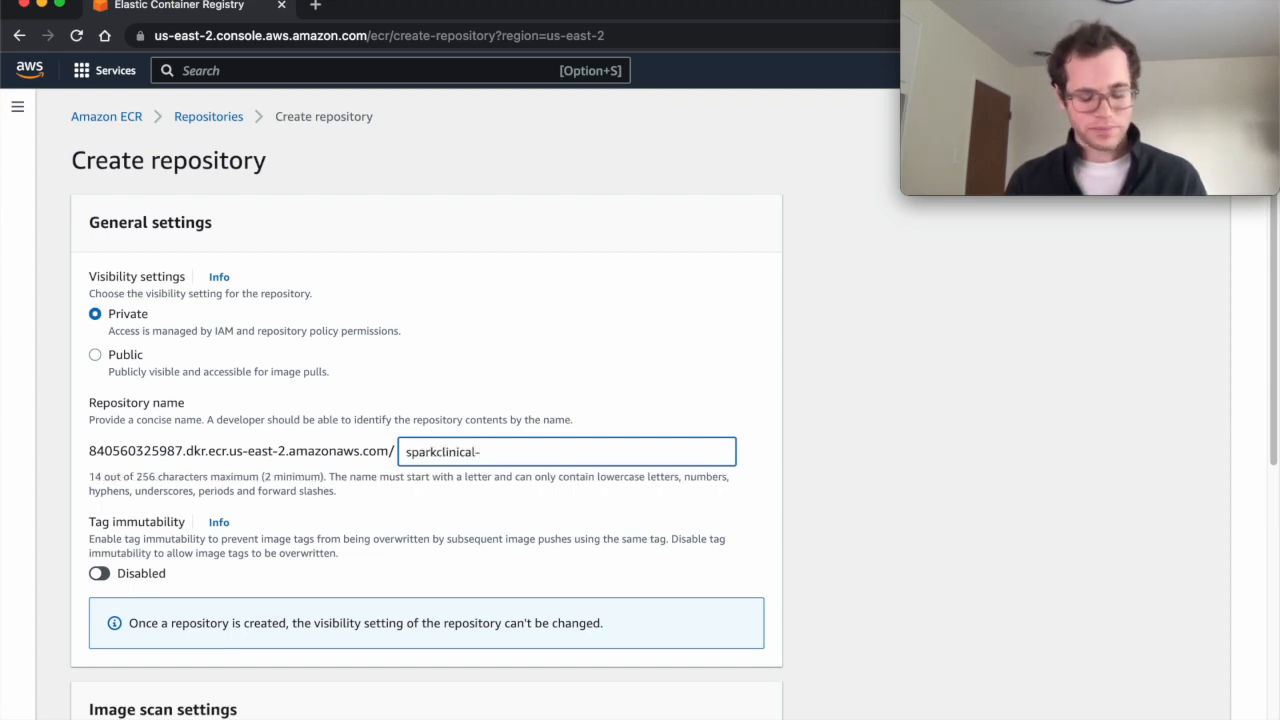
{"action": "type", "text": "docker-images"}
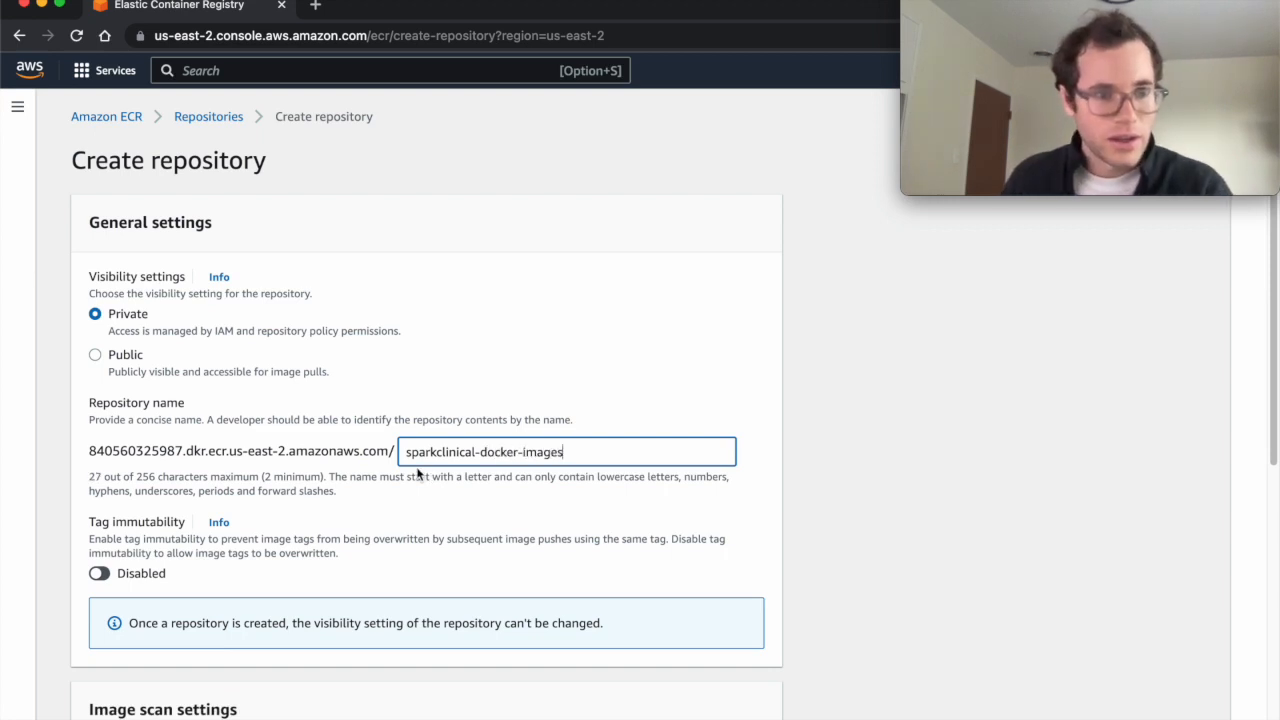
- Leave tag immutability, scan on push and KMS encryption disabled and create the repository
{"action": "scroll", "scroll_direction": "down", "scroll_amount": 3}
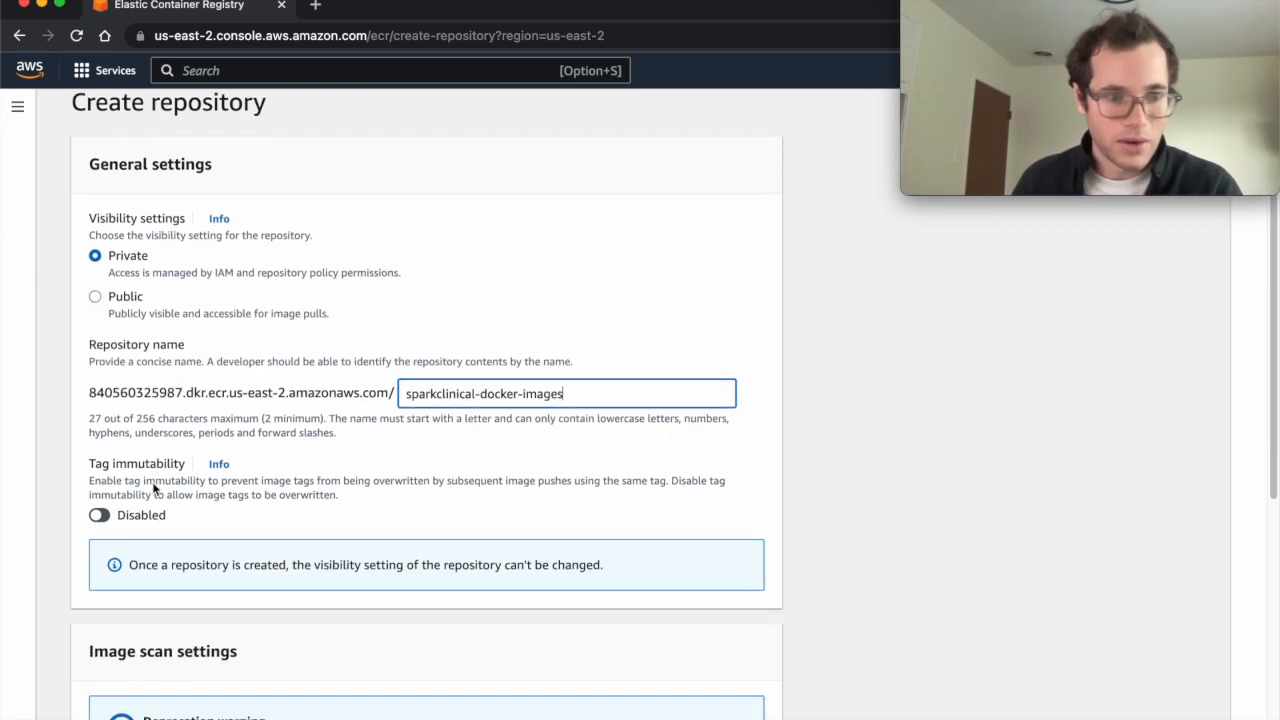
{"action": "scroll", "scroll_direction": "down", "scroll_amount": 3}
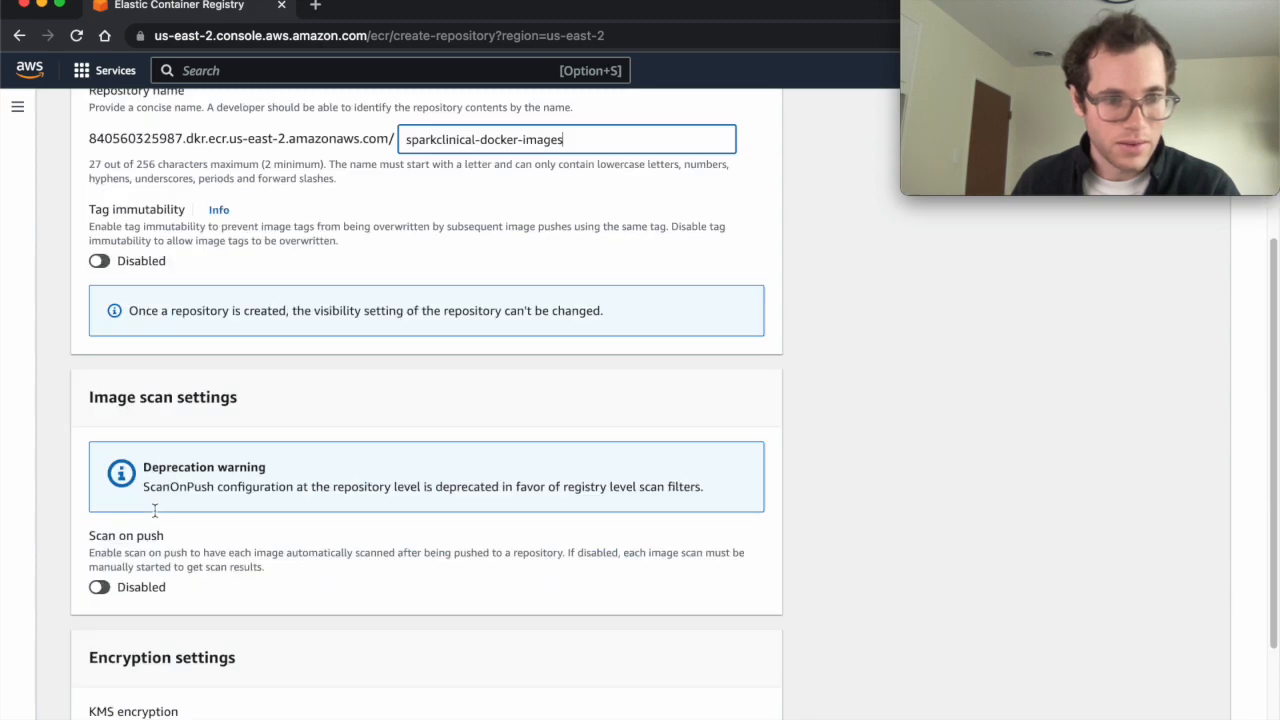
{"action": "scroll", "scroll_direction": "down", "scroll_amount": 3}
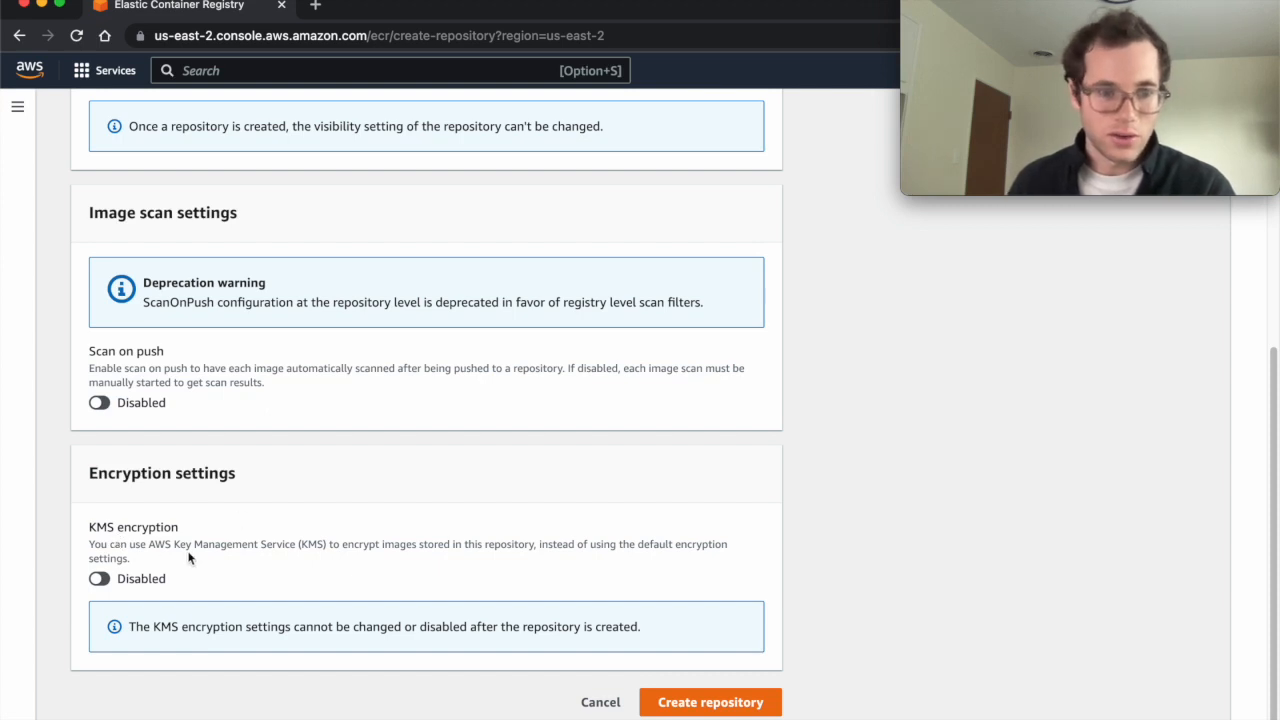
{"action": "mouse_move", "coordinate": [188, 540]}
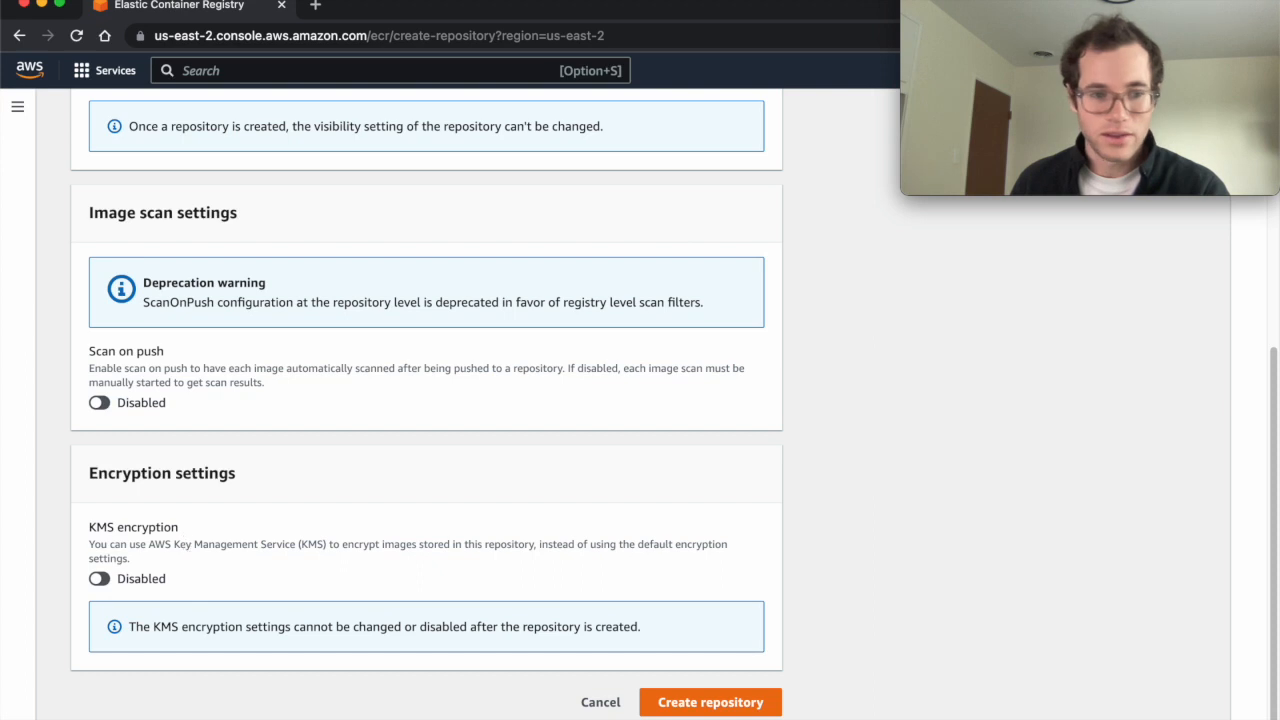
{"action": "left_click", "coordinate": [710, 700]}
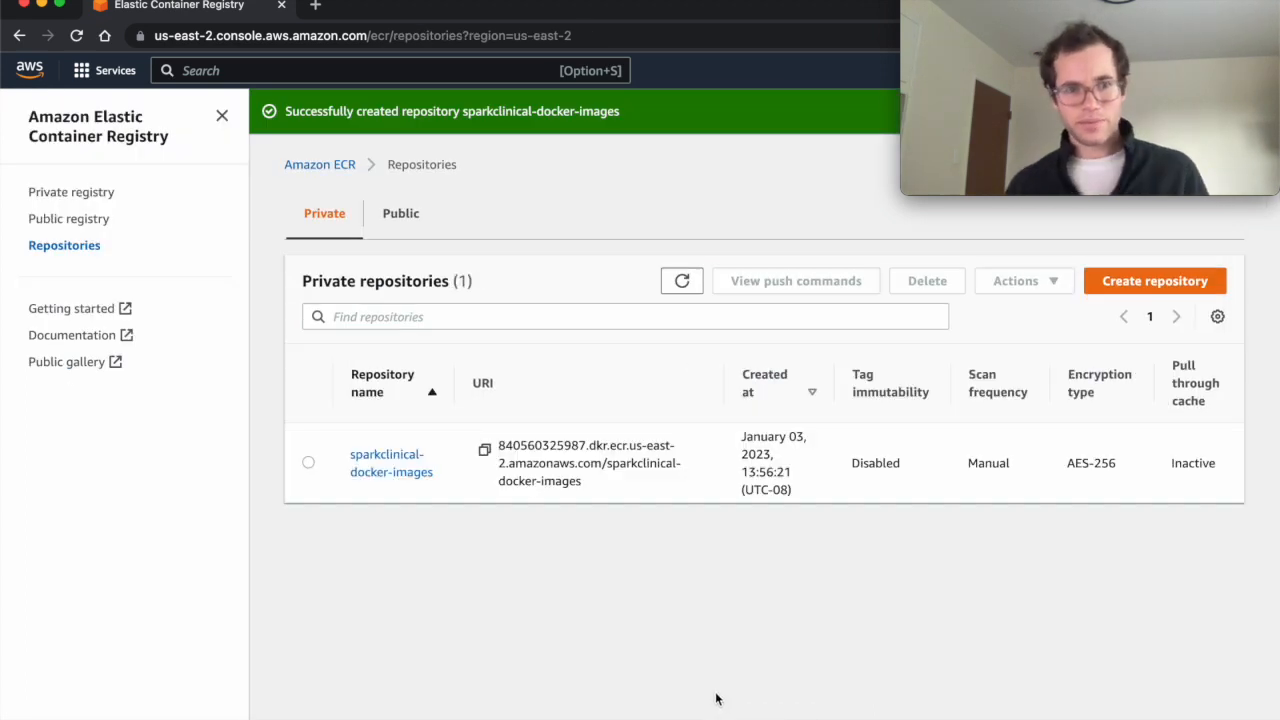
{"action": "mouse_move", "coordinate": [460, 480]}
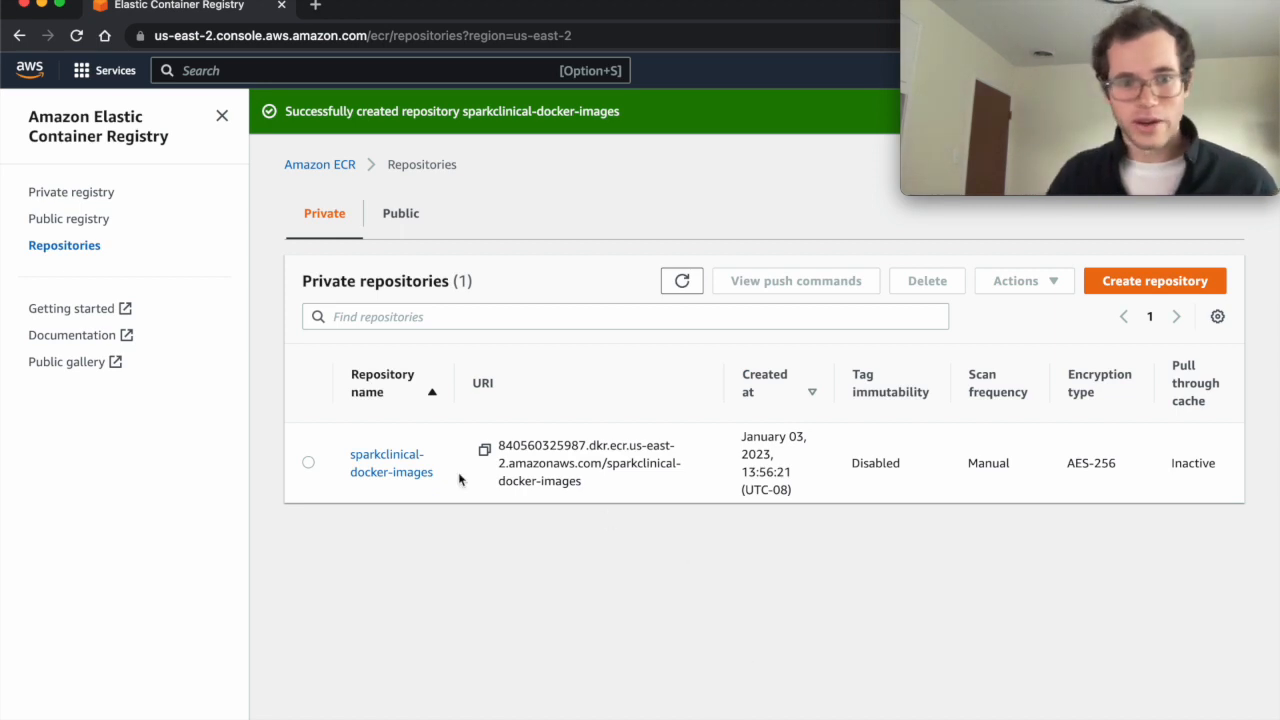
- View the push commands for the sparkclinical-docker-images repository
{"action": "left_click", "coordinate": [392, 462]}
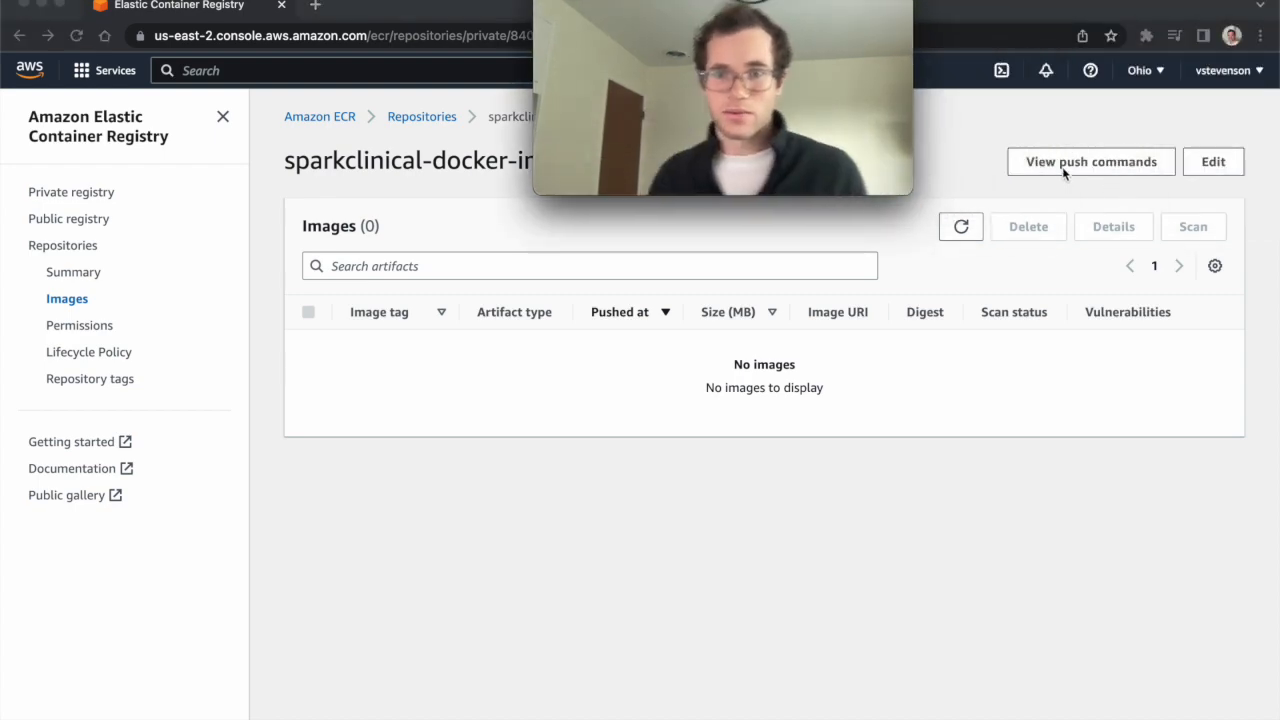
{"action": "left_click", "coordinate": [1092, 160]}
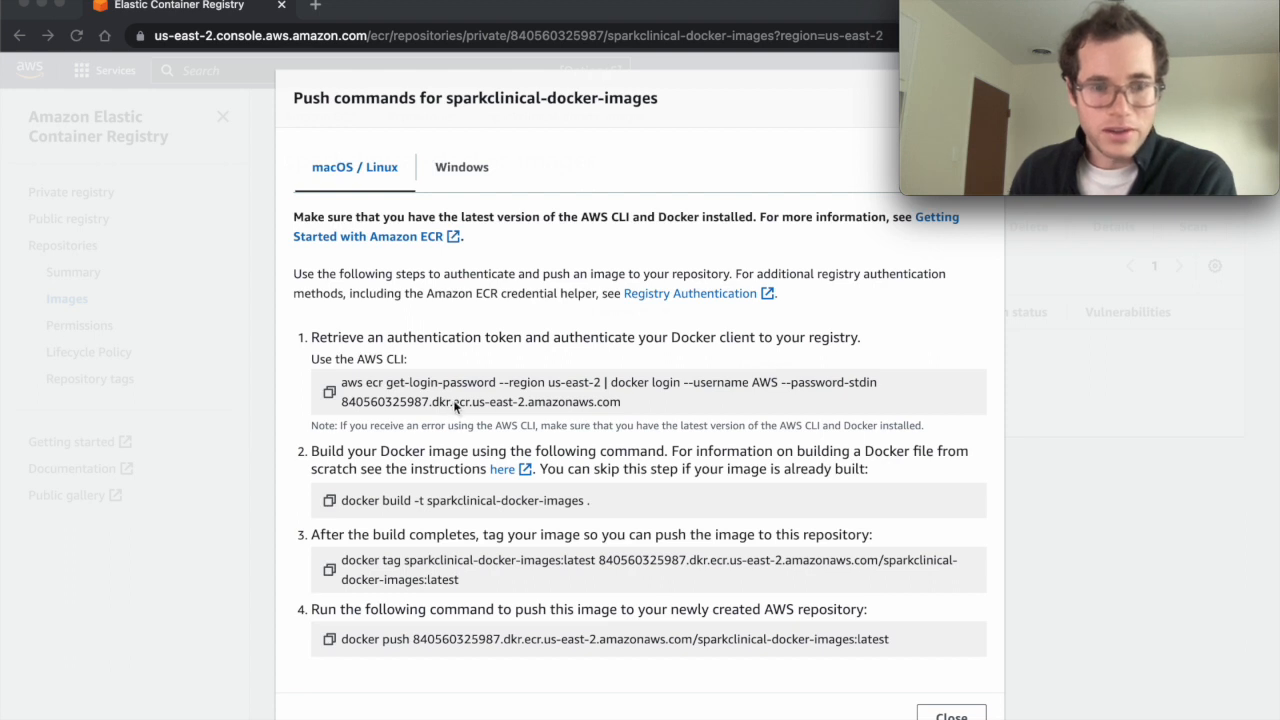
{"action": "mouse_move", "coordinate": [540, 422]}
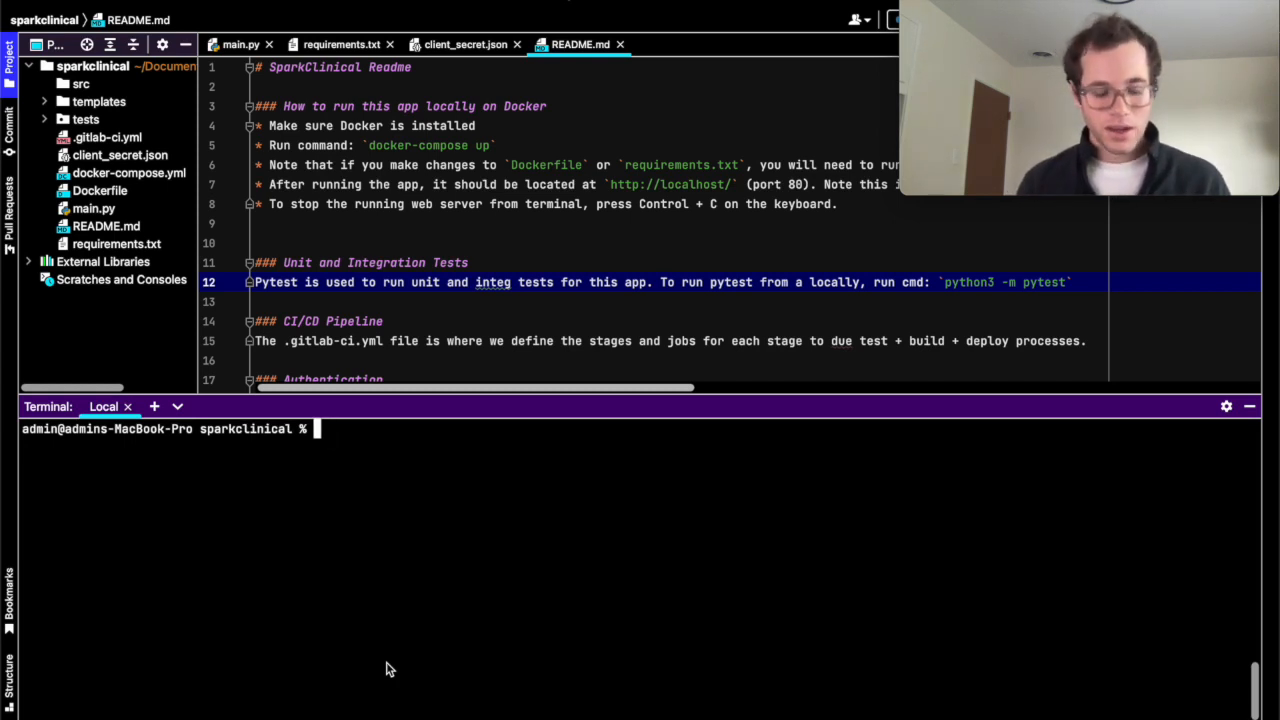
{"action": "type", "text": "aws"}
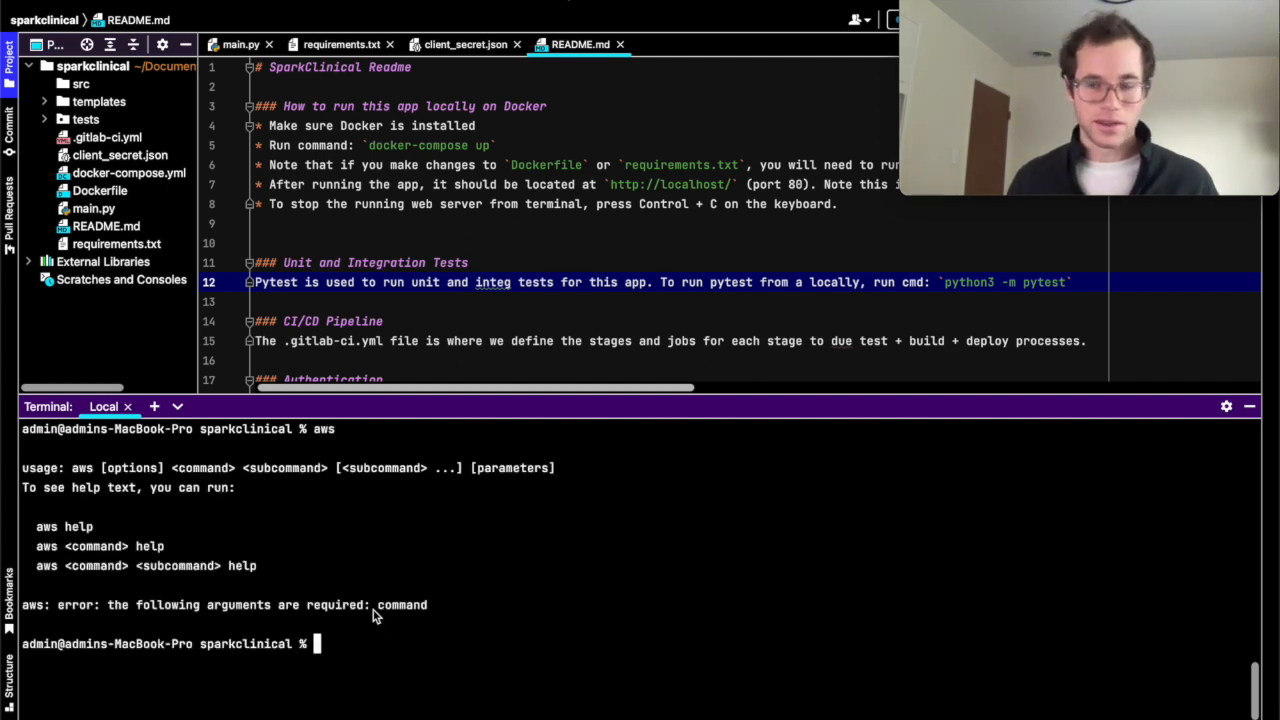
{"action": "mouse_move", "coordinate": [448, 608]}
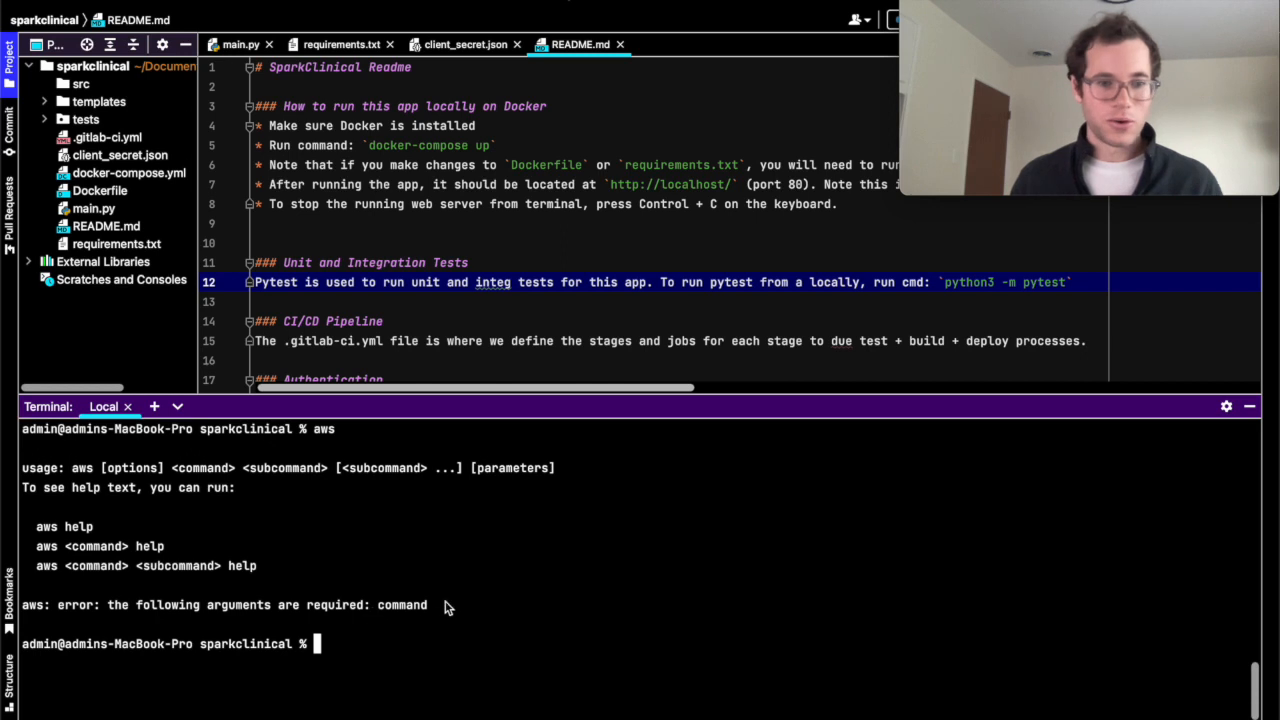
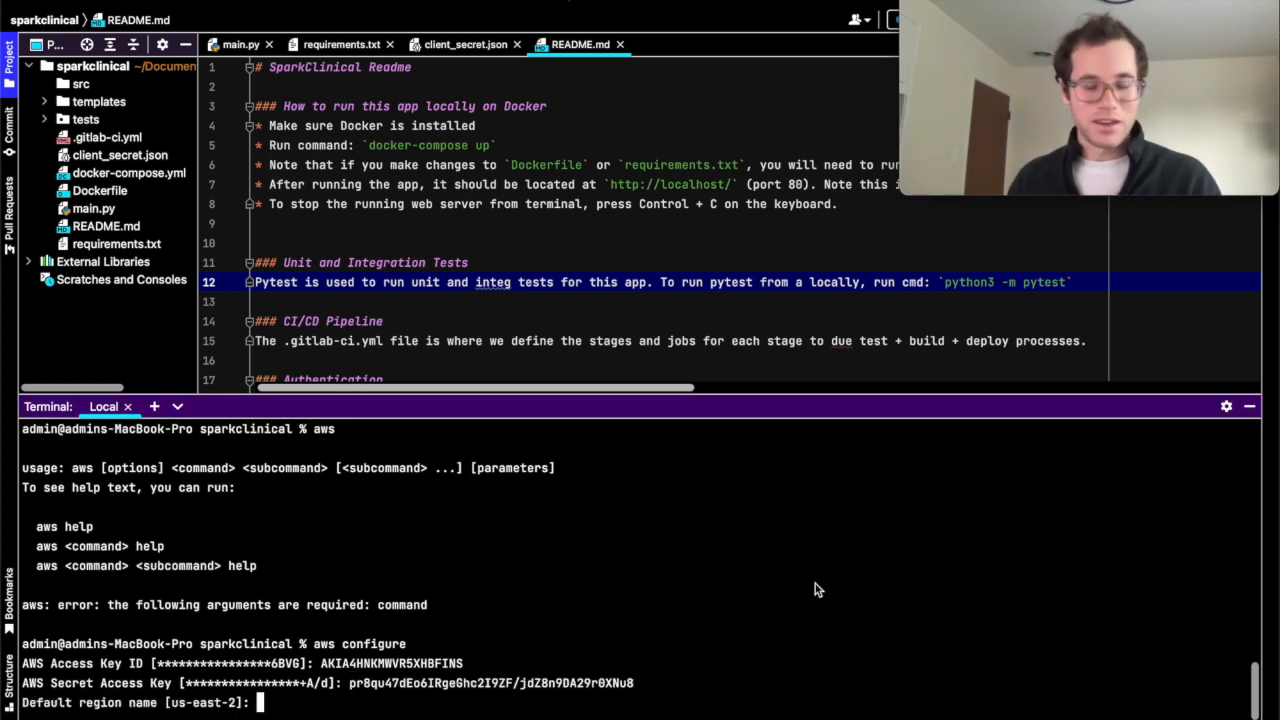
{"action": "mouse_move", "coordinate": [680, 270]}
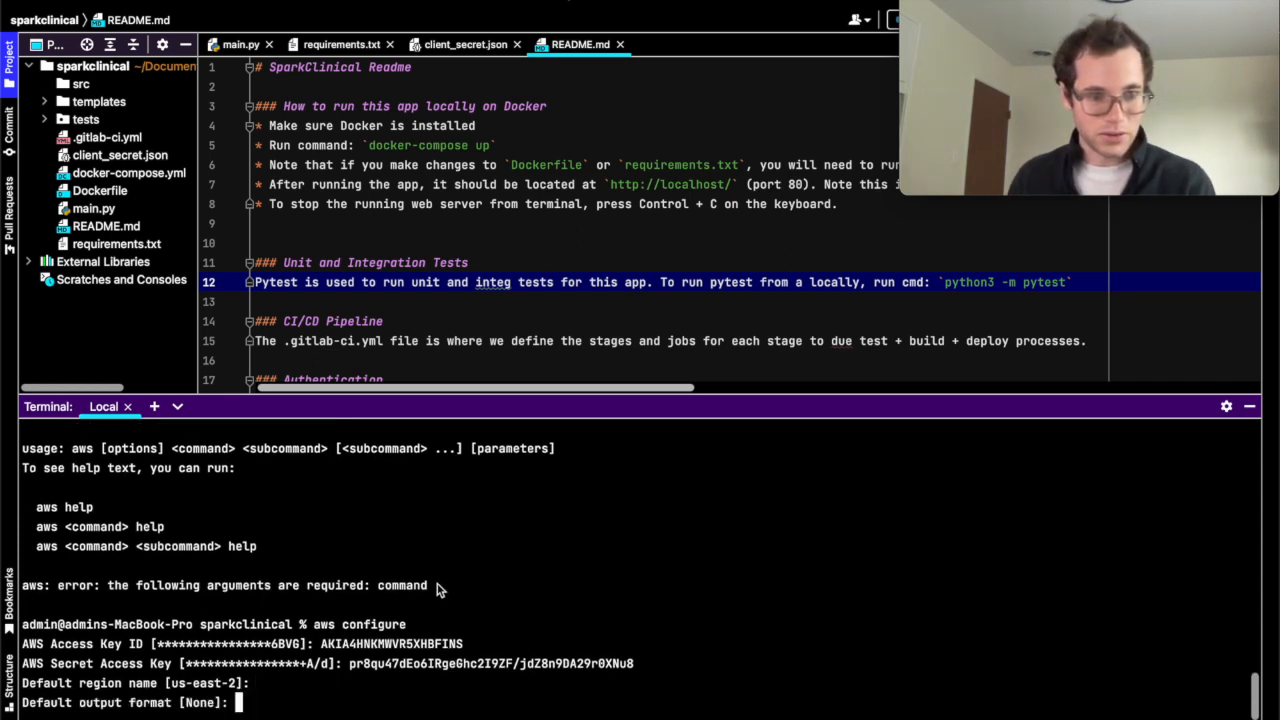
{"action": "key", "text": "enter"}
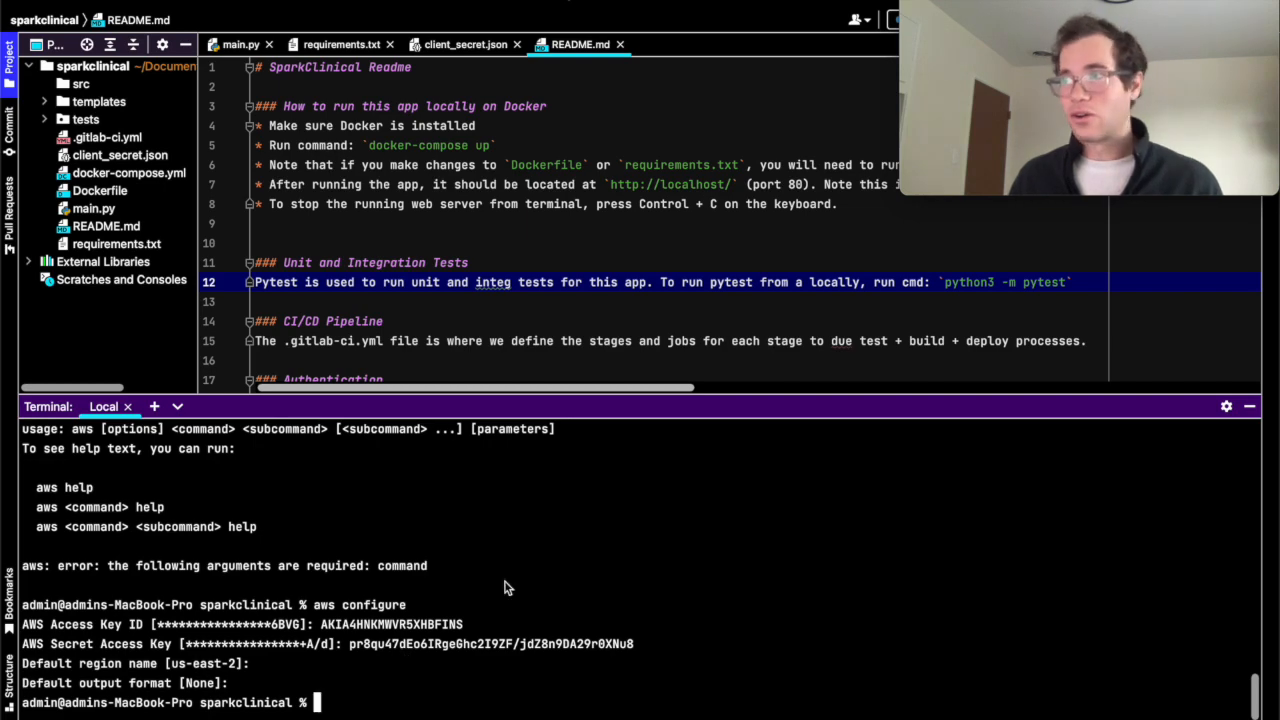
{"action": "key", "text": "cmd+tab"}
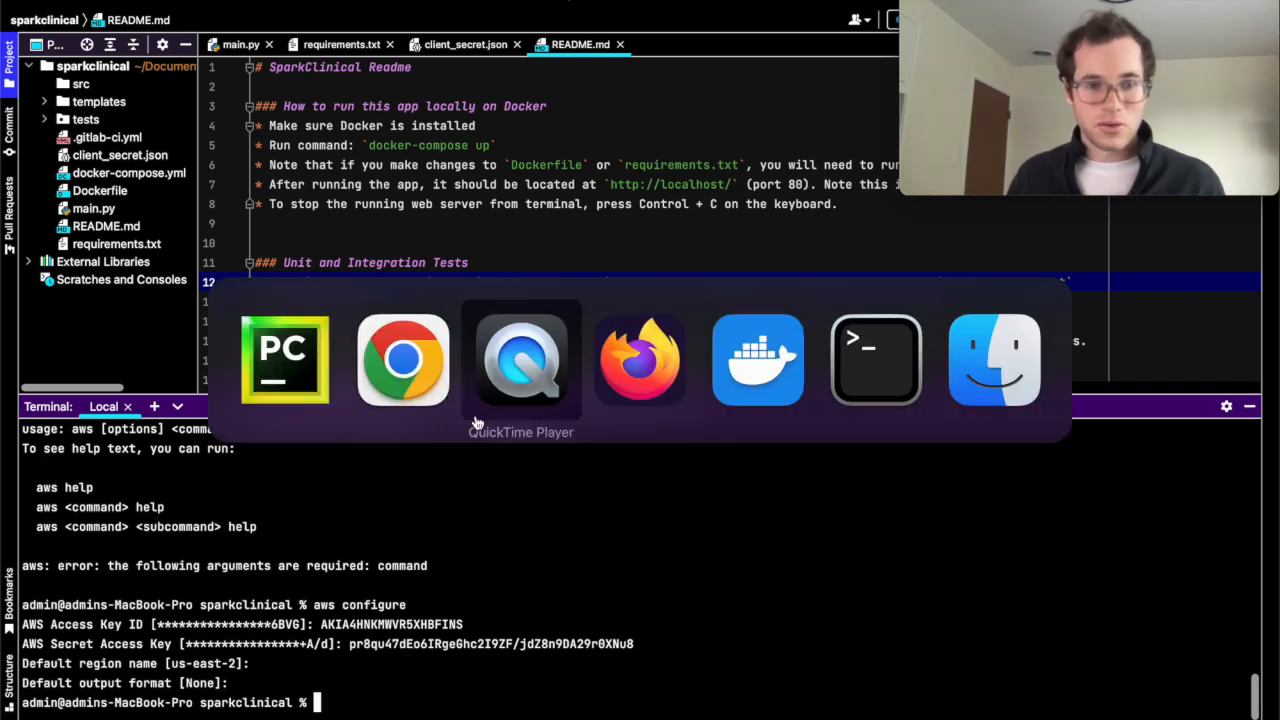
- Copy the registry login command from the ECR push commands to run in the terminal
{"action": "left_click", "coordinate": [402, 360]}
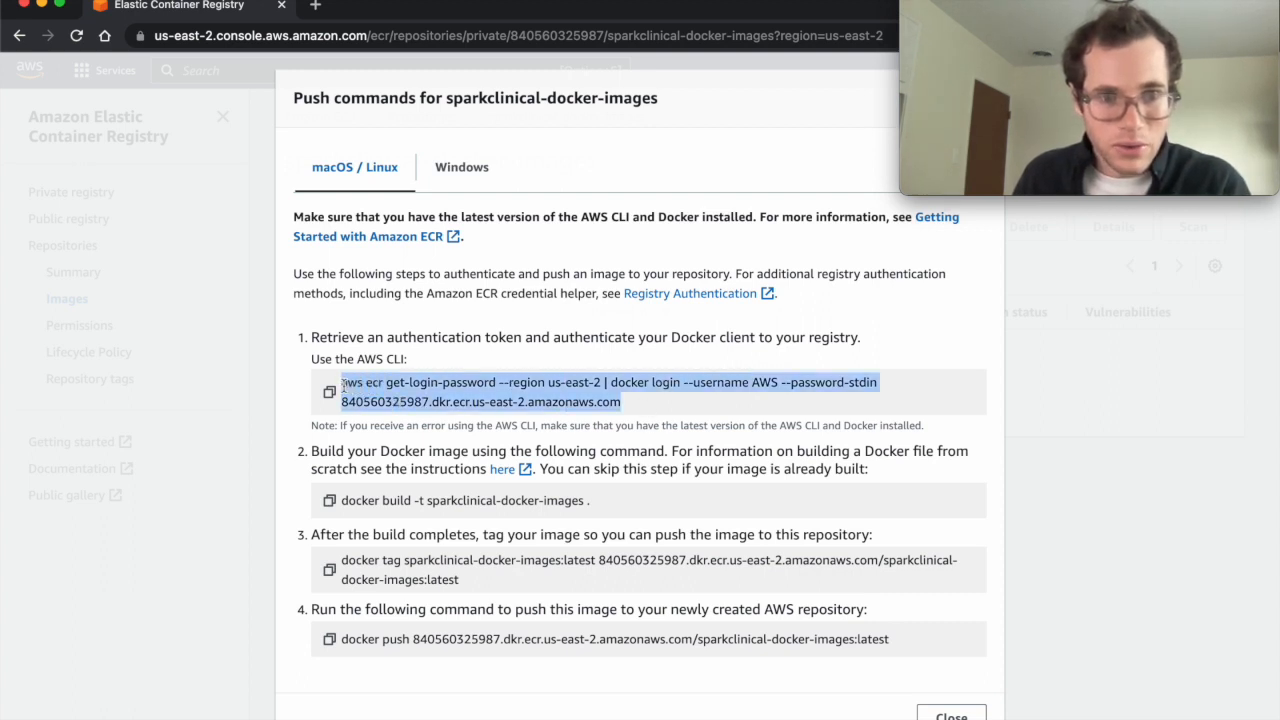
{"action": "left_click", "coordinate": [328, 390]}
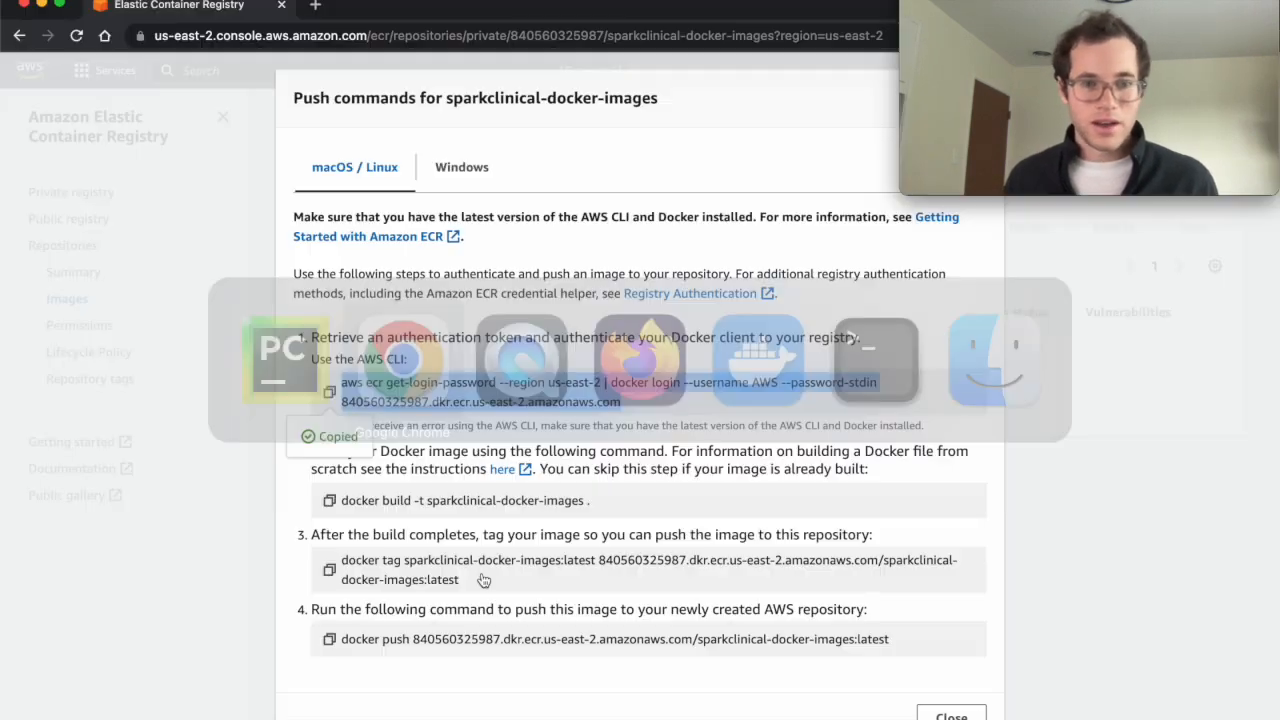
{"action": "left_click", "coordinate": [328, 500]}
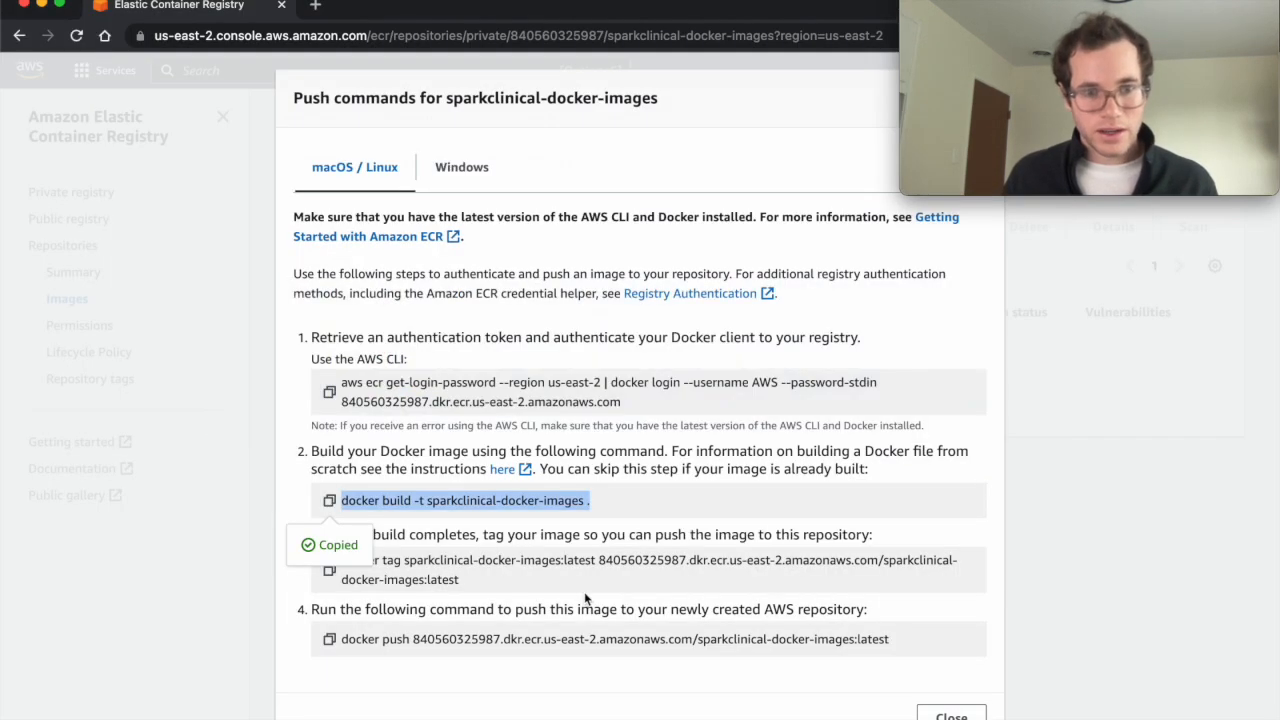
- Copy the docker build command from the push commands dialog
{"action": "left_click", "coordinate": [328, 568]}
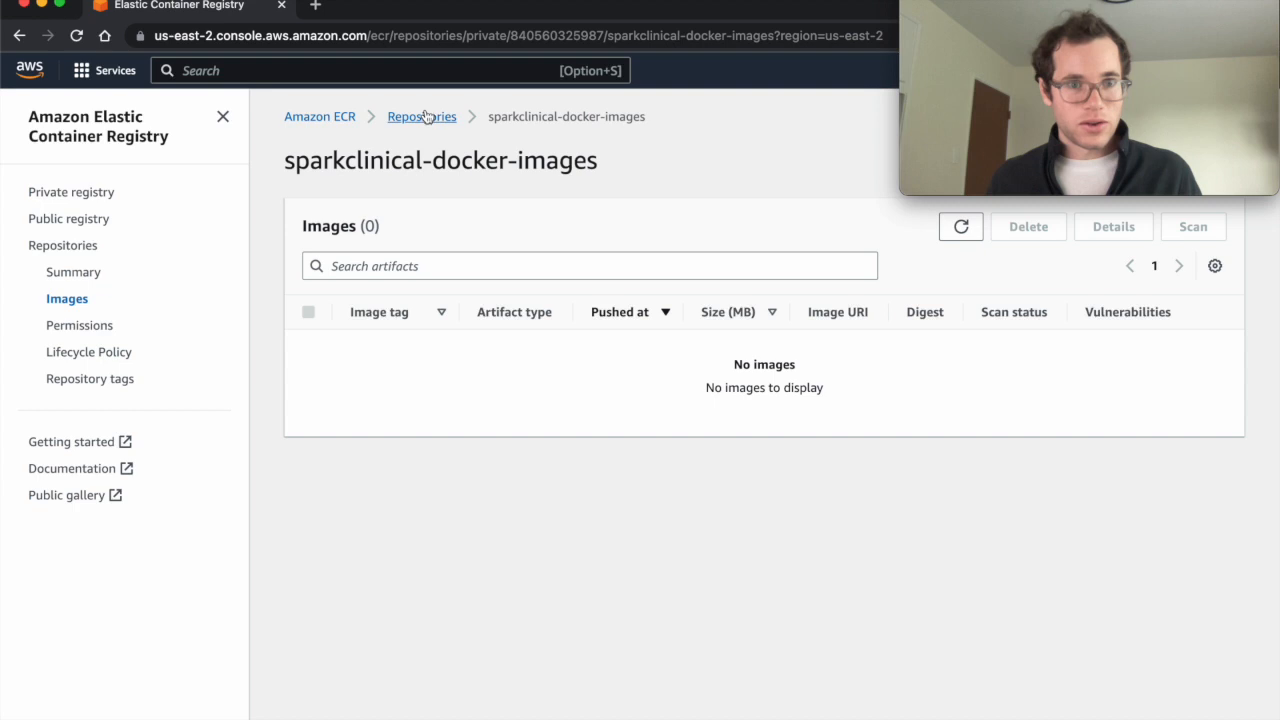
- Navigate via ECR Repositories to sparkclinical-docker-images and confirm the pushed 'latest' image (75.34 MB)
{"action": "left_click", "coordinate": [320, 116]}
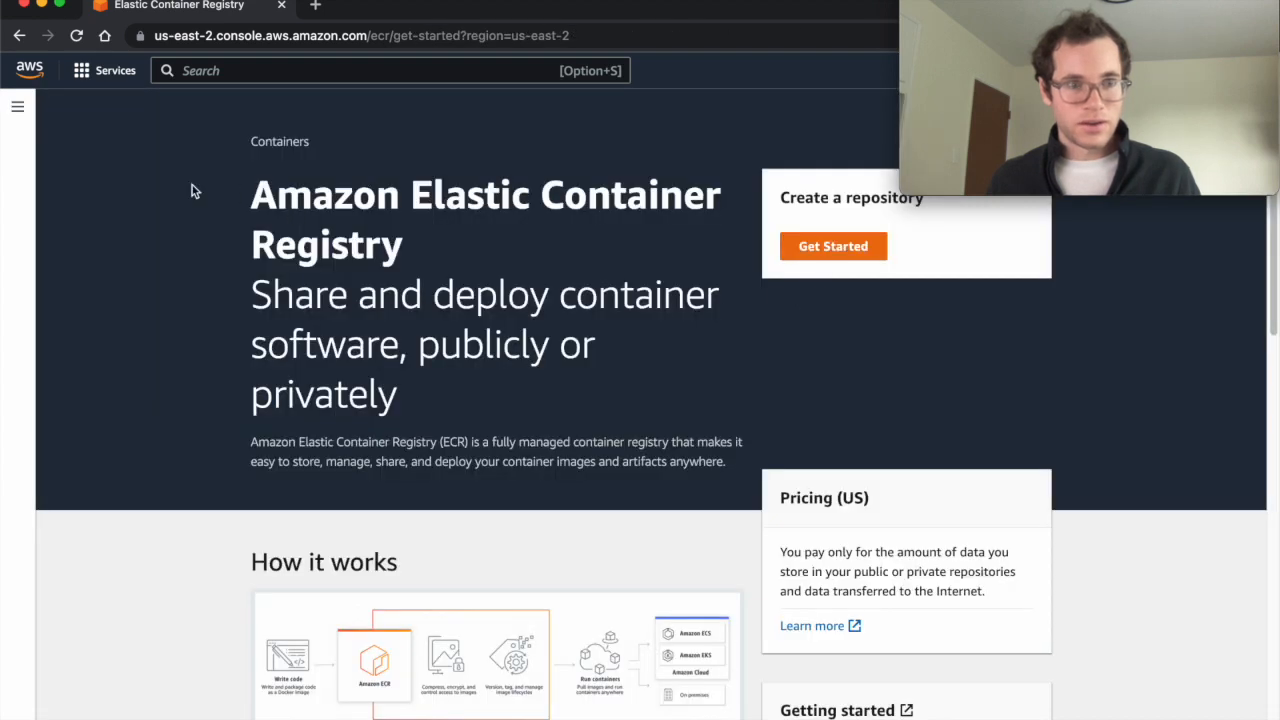
{"action": "left_click", "coordinate": [16, 106]}
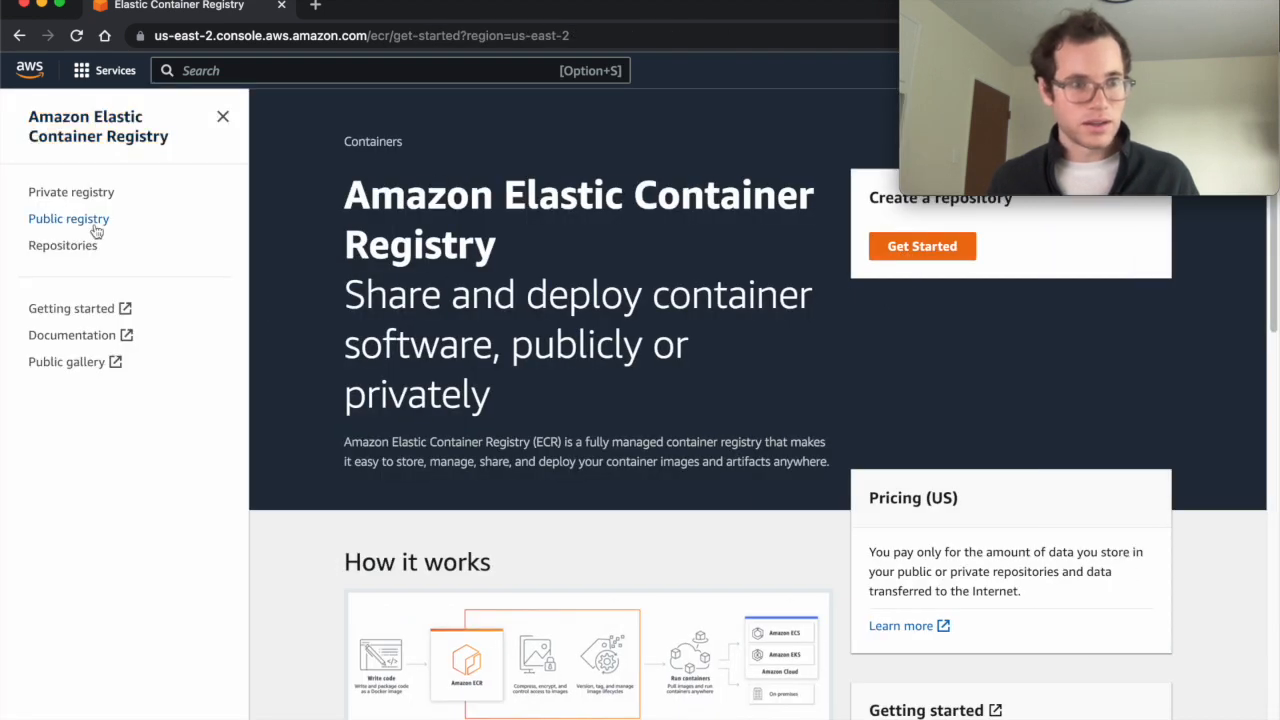
{"action": "left_click", "coordinate": [72, 192]}
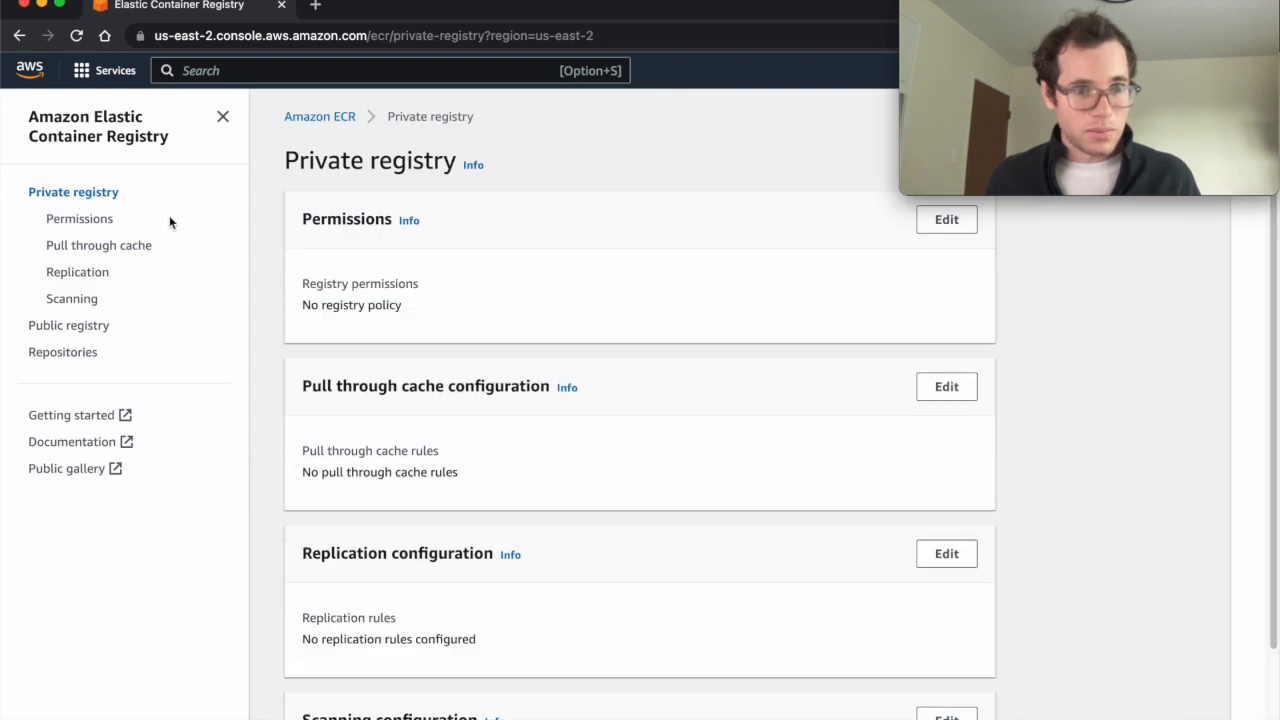
{"action": "mouse_move", "coordinate": [244, 396]}
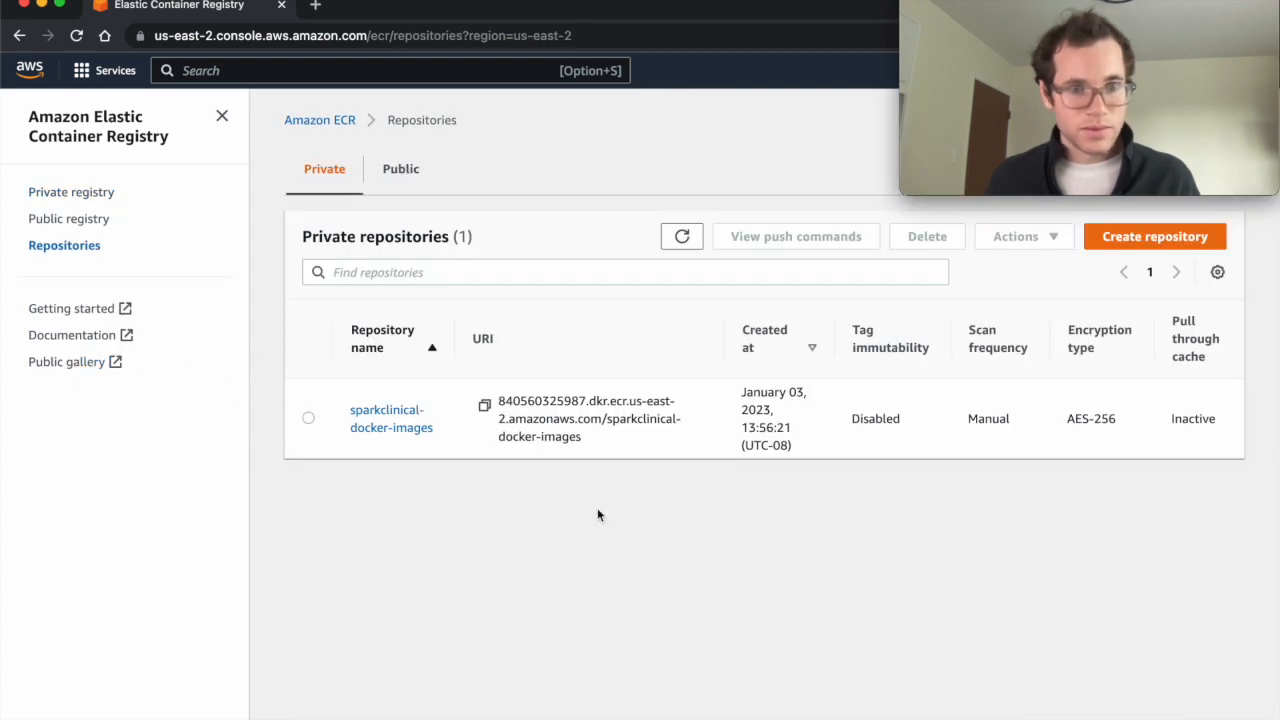
{"action": "mouse_move", "coordinate": [114, 254]}
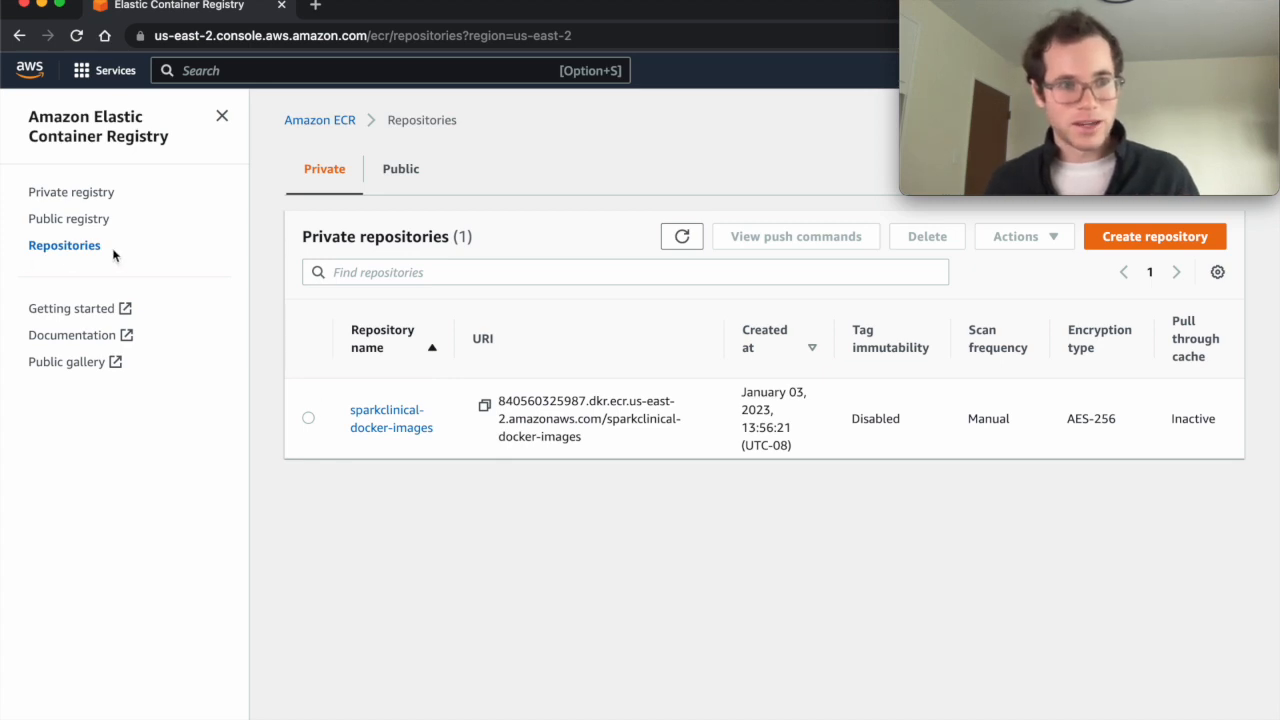
{"action": "mouse_move", "coordinate": [908, 444]}
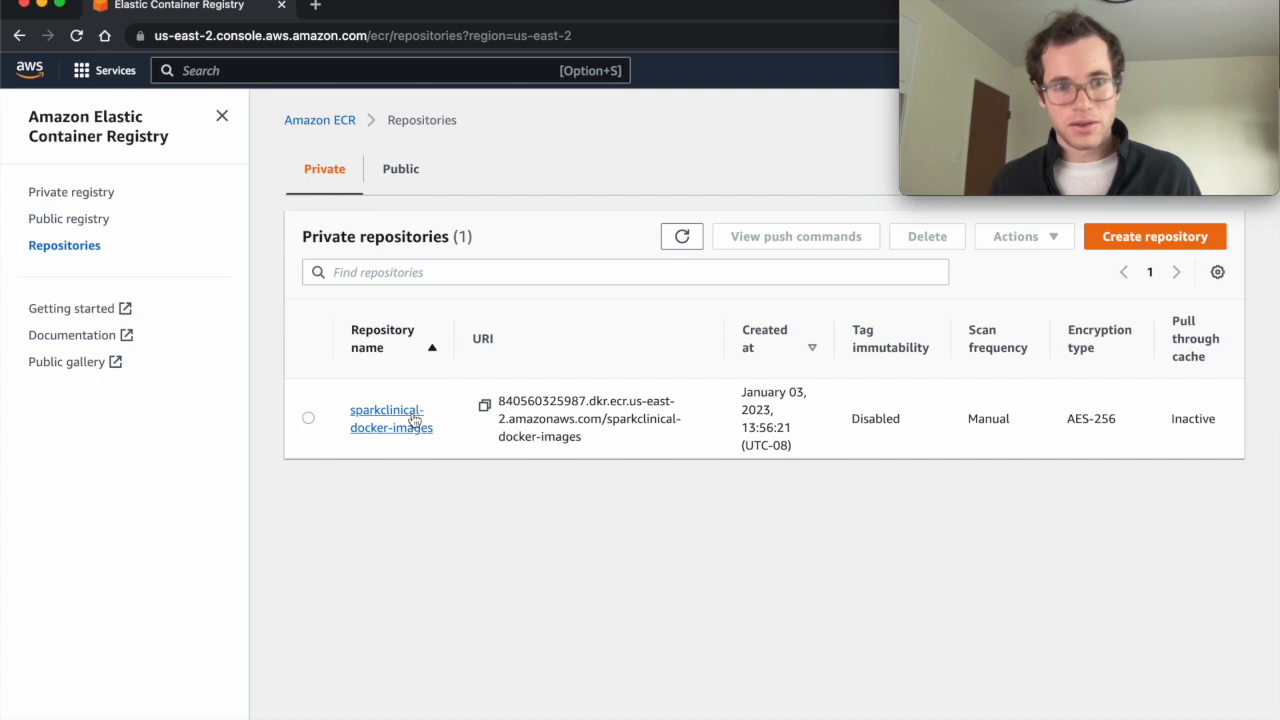
{"action": "left_click", "coordinate": [392, 418]}
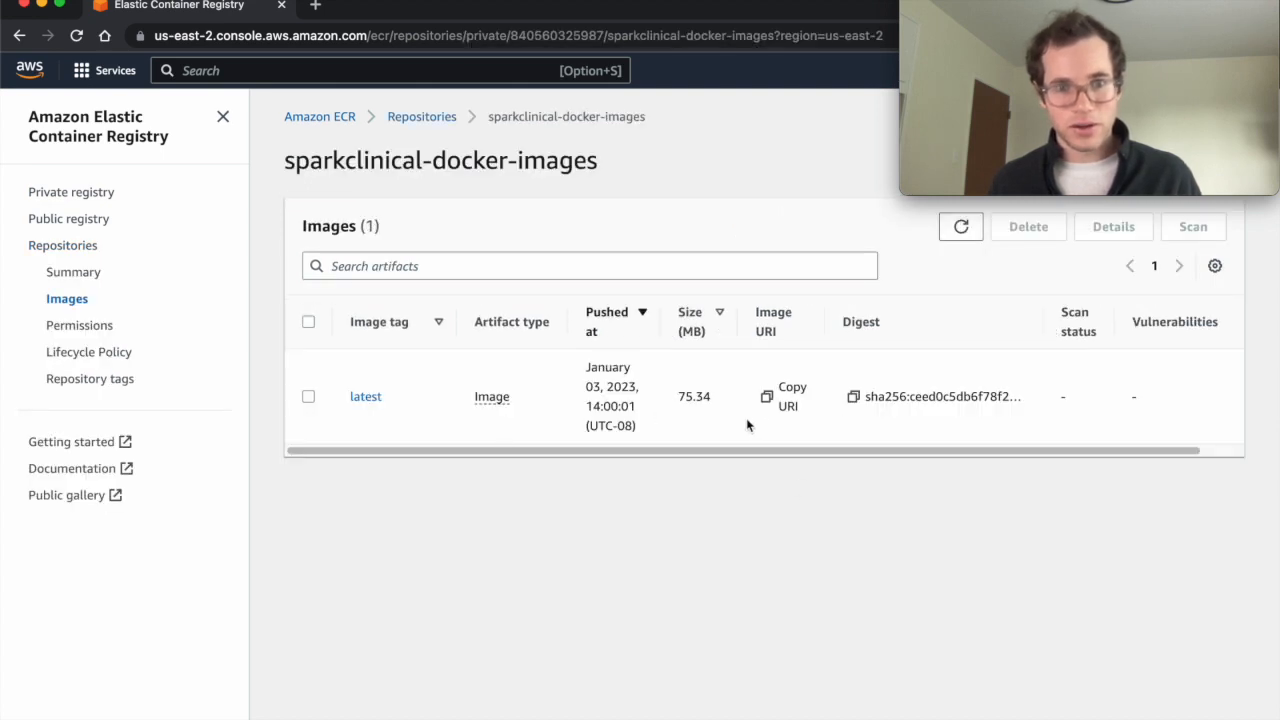
{"action": "mouse_move", "coordinate": [378, 448]}
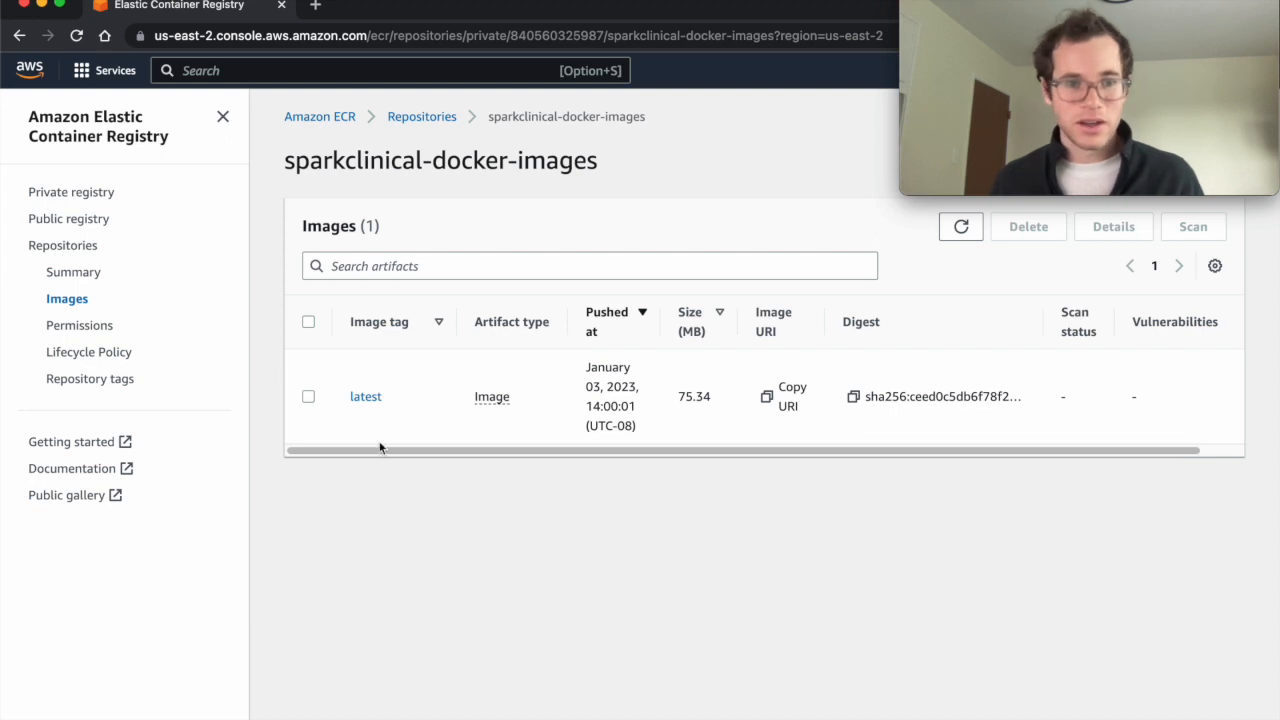